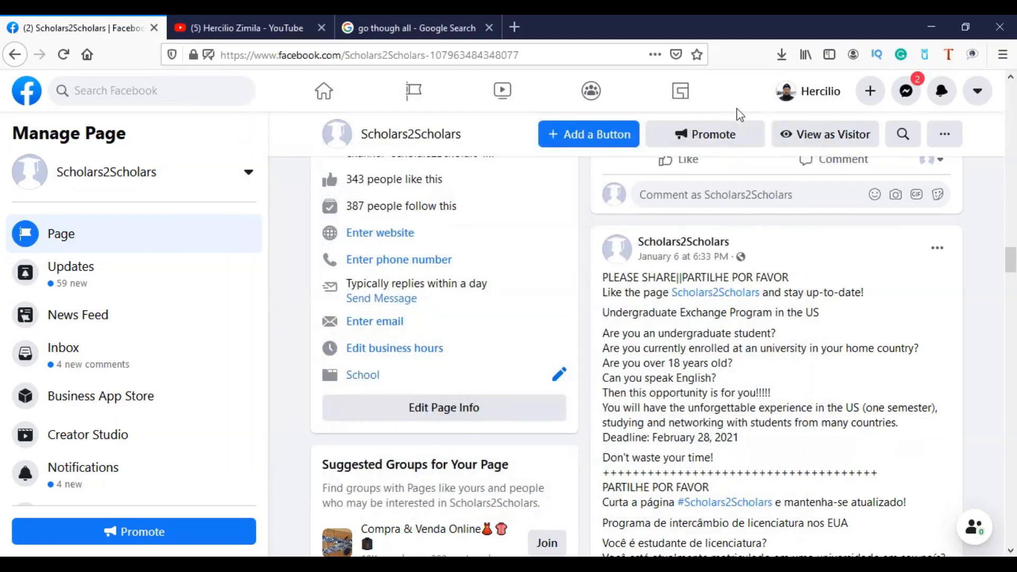
mouse_move(409, 134)
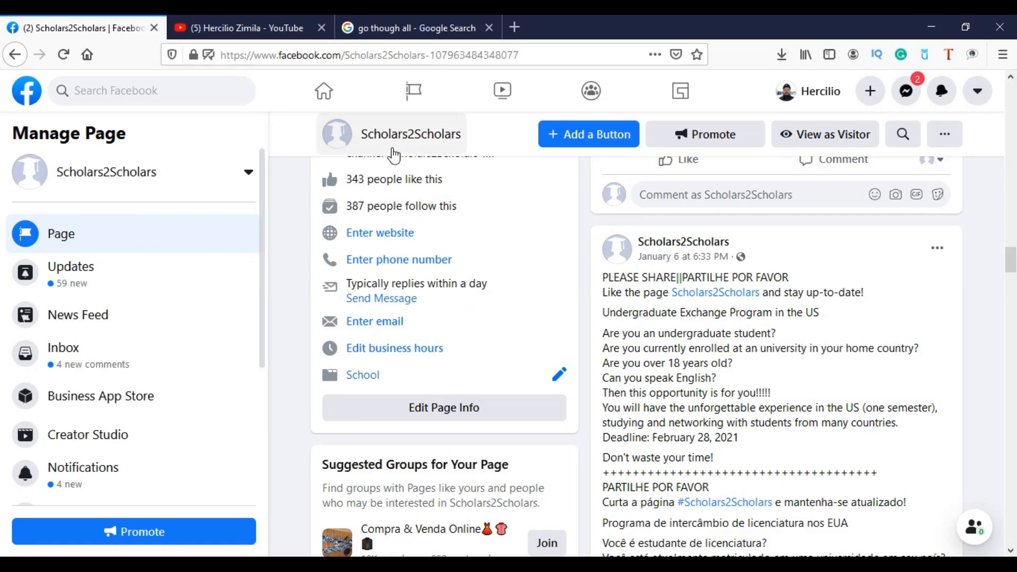
mouse_move(317, 316)
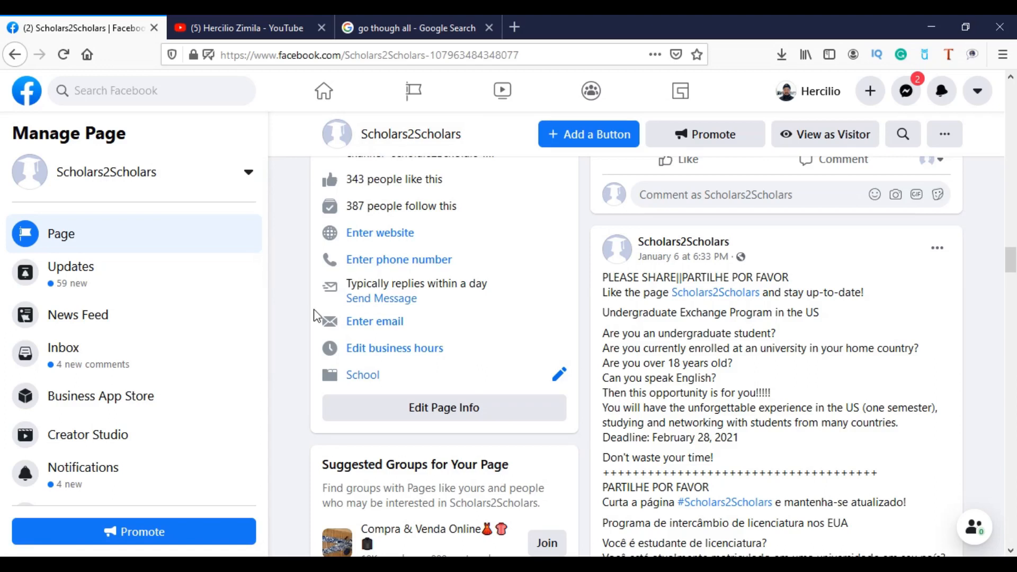
mouse_move(989, 330)
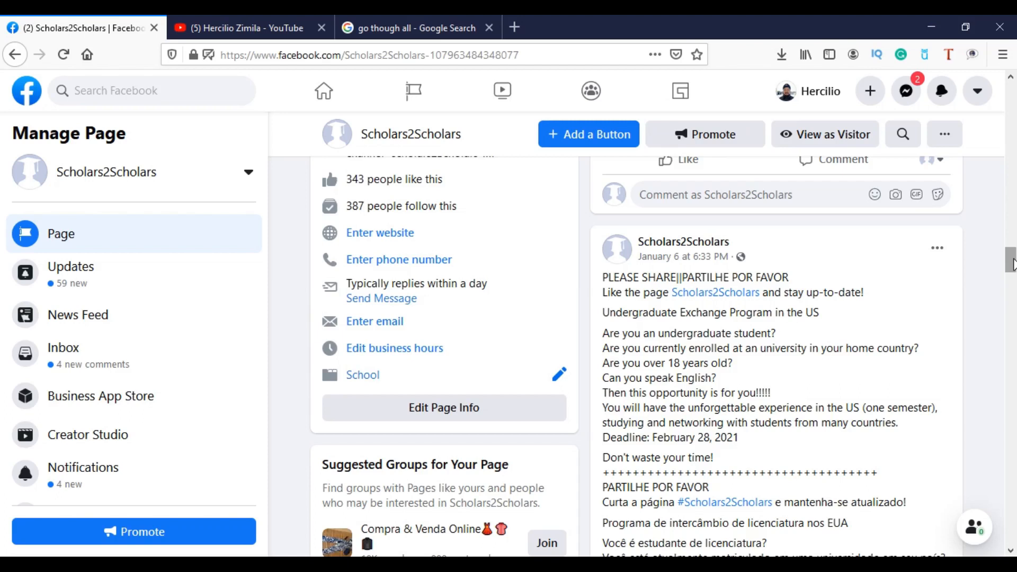
Scroll the Scholars2Scholars post down to its Eligibility and Global UGRAD application links.
scroll("down", 3)
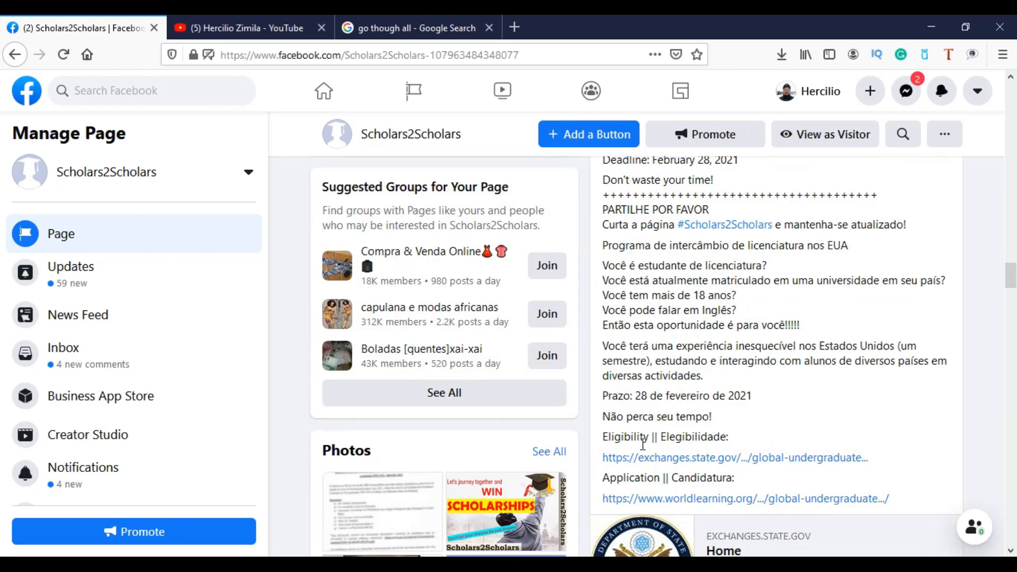
mouse_move(652, 484)
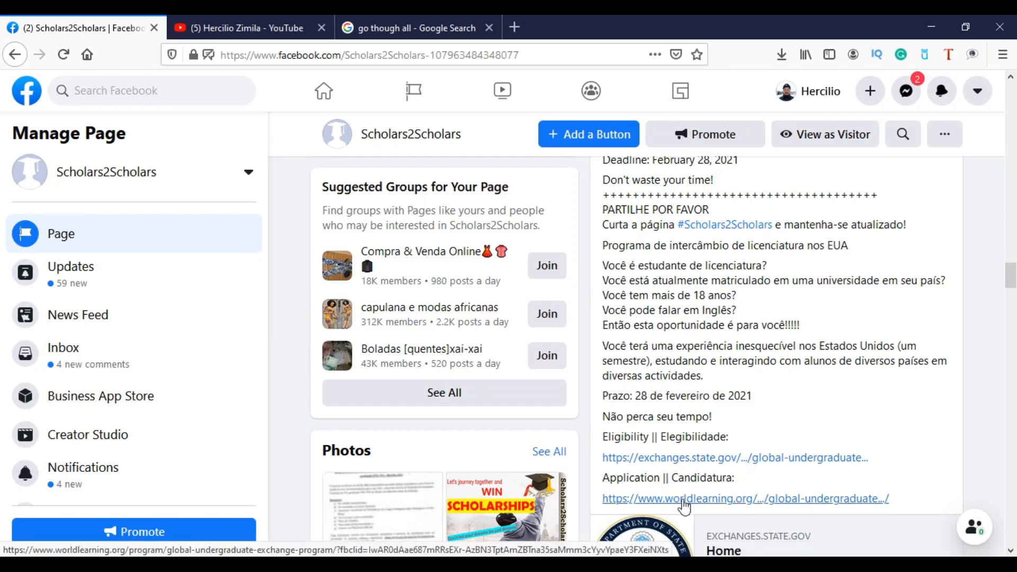
Open the World Learning Global Undergraduate Exchange Program page and review its eligible countries list.
left_click(744, 497)
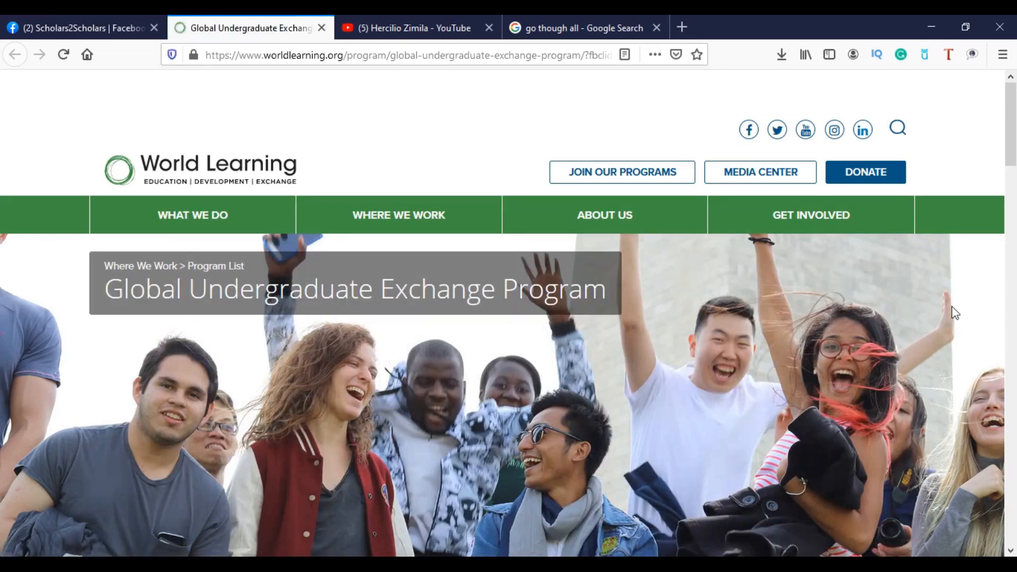
scroll("down", 3)
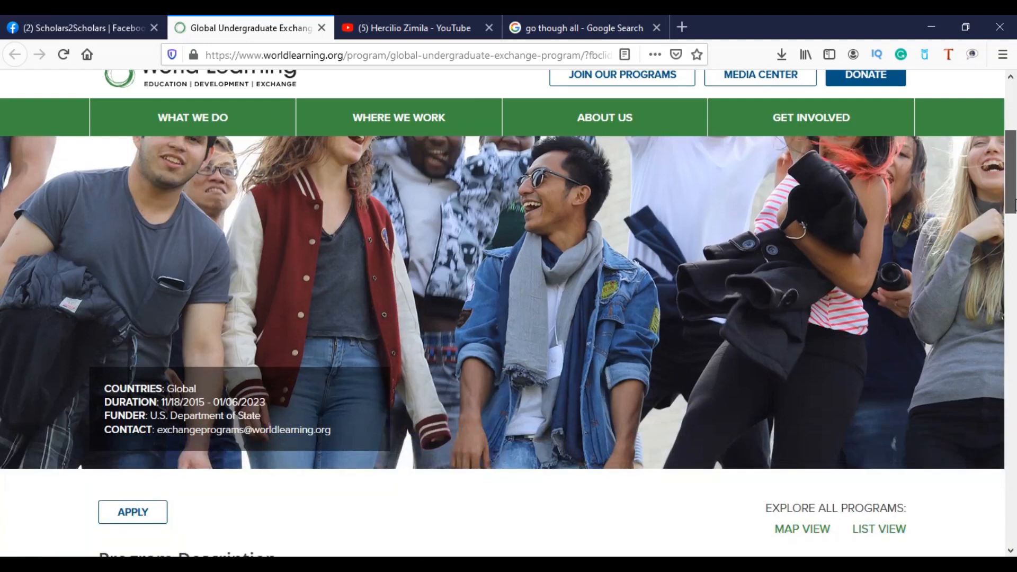
scroll("down", 3)
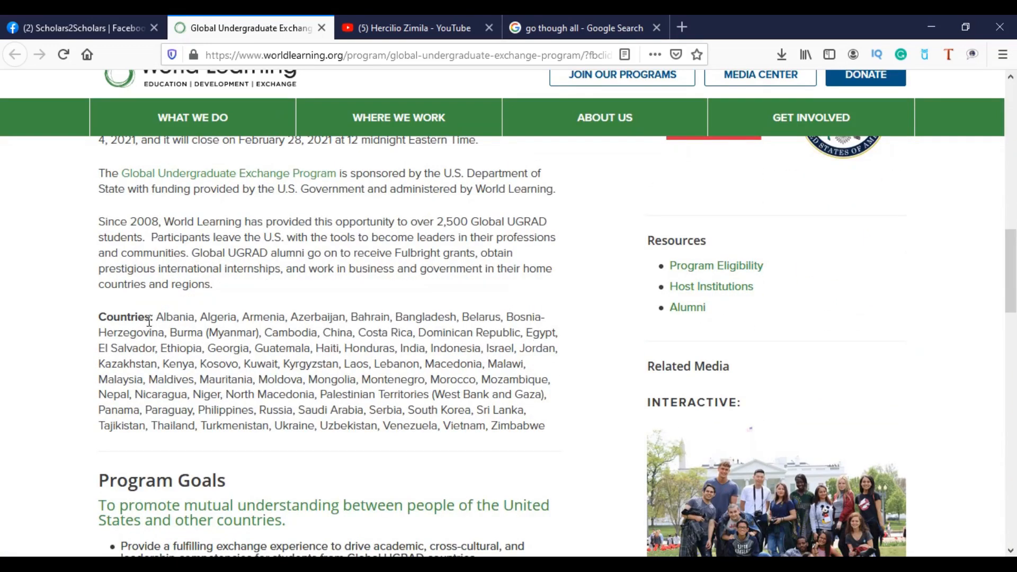
left_click_drag(155, 317, 450, 394)
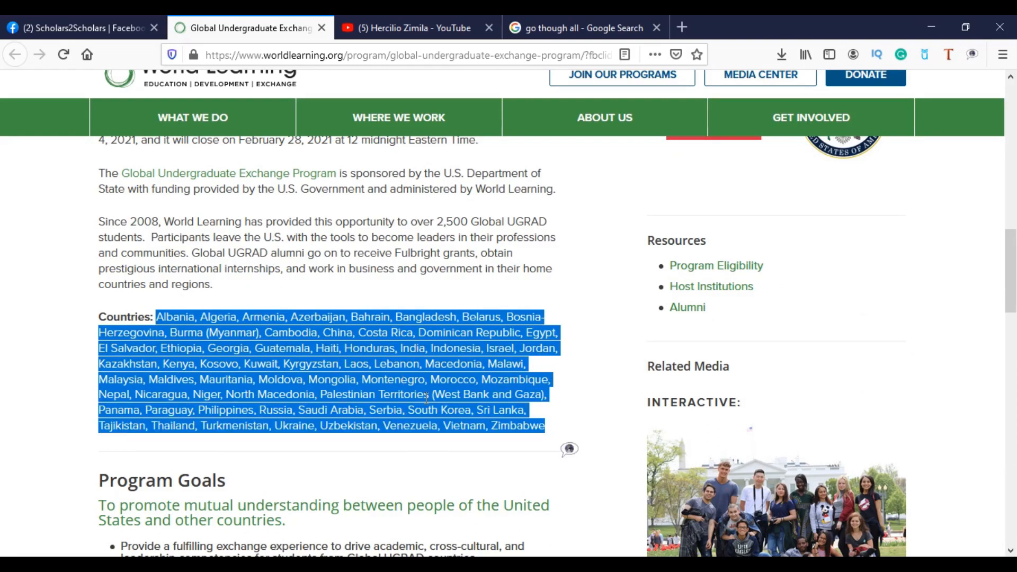
left_click(583, 433)
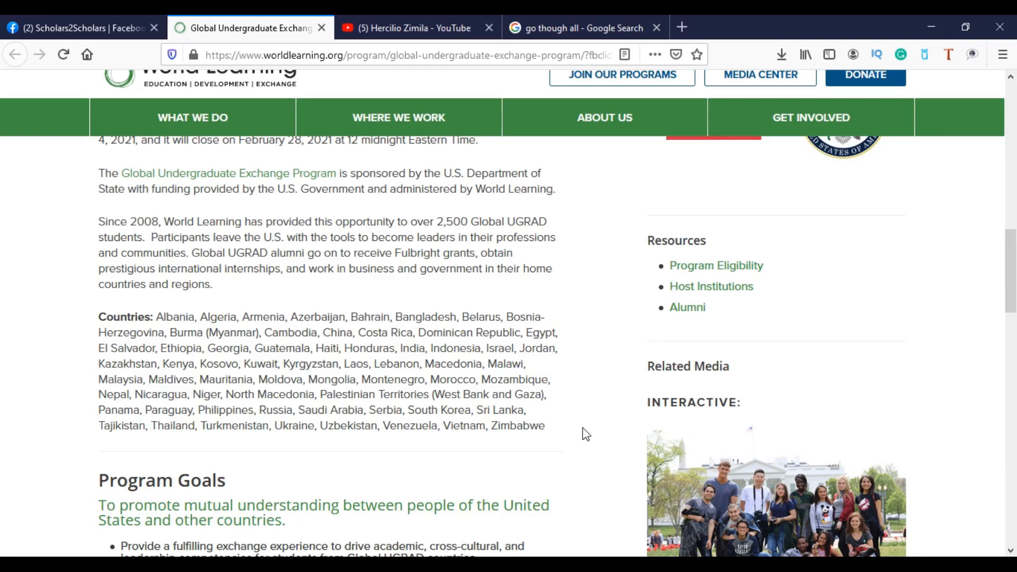
mouse_move(493, 381)
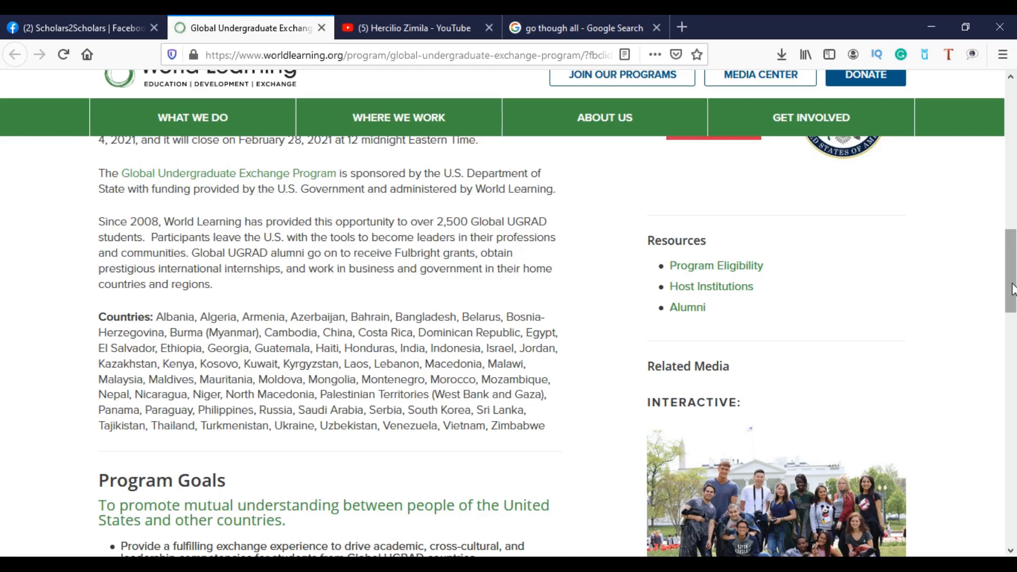
scroll("up", 3)
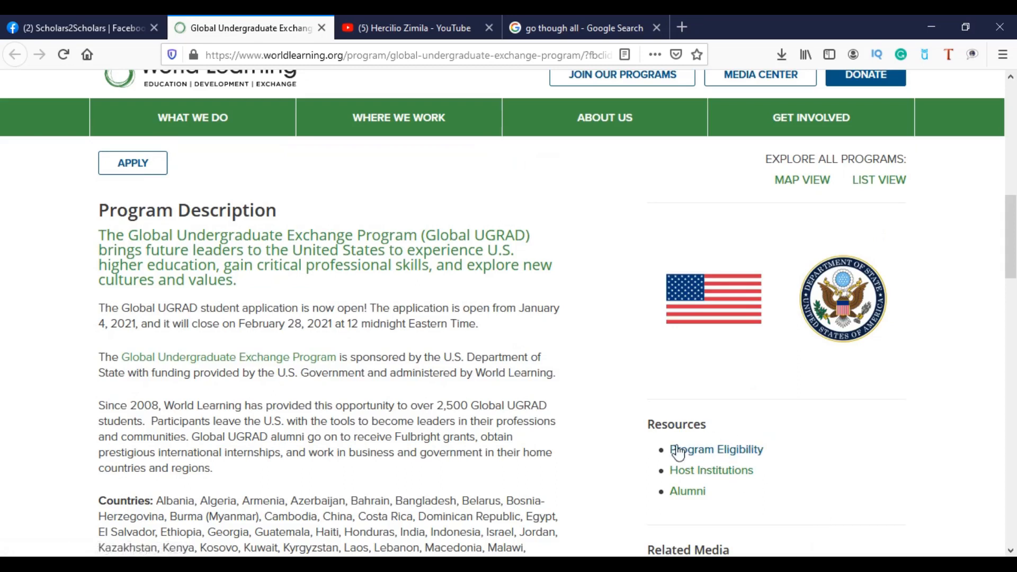
mouse_move(739, 183)
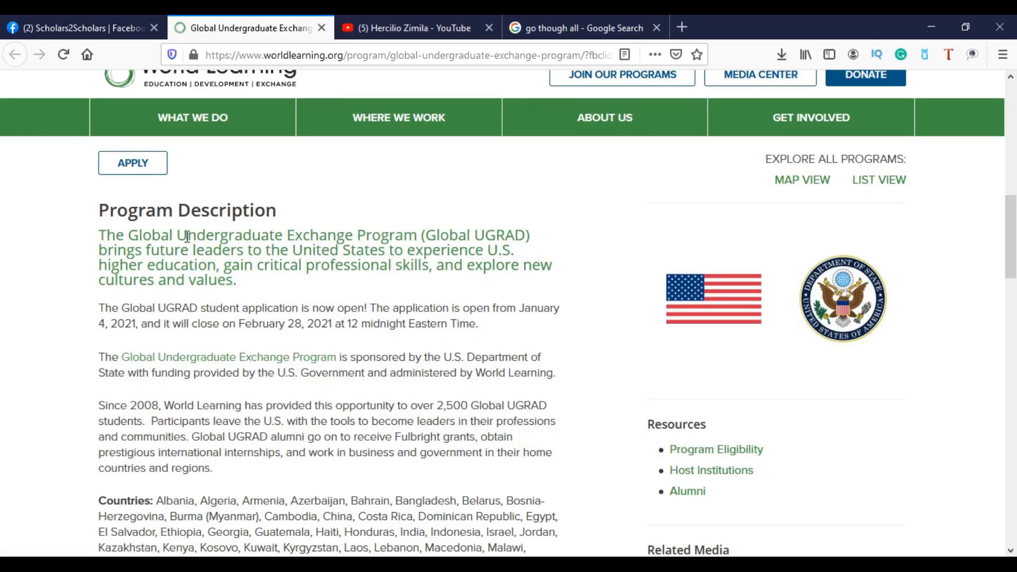
Go from APPLY to the portal login and switch to the empty Sign Up form.
left_click(133, 162)
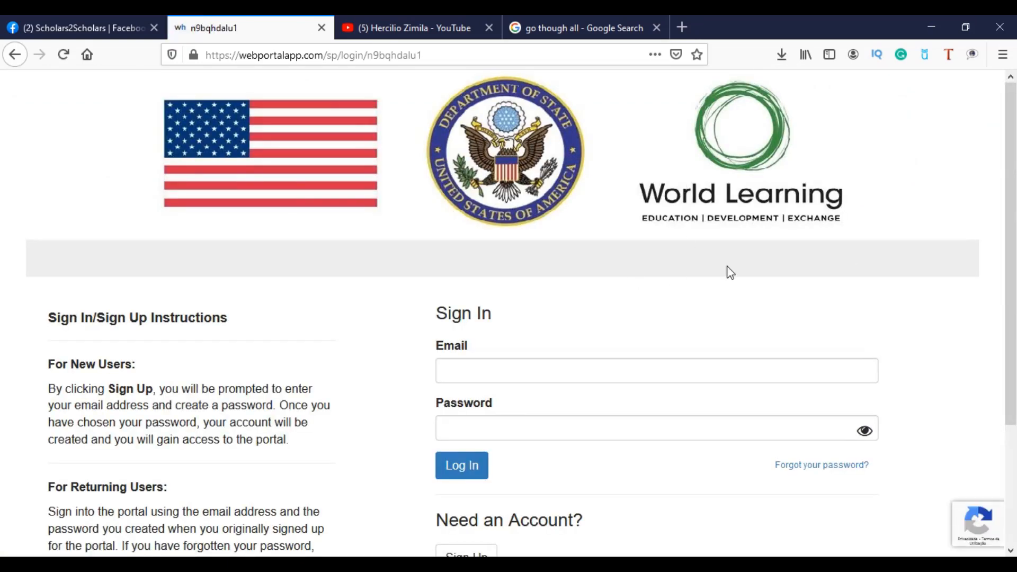
scroll("down", 3)
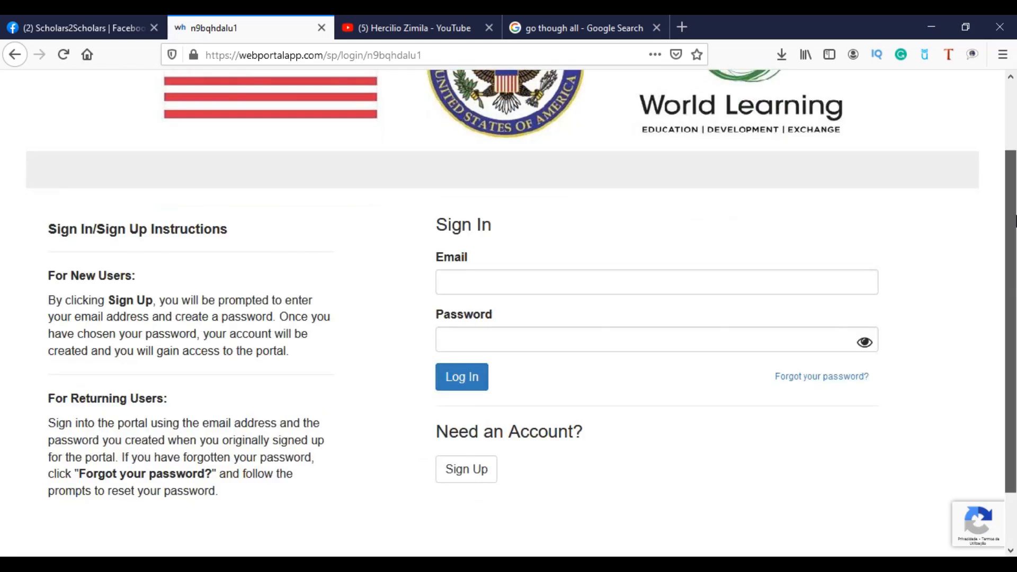
left_click(465, 402)
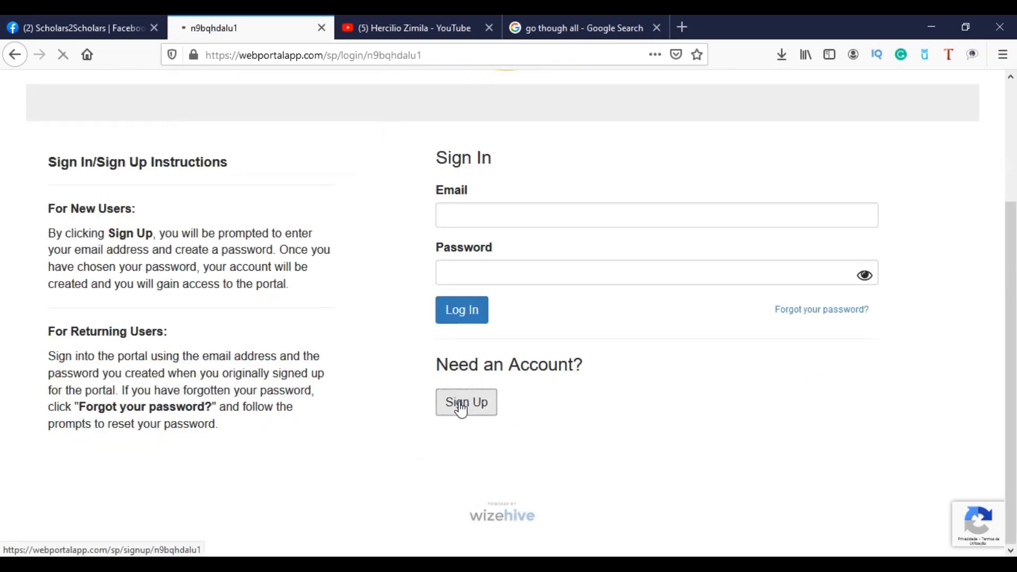
left_click(466, 402)
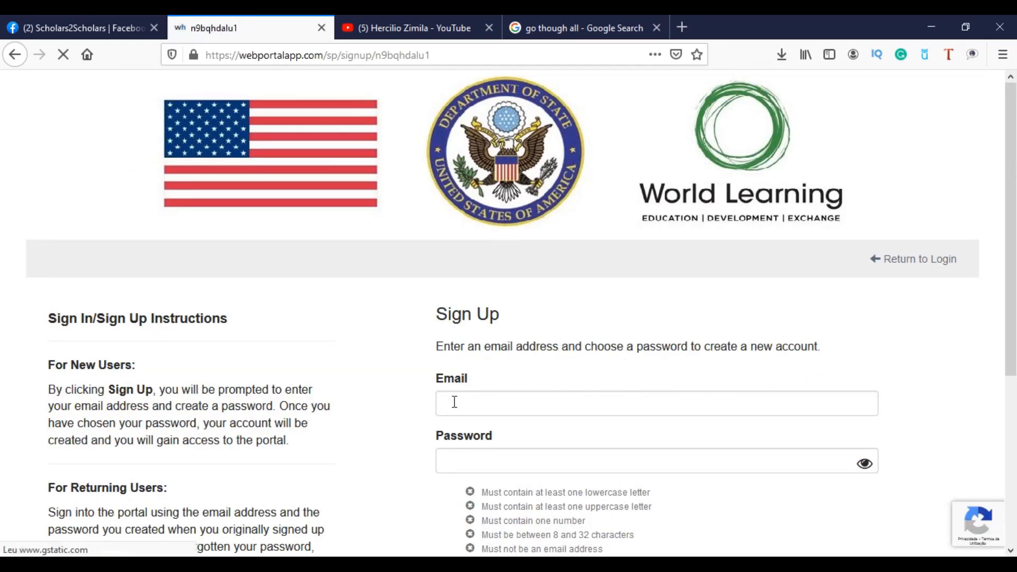
left_click(649, 461)
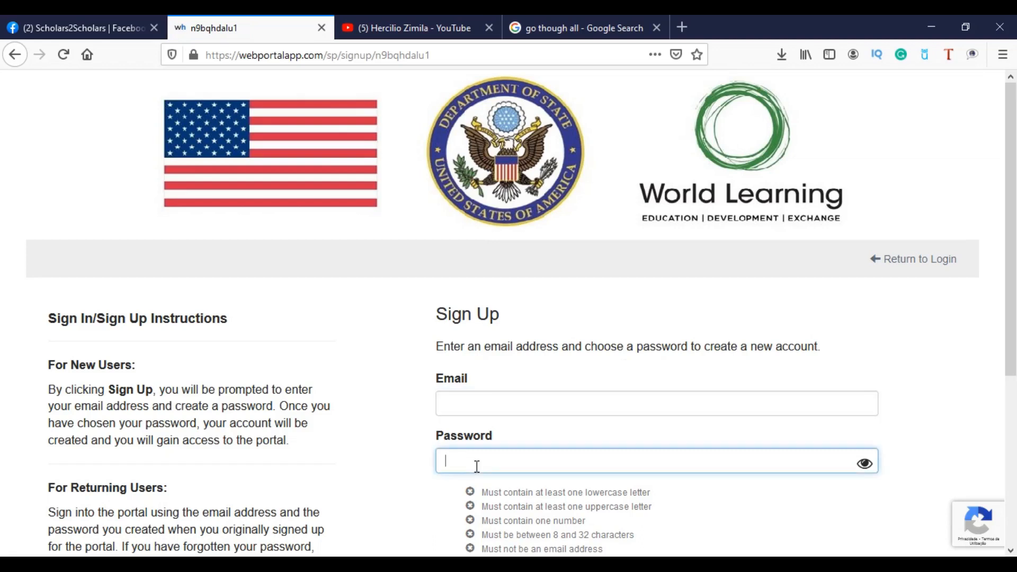
scroll("down", 3)
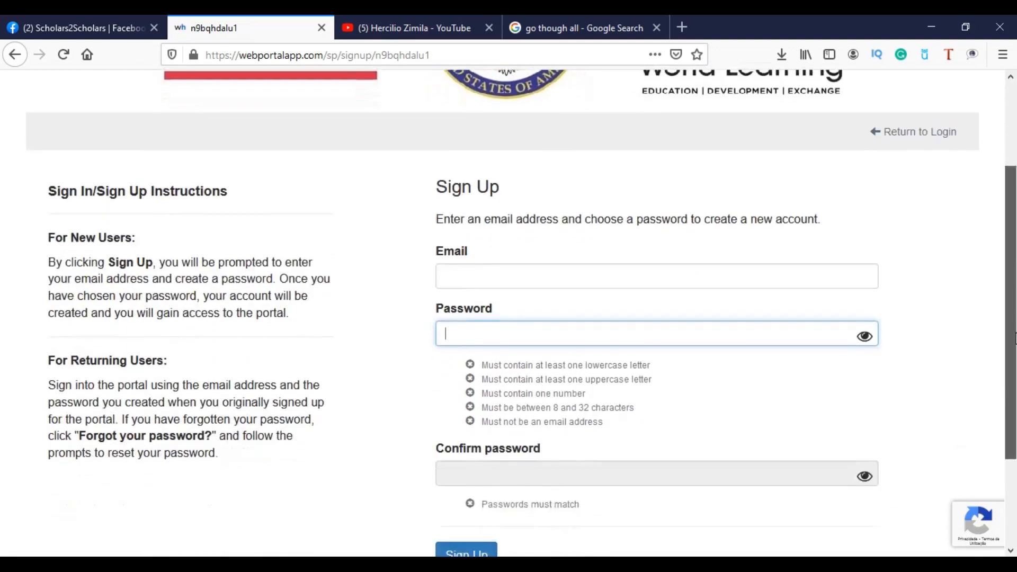
scroll("down", 3)
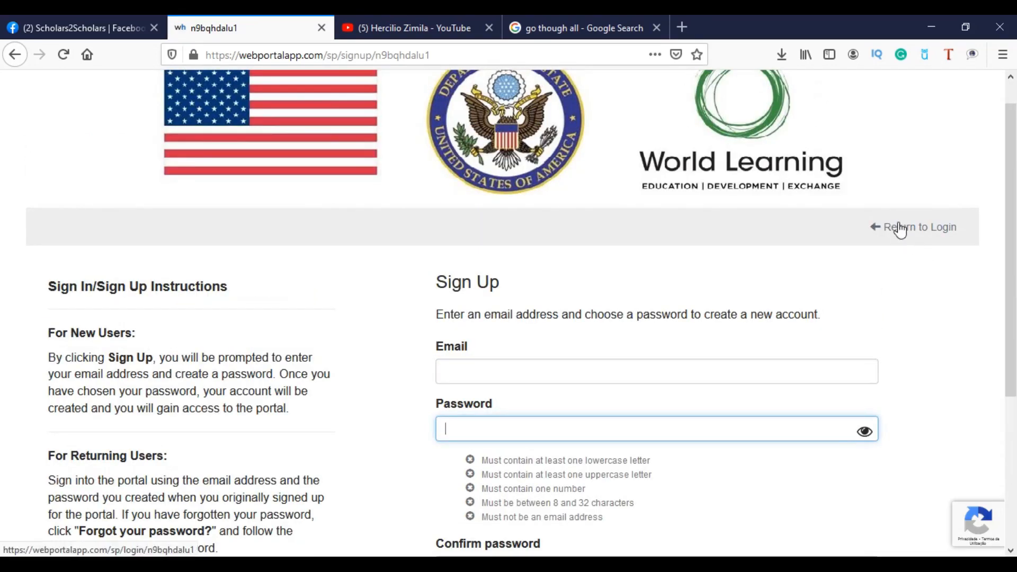
Sign in to the WizeHive portal with the saved email address.
left_click(918, 227)
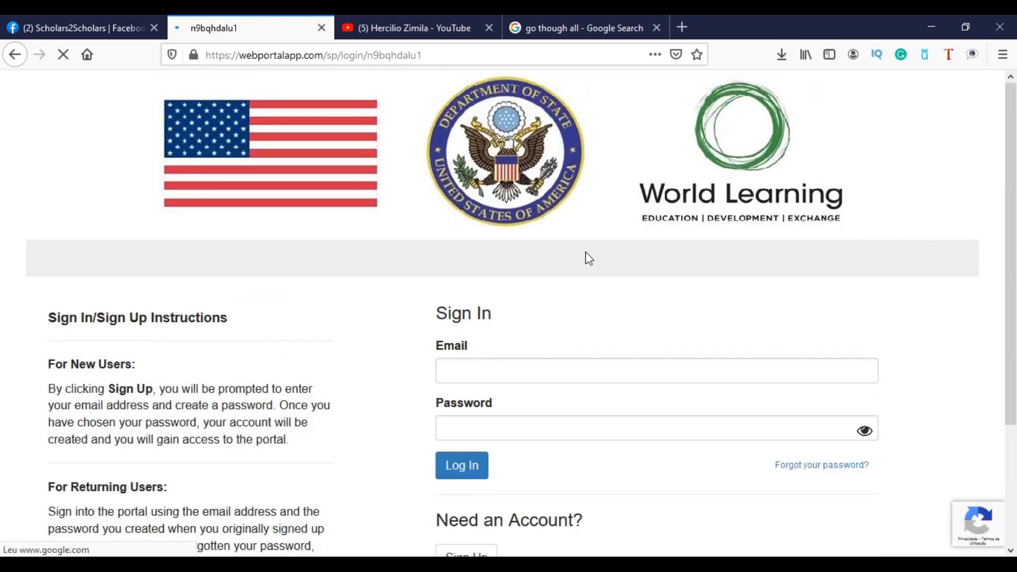
type("he")
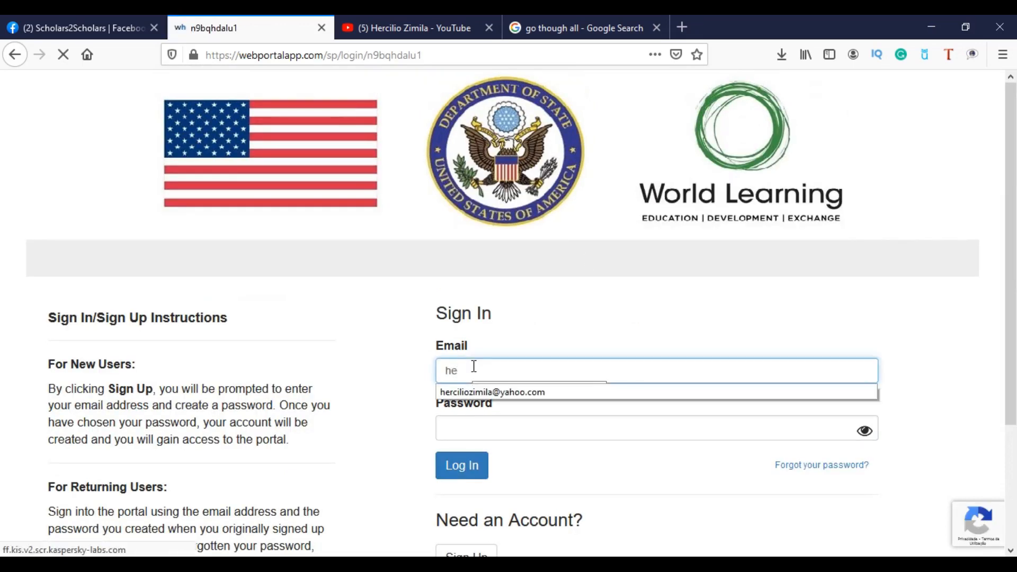
left_click(491, 391)
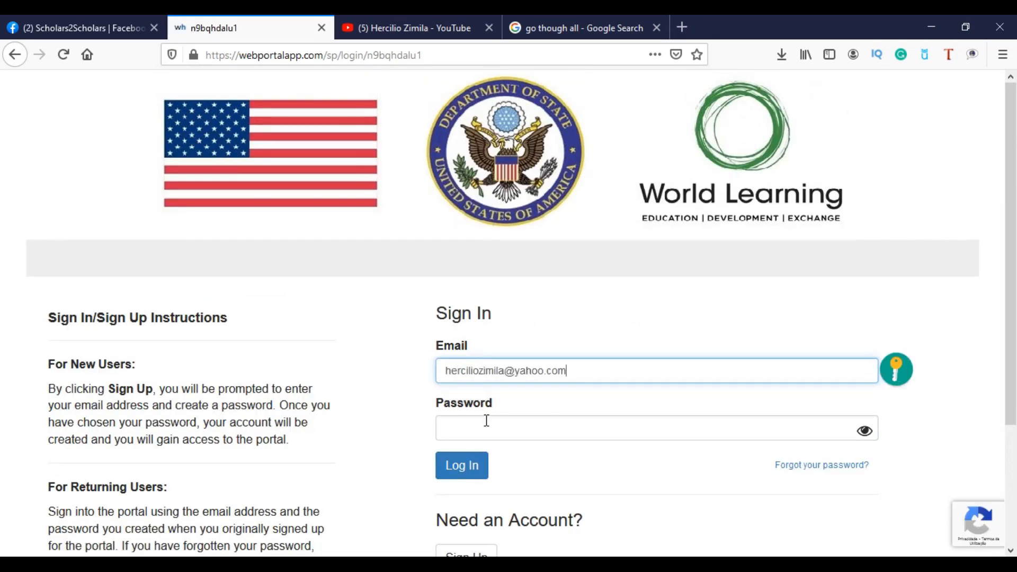
left_click(461, 465)
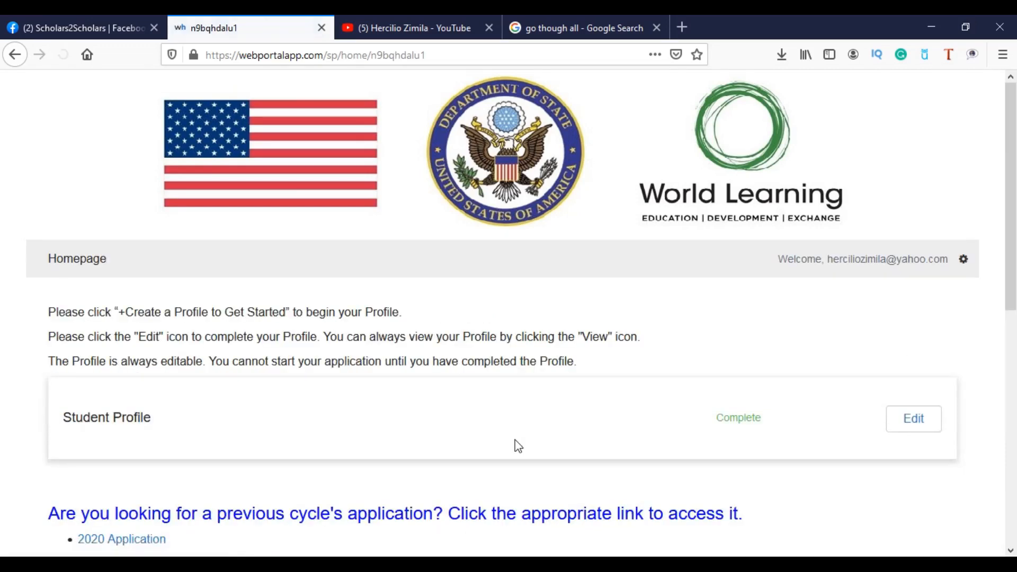
Open the in-progress application and its Global UGRAD Application section.
left_click(63, 55)
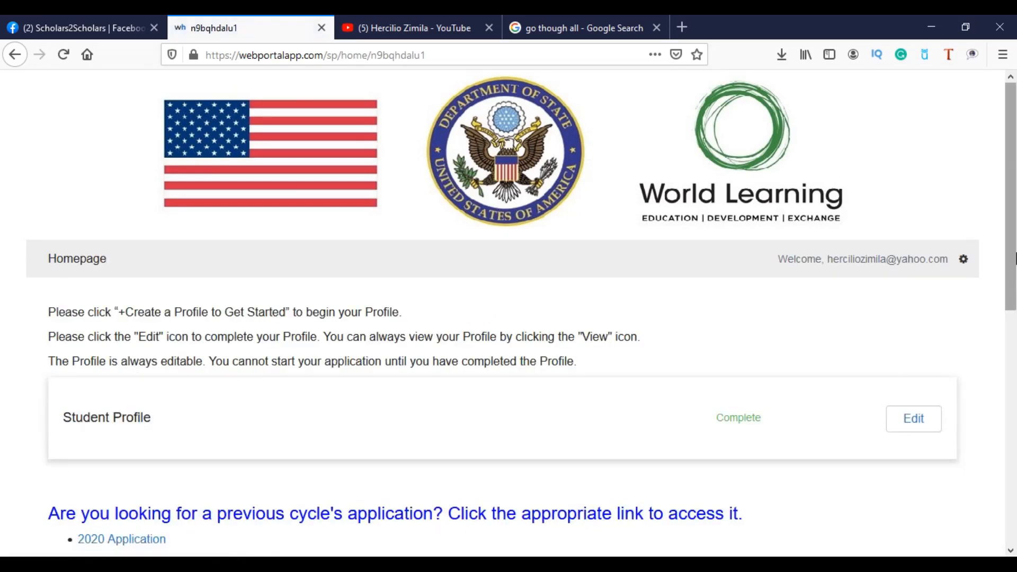
scroll("down", 3)
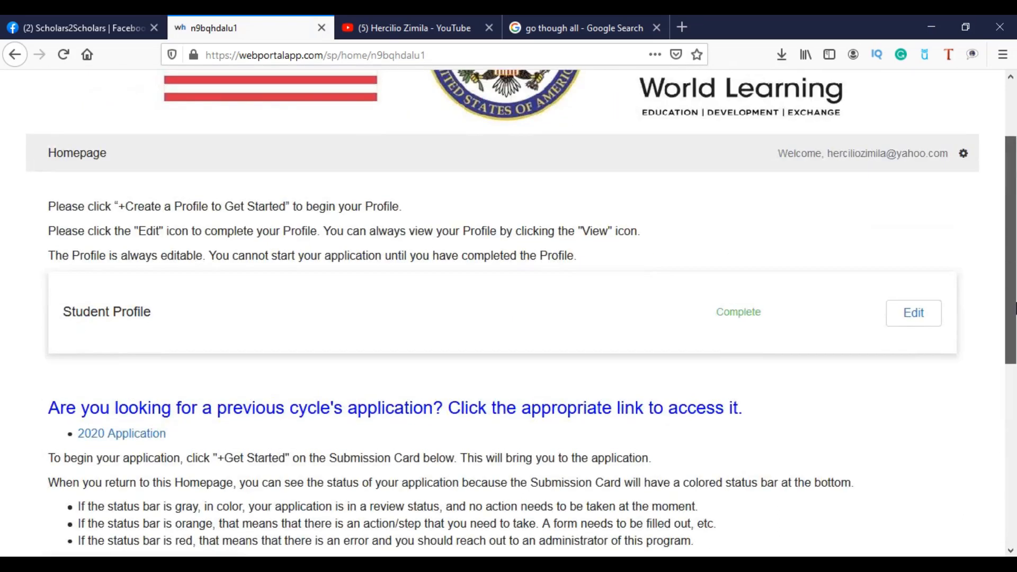
scroll("down", 3)
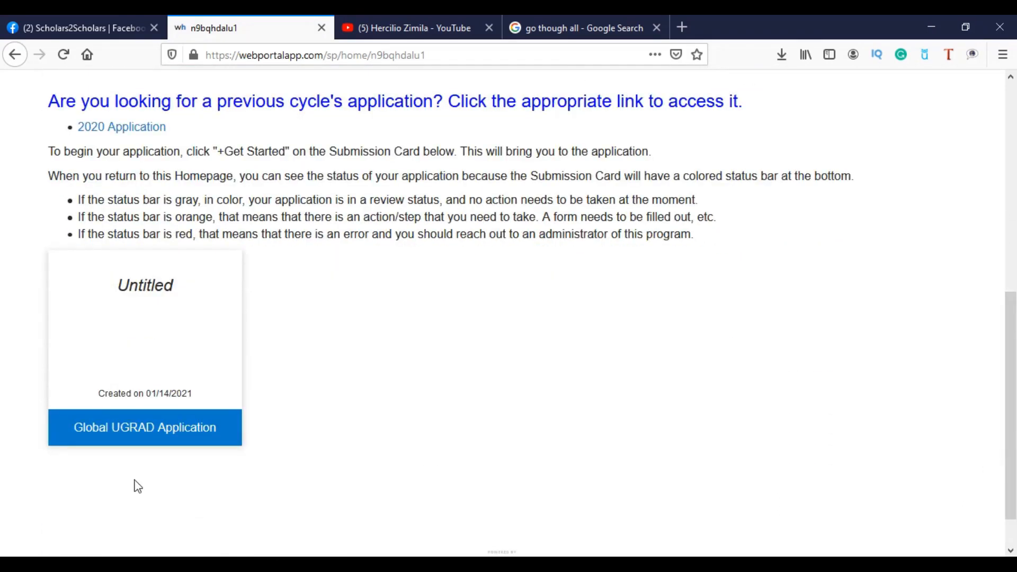
mouse_move(153, 431)
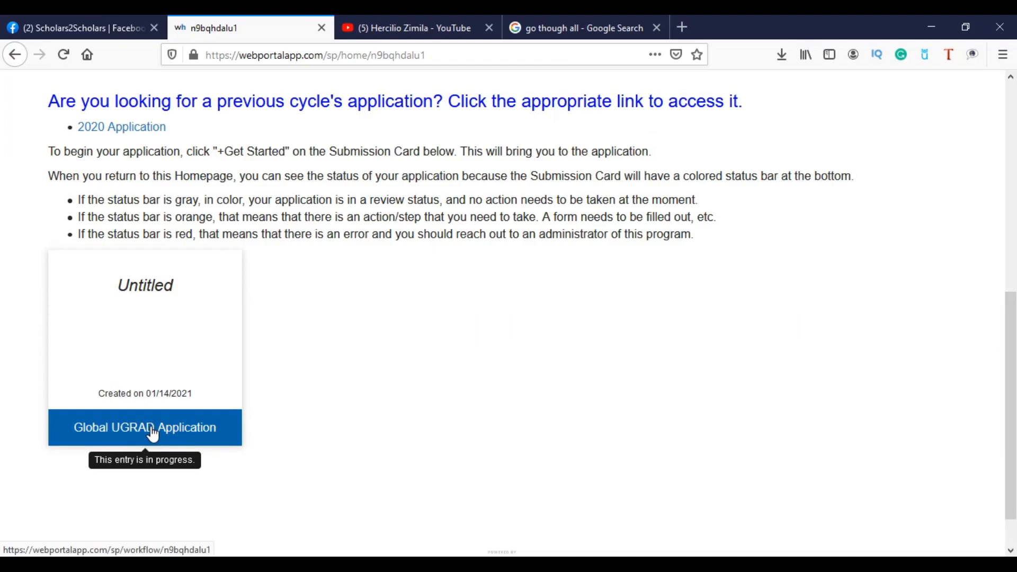
left_click(145, 427)
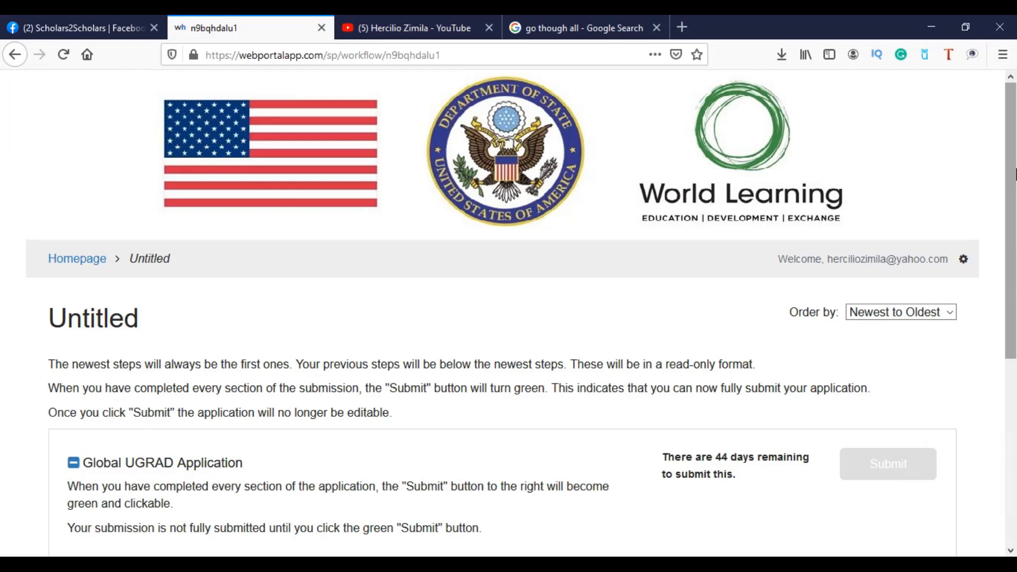
scroll("down", 3)
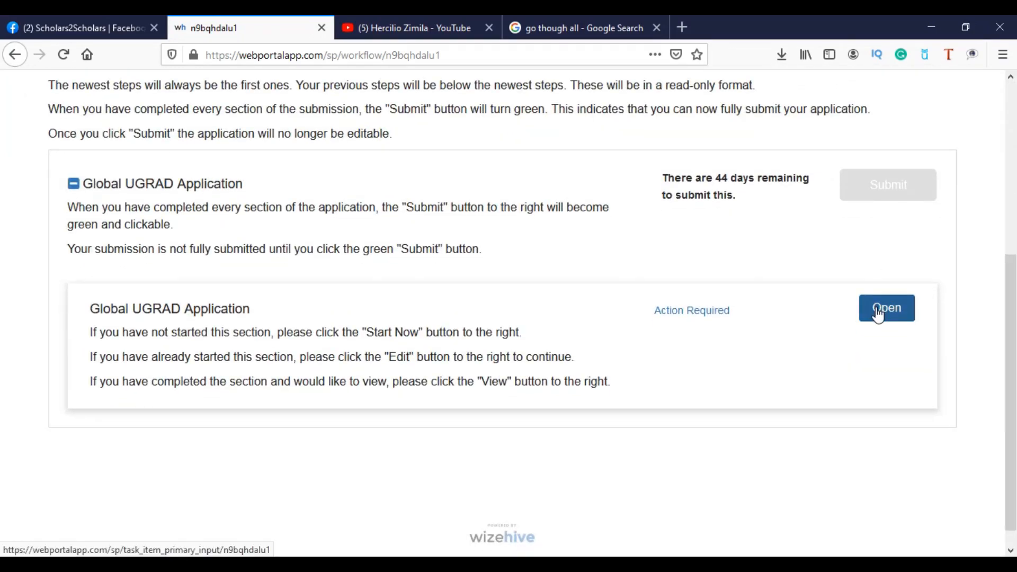
left_click(886, 308)
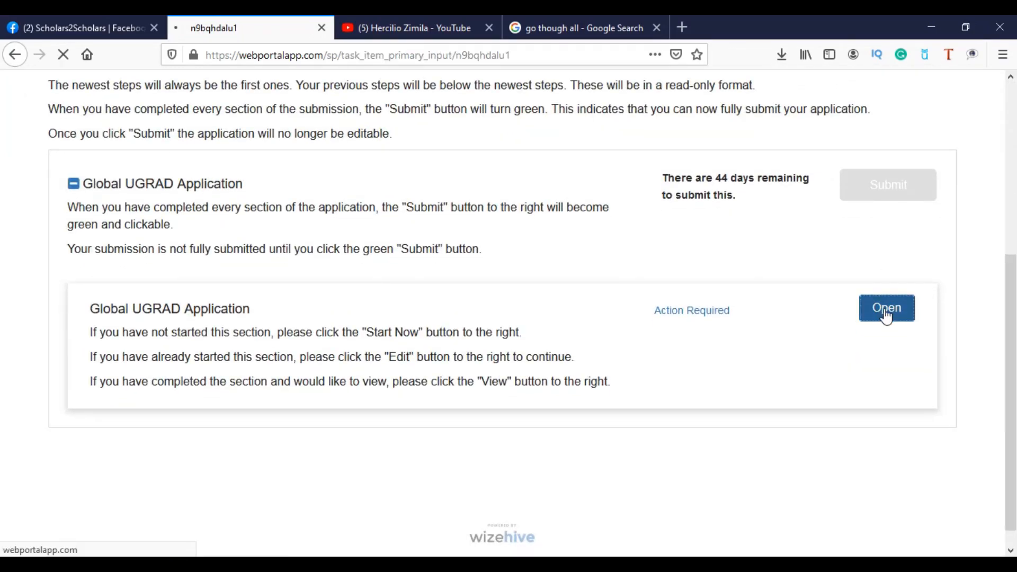
Answer Eligibility Check: Global UGRAD Program, not a U.S. citizen, Yes to remaining questions.
left_click(886, 307)
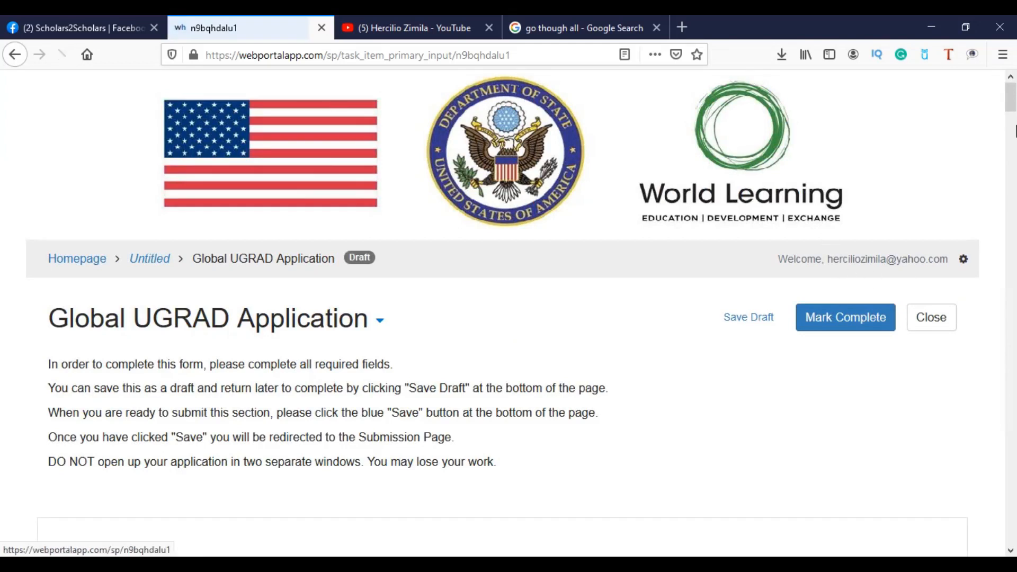
scroll("down", 3)
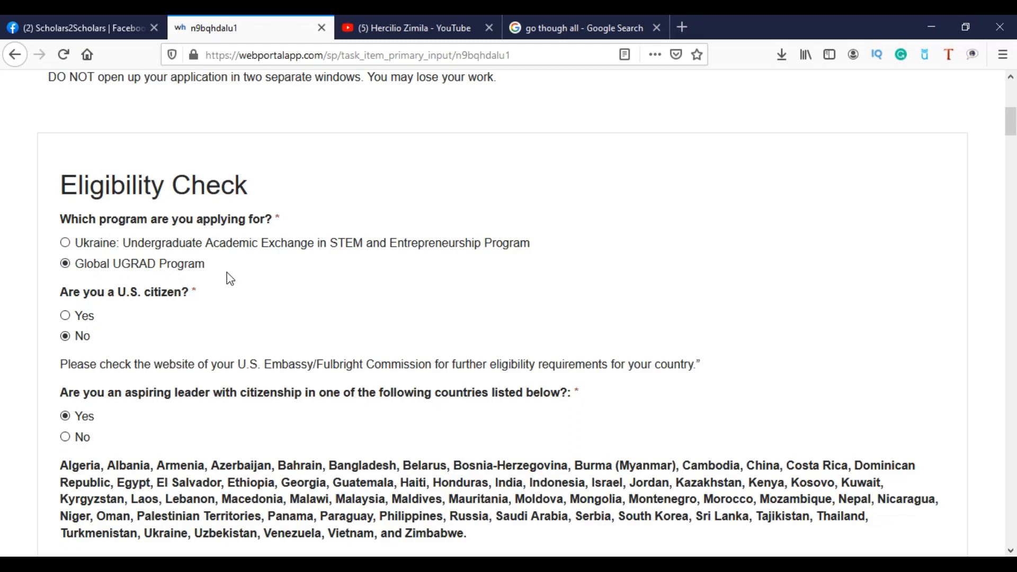
mouse_move(69, 401)
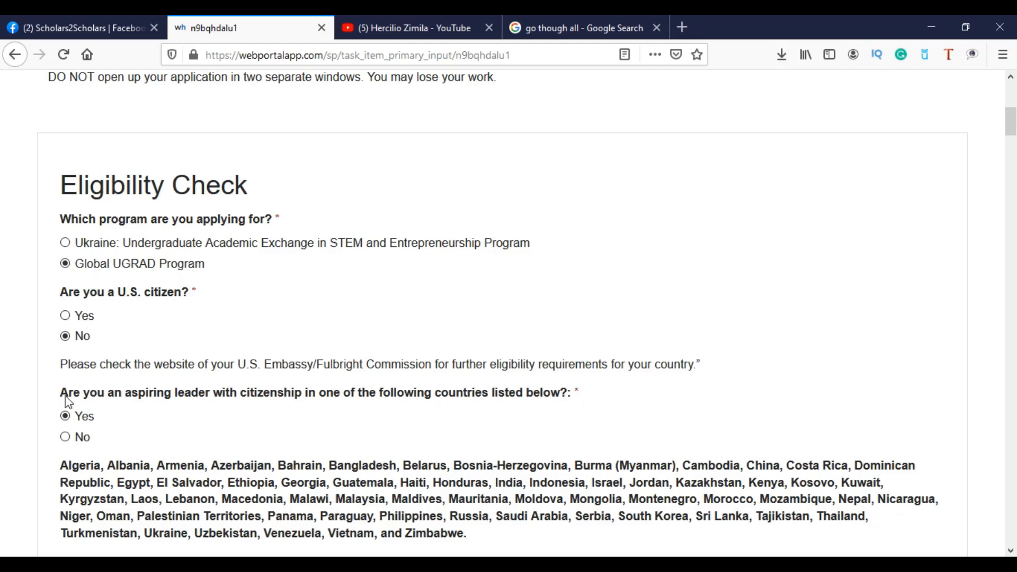
mouse_move(182, 401)
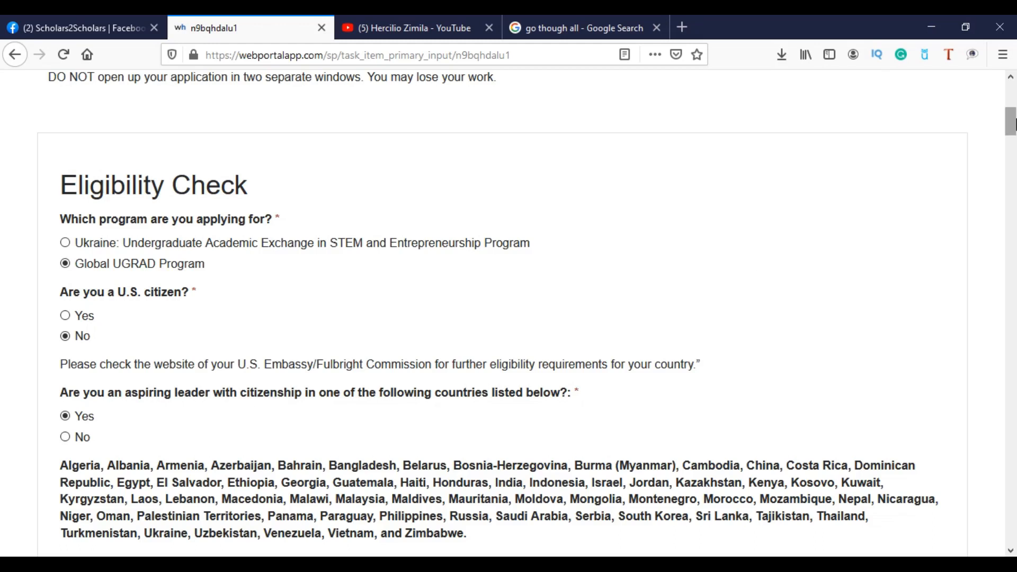
scroll("down", 3)
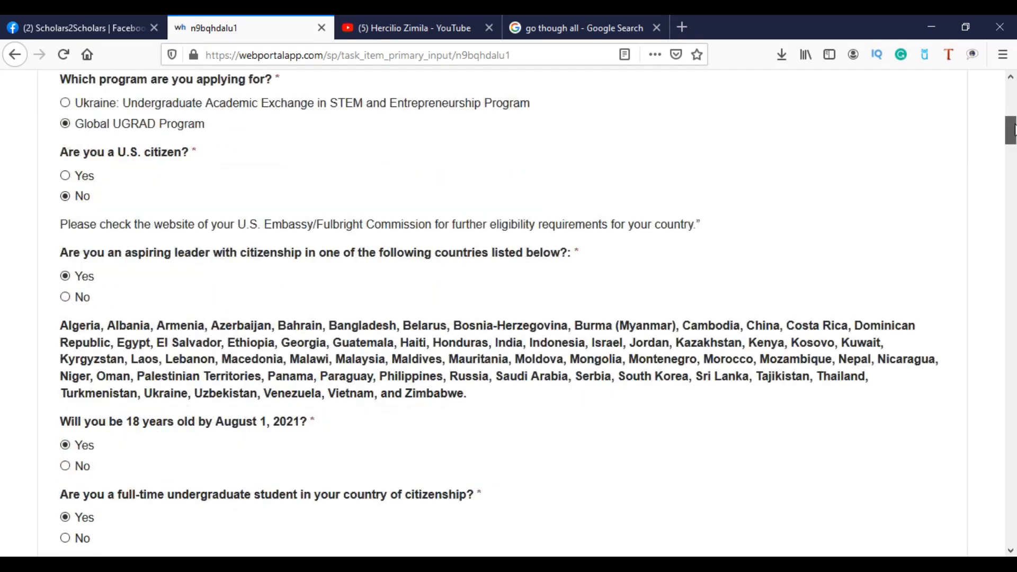
scroll("down", 3)
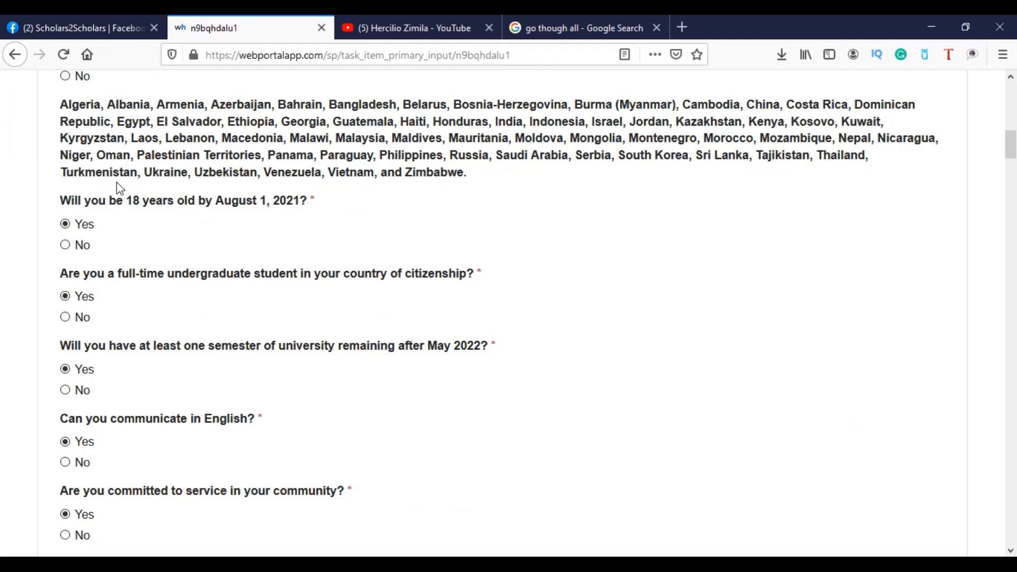
mouse_move(102, 224)
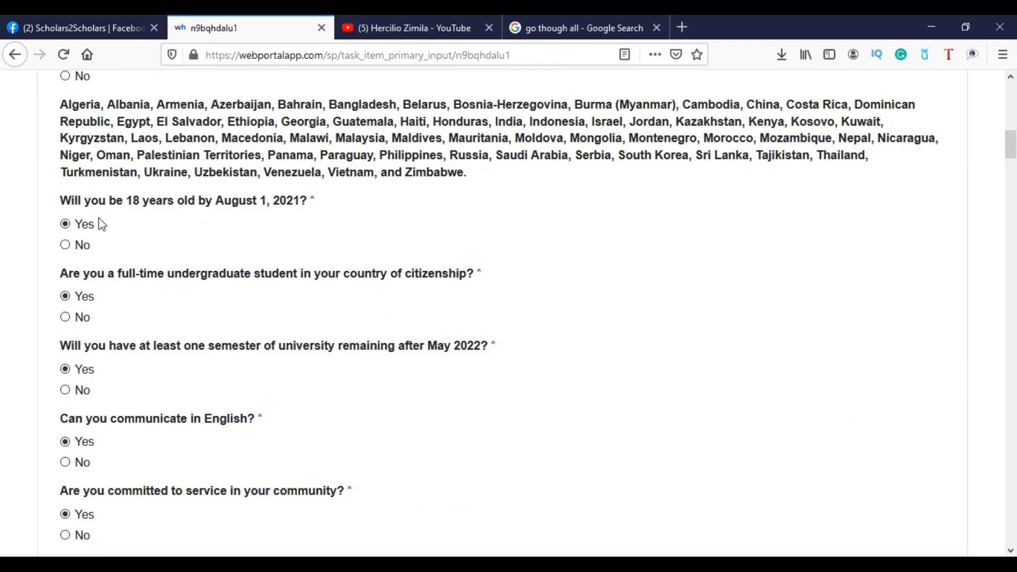
mouse_move(105, 282)
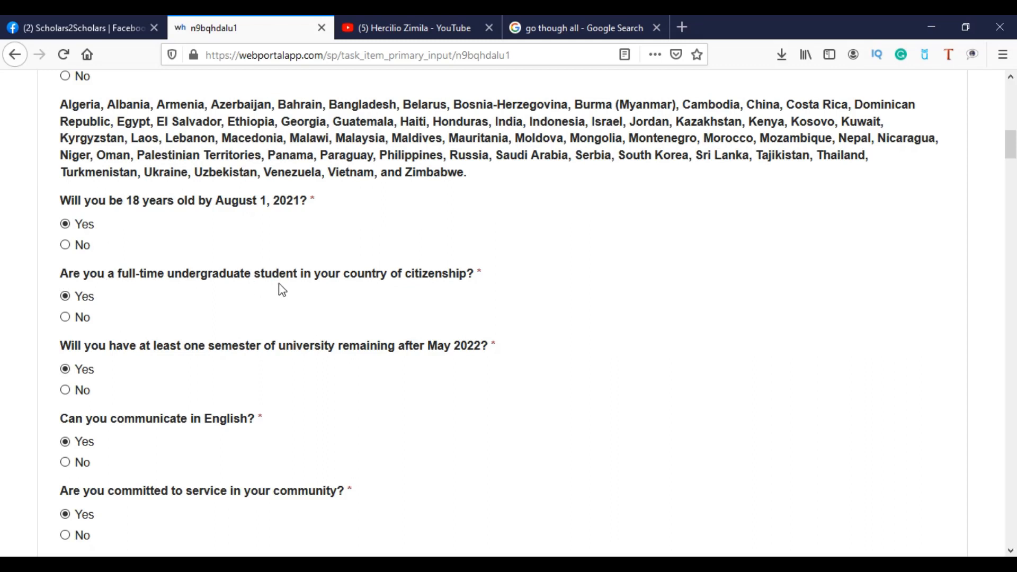
mouse_move(223, 301)
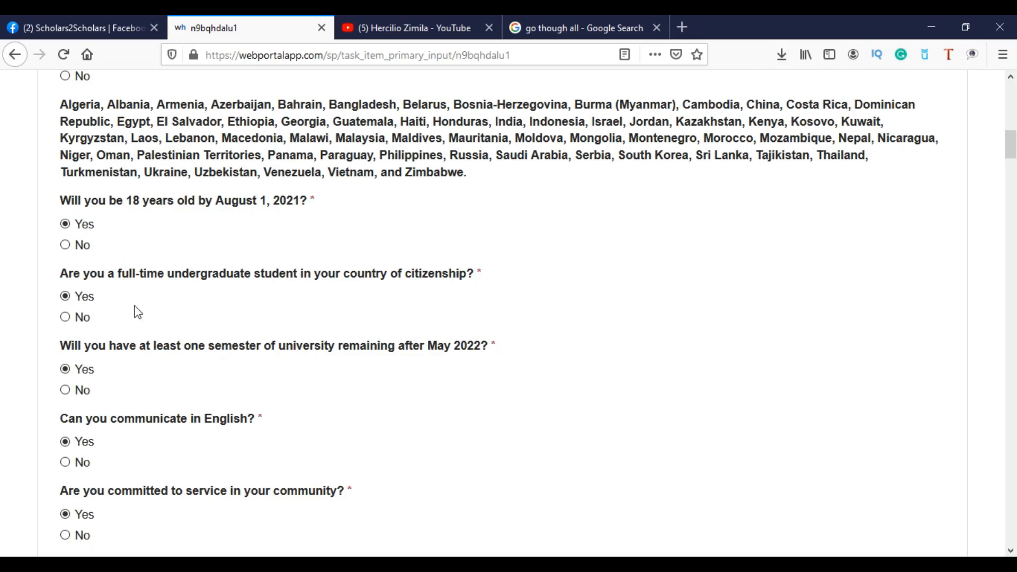
mouse_move(959, 248)
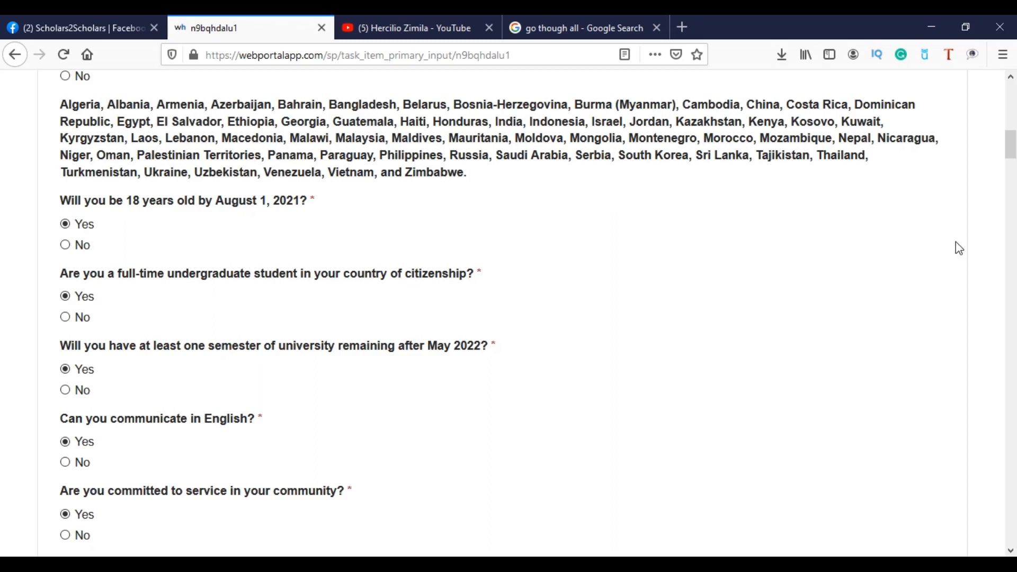
mouse_move(144, 294)
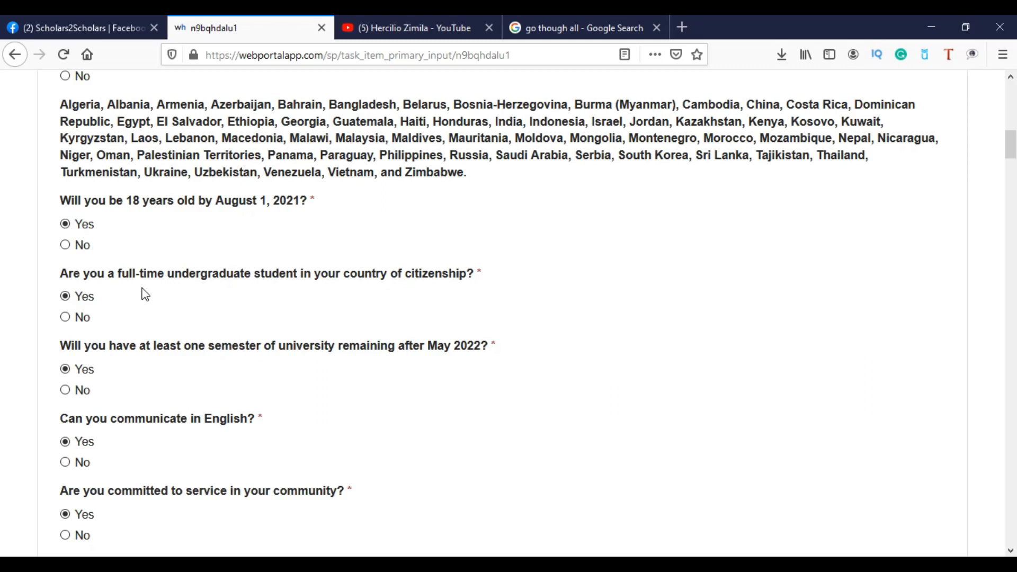
mouse_move(1003, 154)
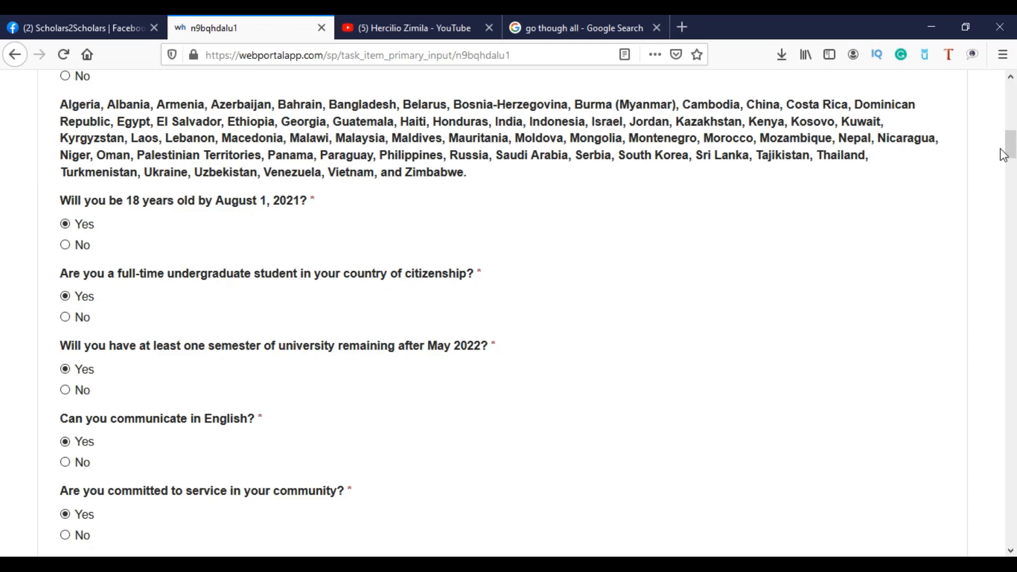
scroll("down", 3)
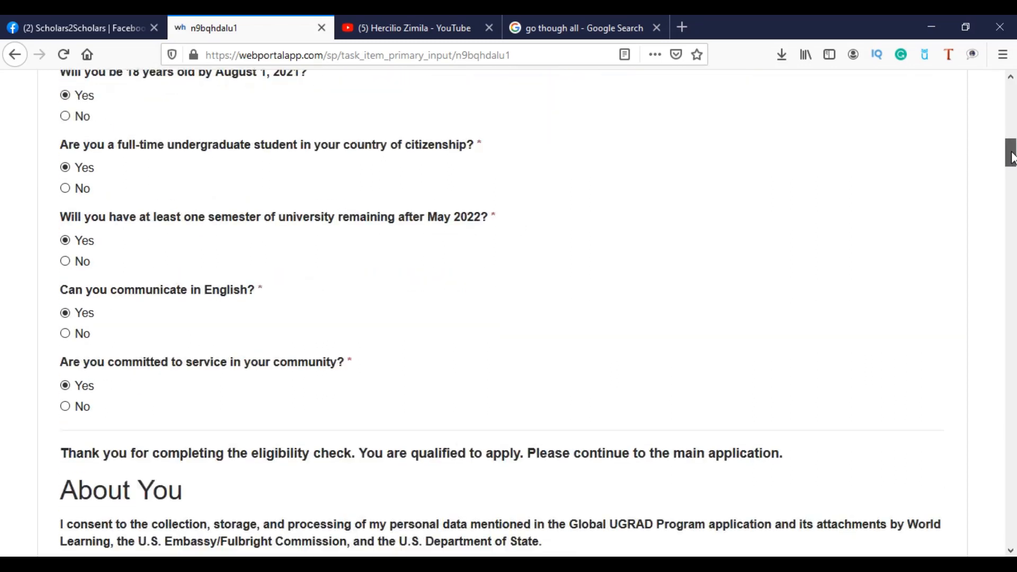
scroll("down", 3)
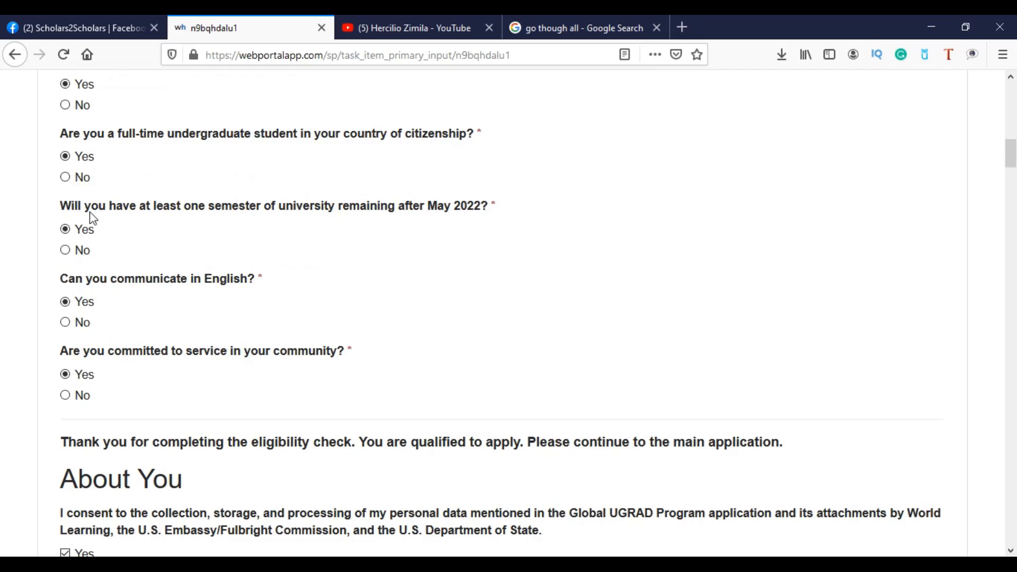
mouse_move(315, 221)
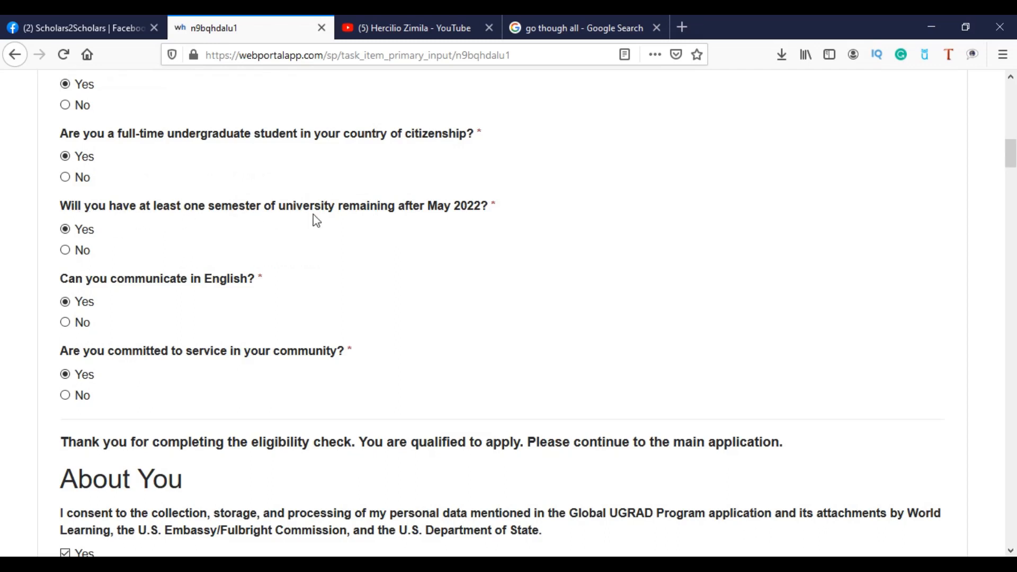
mouse_move(453, 223)
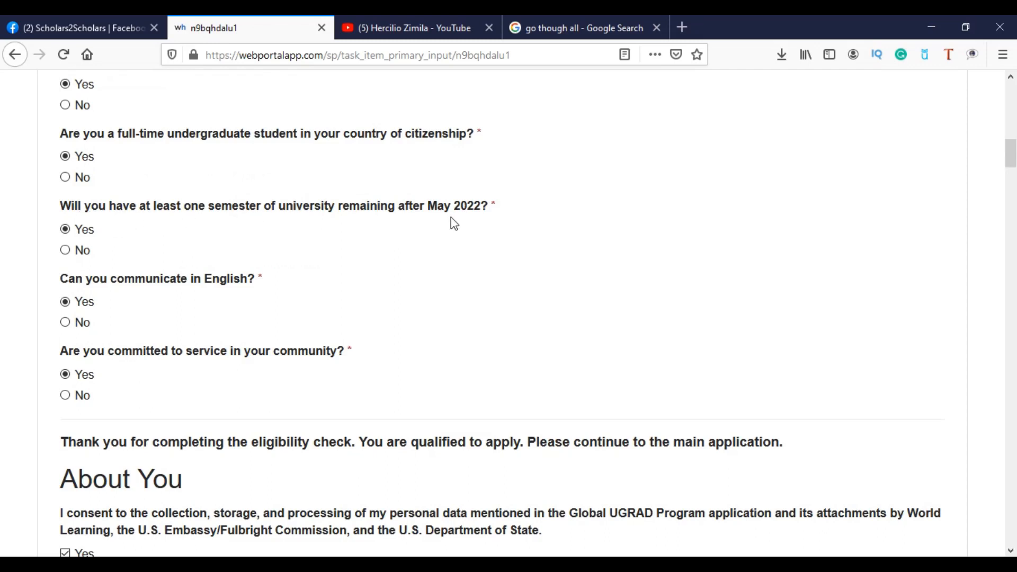
left_click(64, 228)
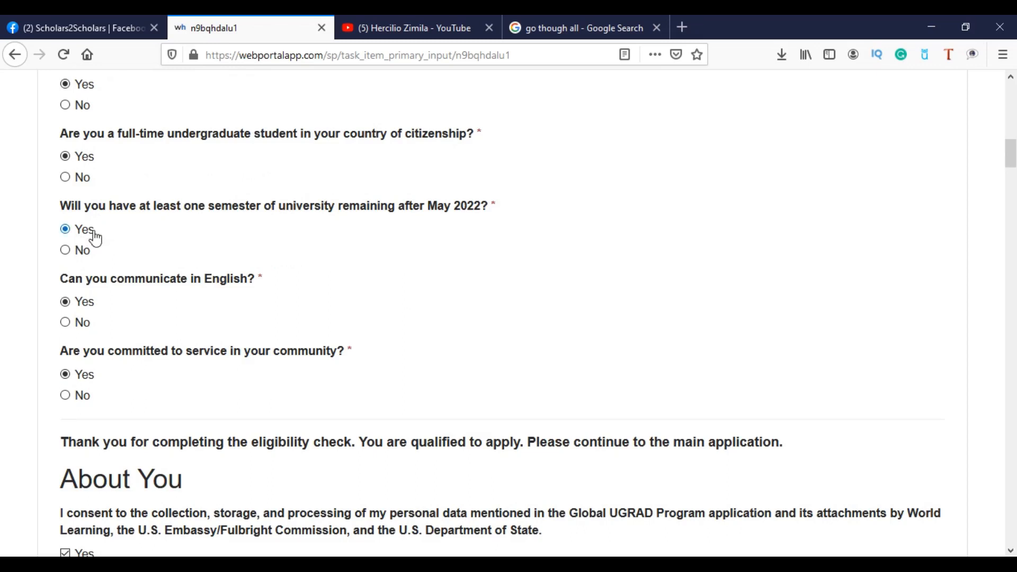
mouse_move(102, 248)
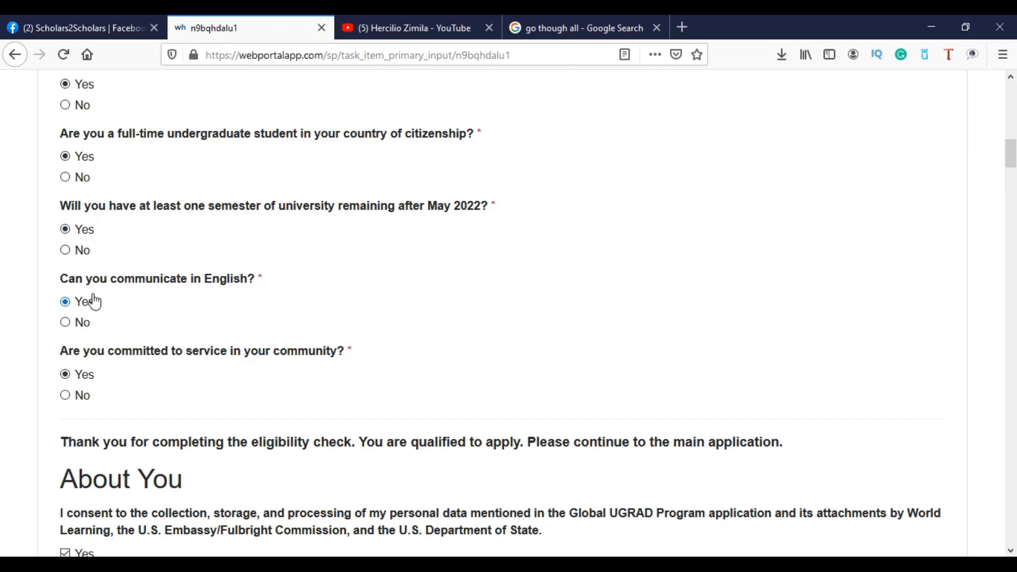
mouse_move(382, 301)
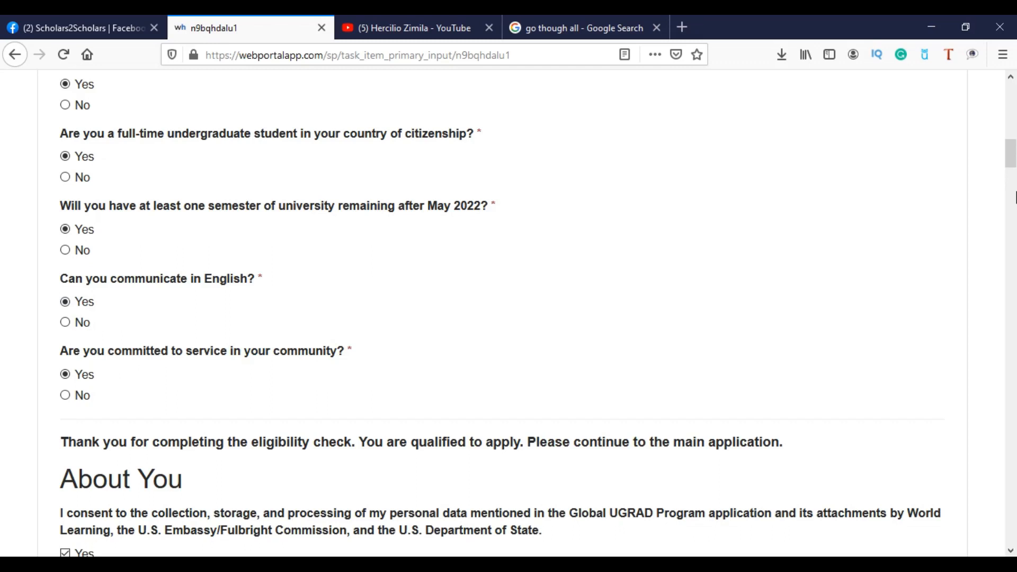
Scroll past the checked consent box down to the About You name fields.
scroll("down", 3)
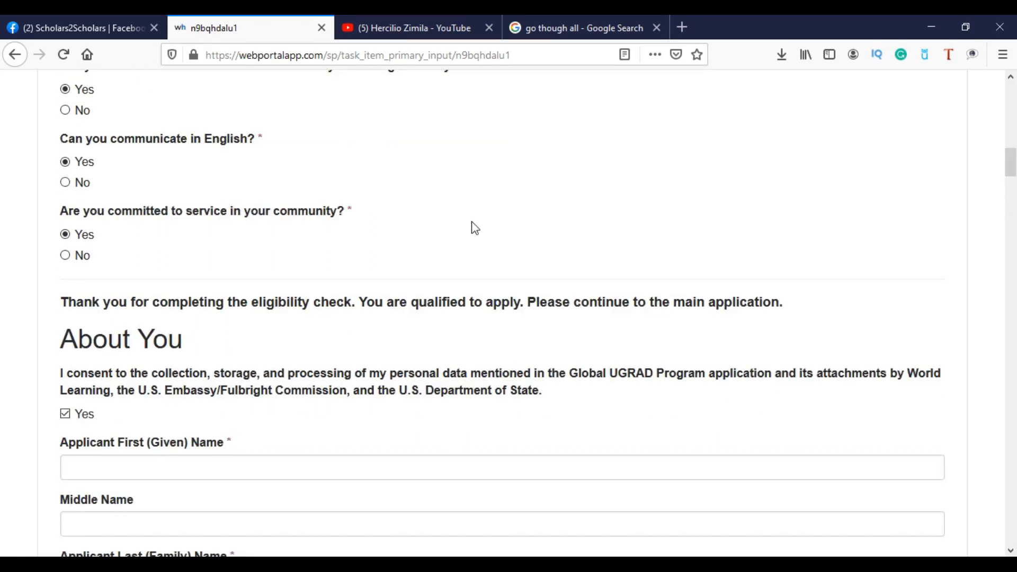
mouse_move(252, 229)
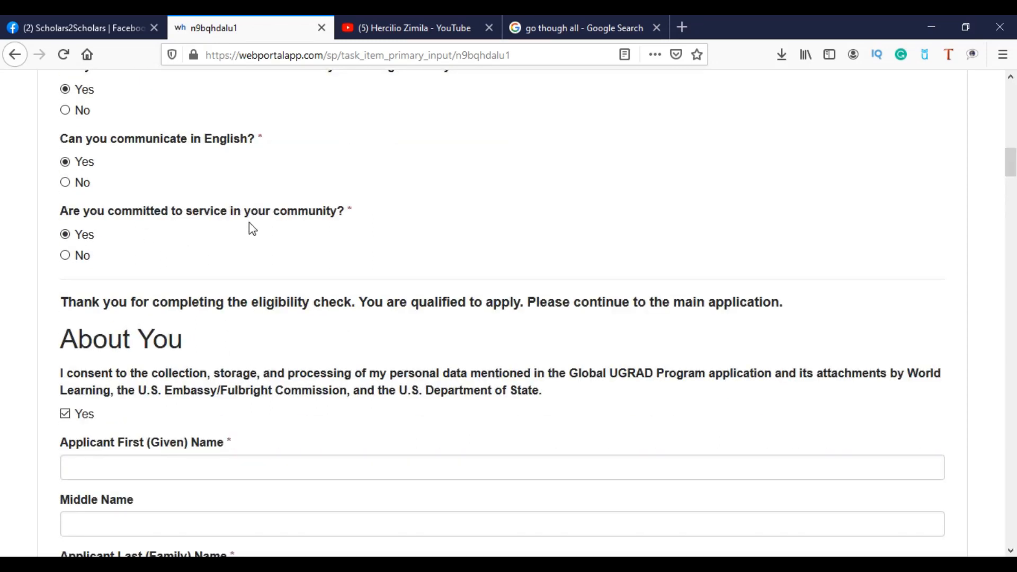
mouse_move(379, 217)
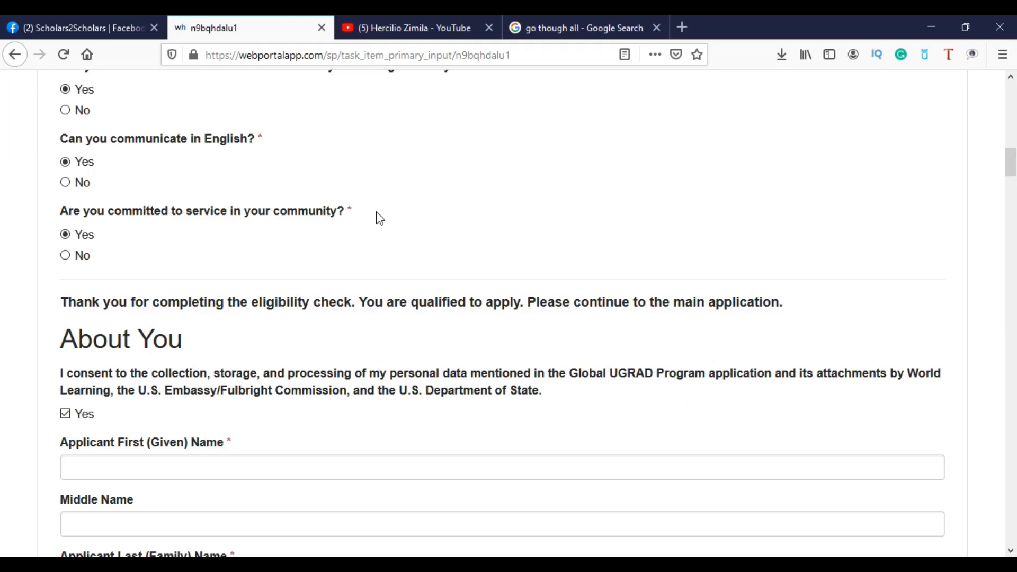
mouse_move(317, 213)
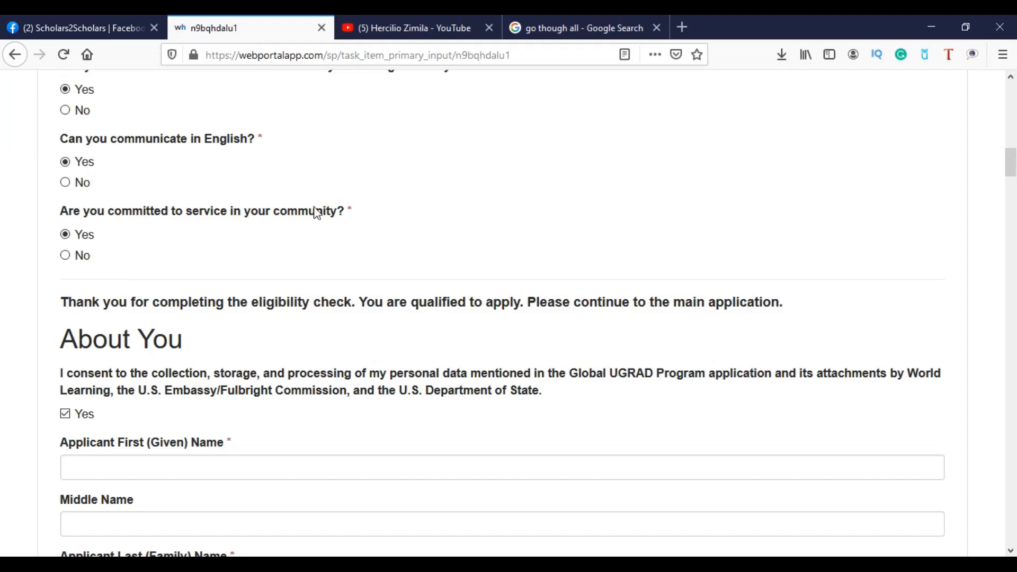
mouse_move(289, 231)
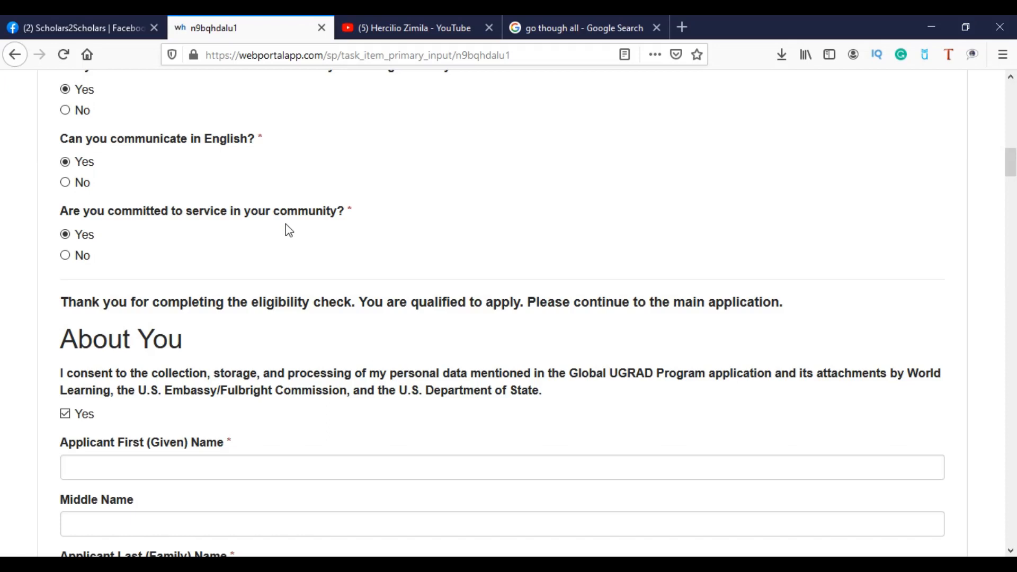
mouse_move(373, 216)
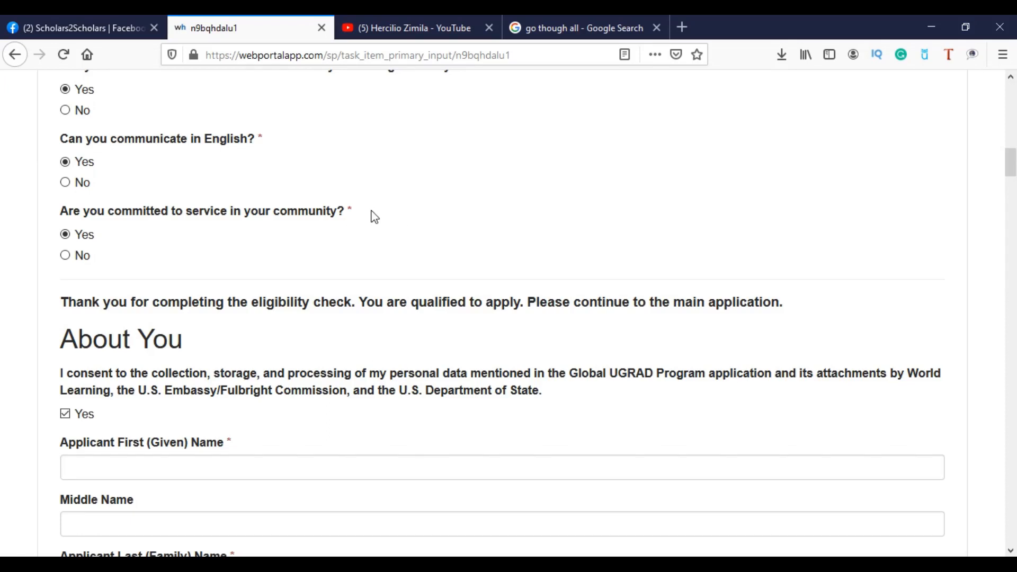
mouse_move(367, 214)
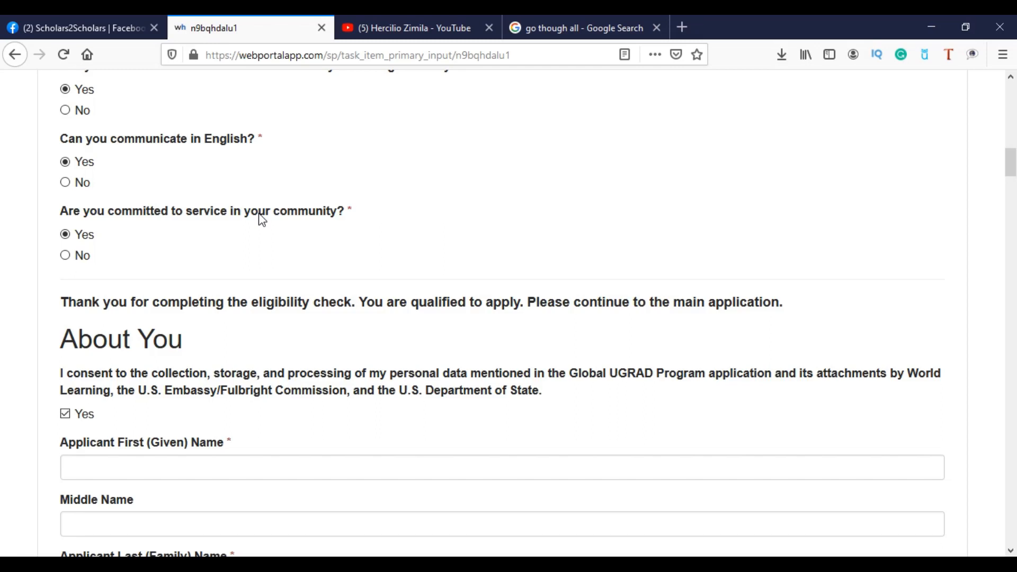
mouse_move(1010, 162)
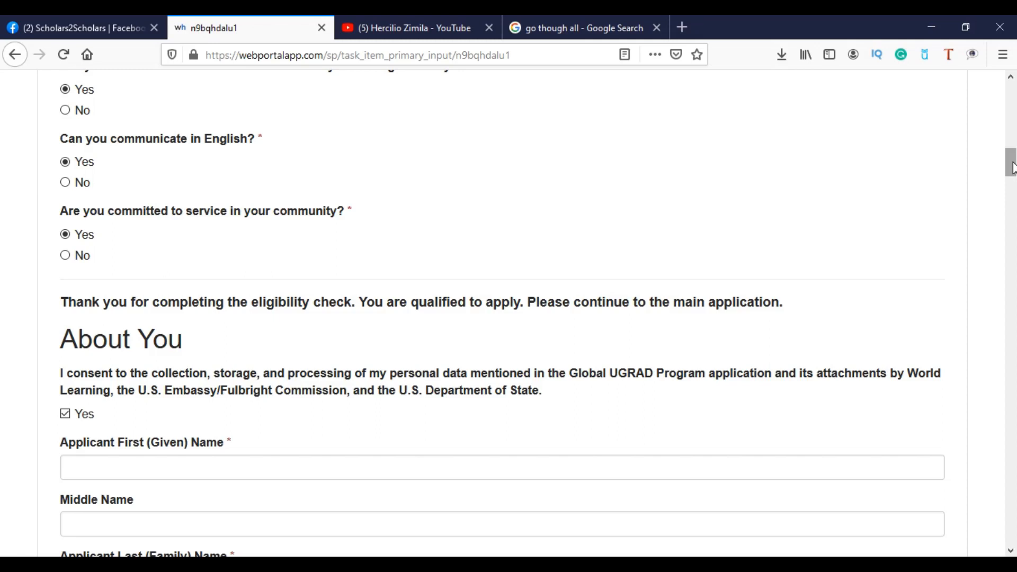
scroll("down", 3)
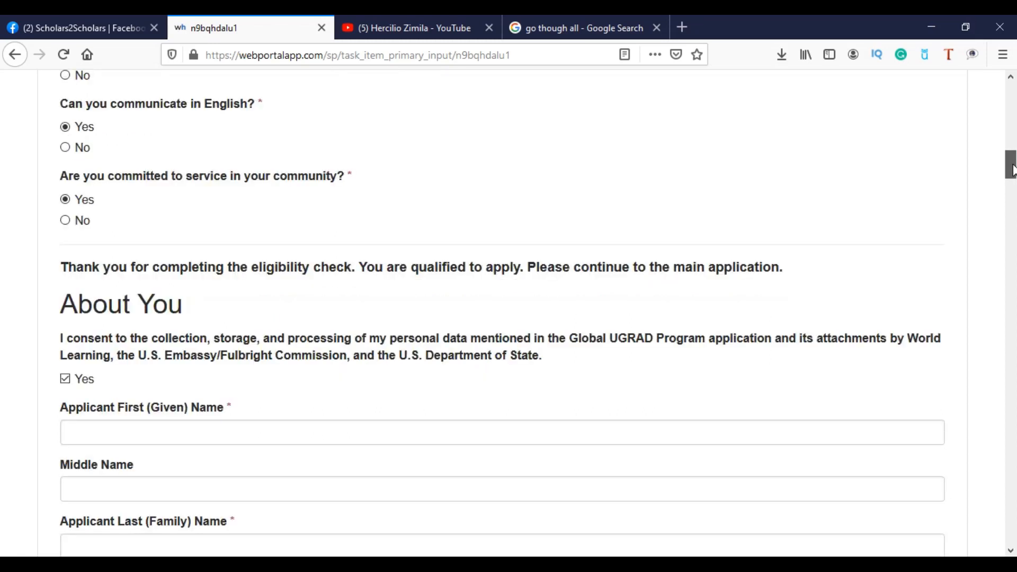
scroll("down", 3)
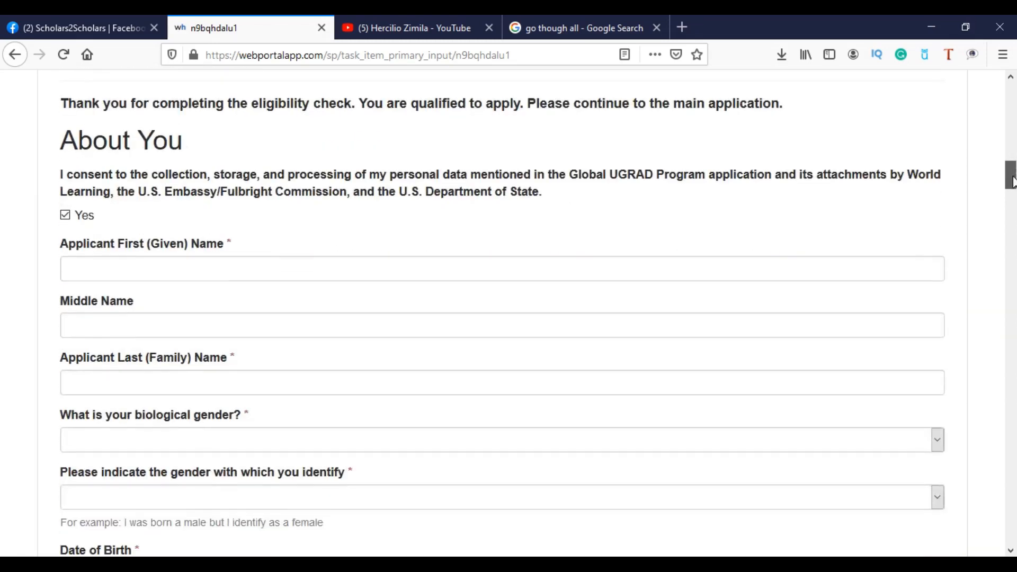
scroll("down", 3)
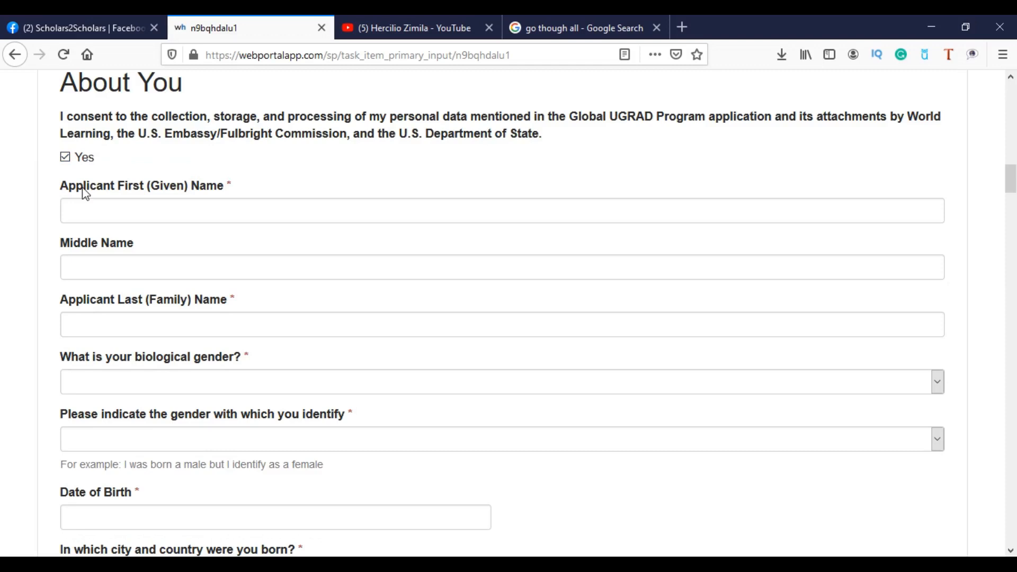
mouse_move(204, 391)
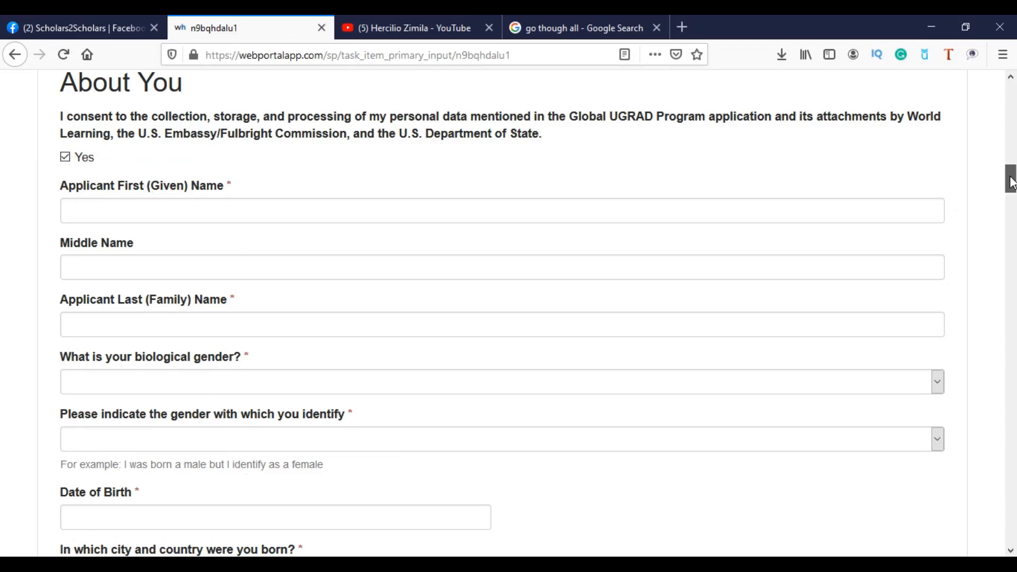
scroll("down", 3)
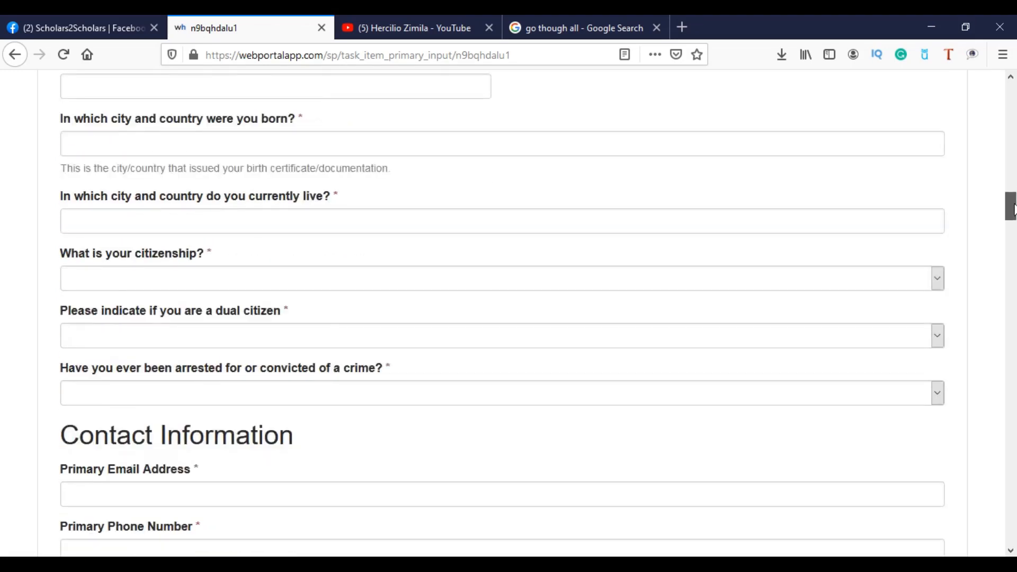
scroll("down", 3)
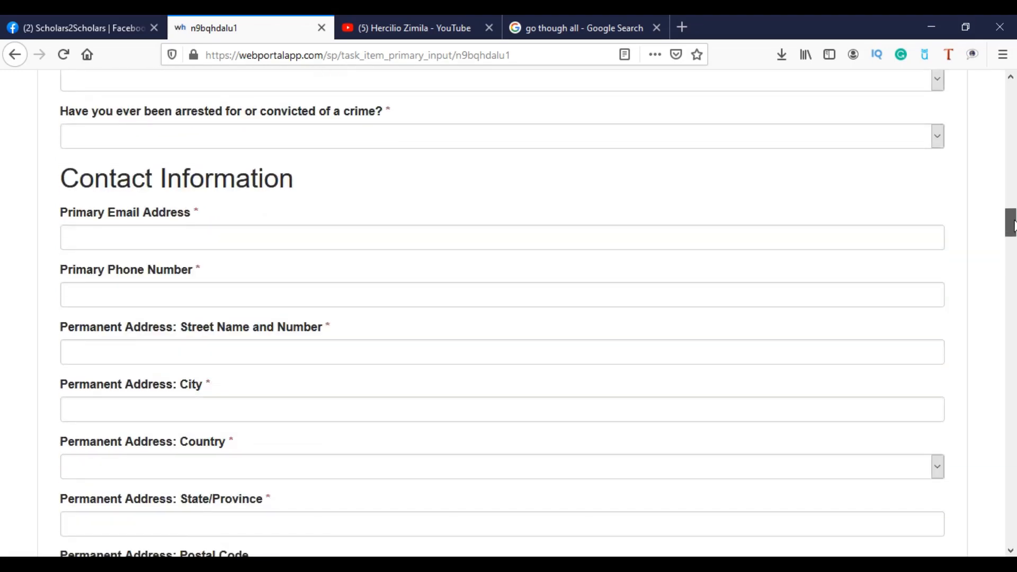
scroll("down", 3)
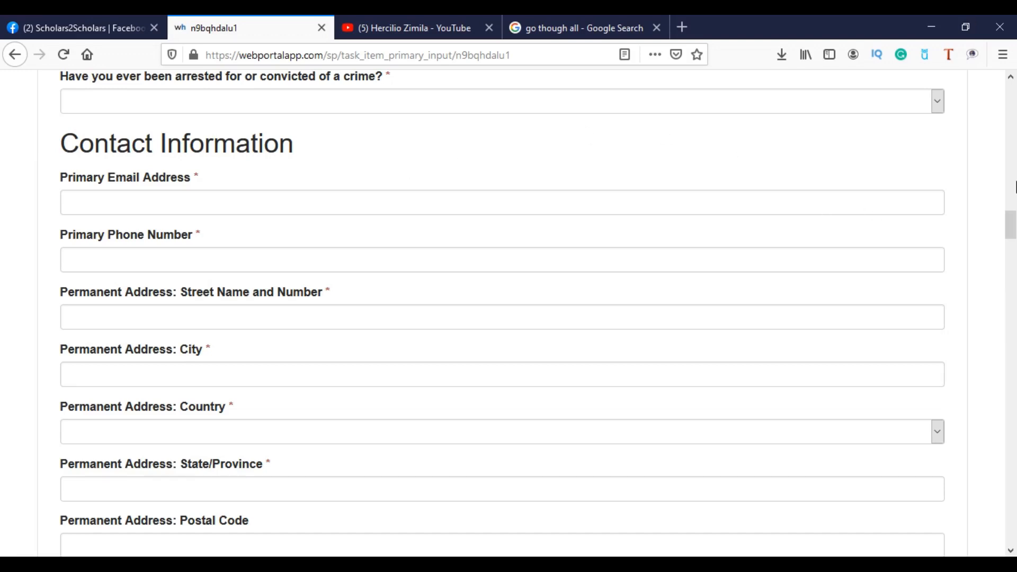
scroll("down", 3)
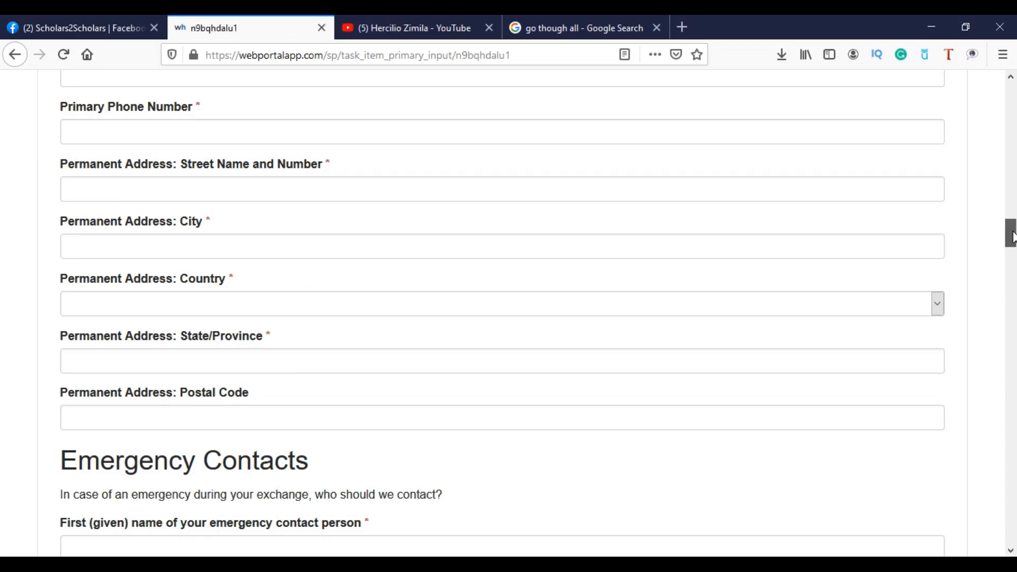
scroll("down", 3)
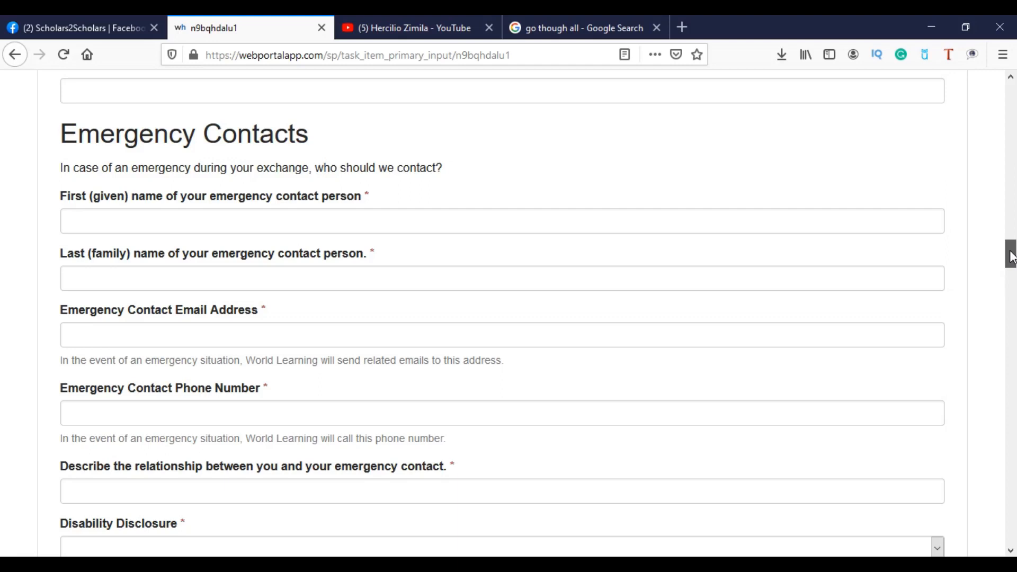
scroll("down", 3)
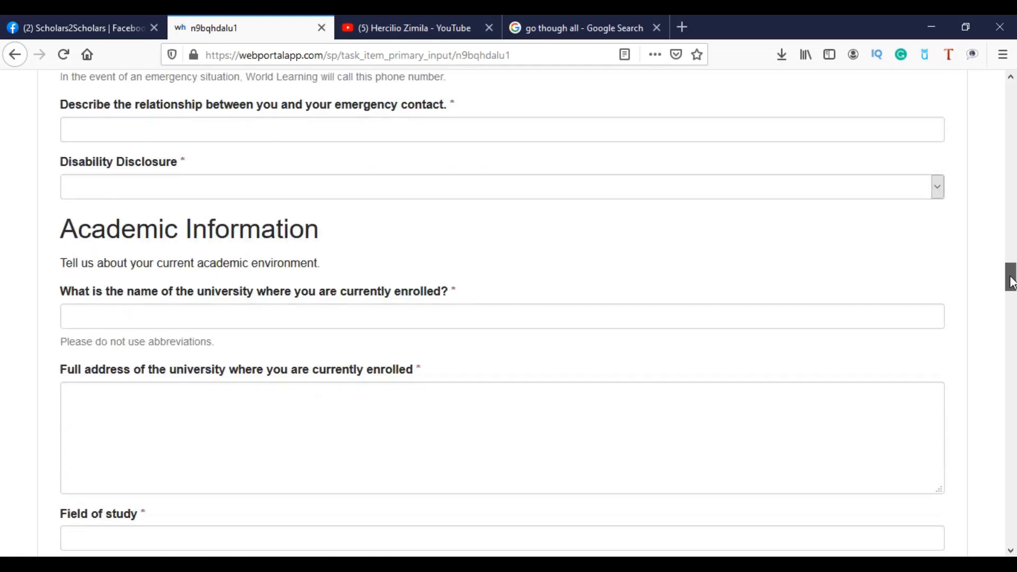
scroll("down", 3)
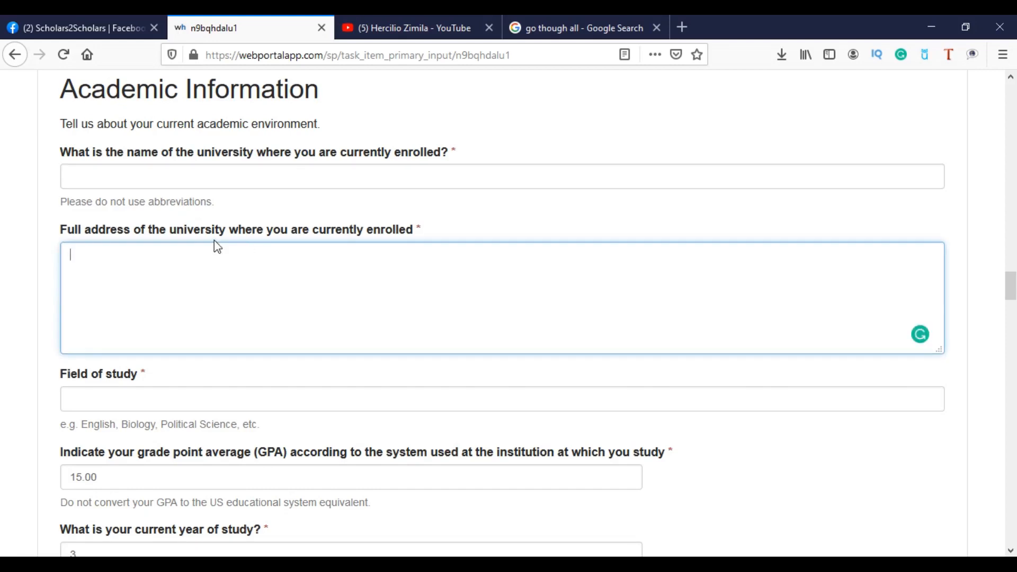
mouse_move(94, 387)
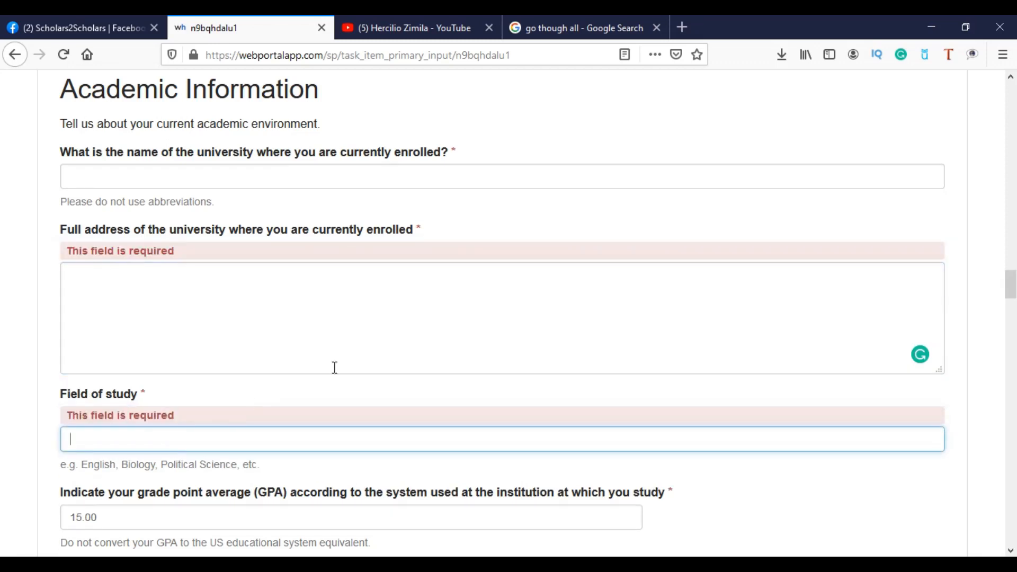
scroll("down", 3)
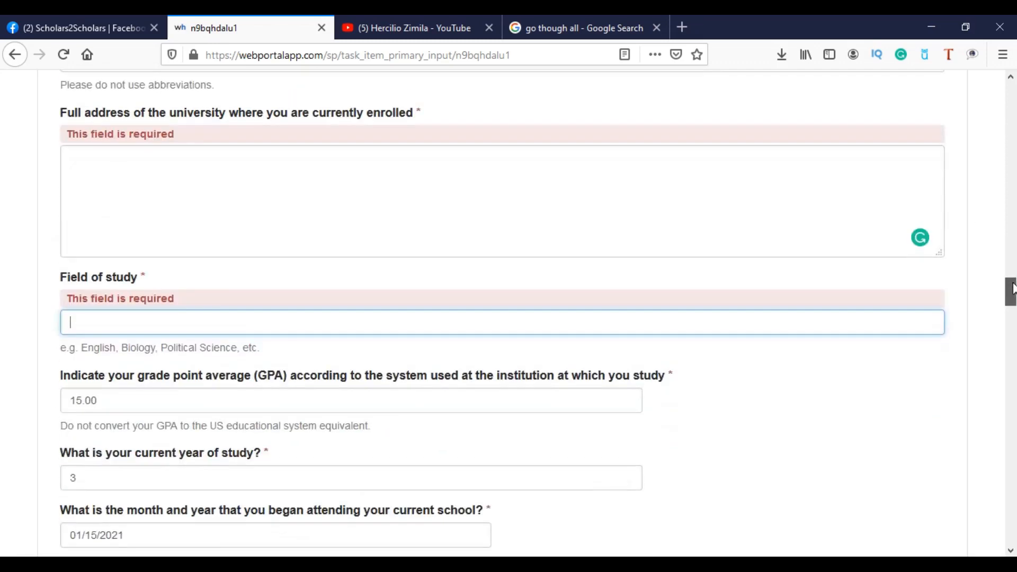
scroll("down", 3)
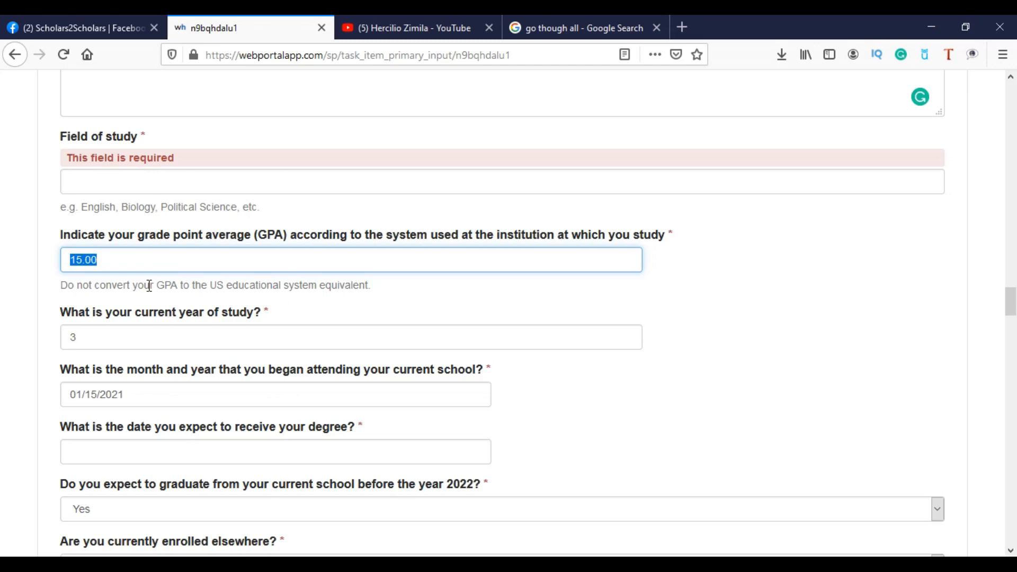
Replace the 15.00 GPA with 3.50 and scroll to the course-interest answer.
type("3.5")
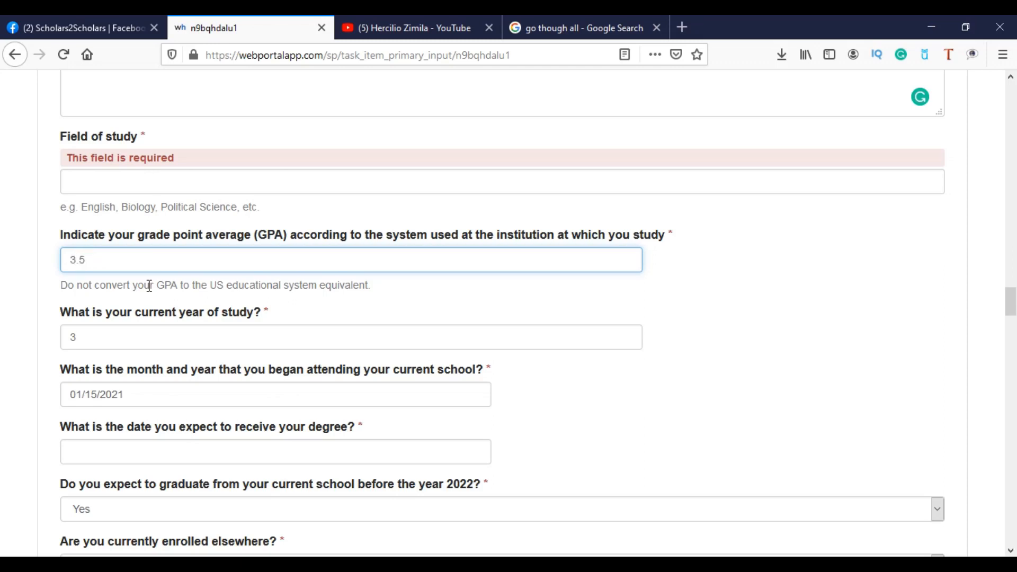
left_click(350, 336)
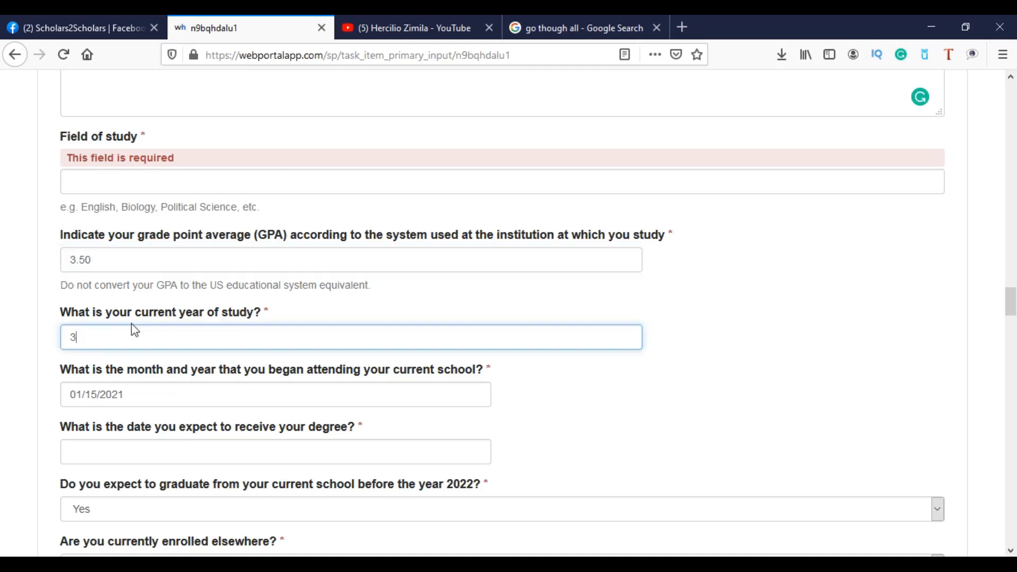
mouse_move(344, 288)
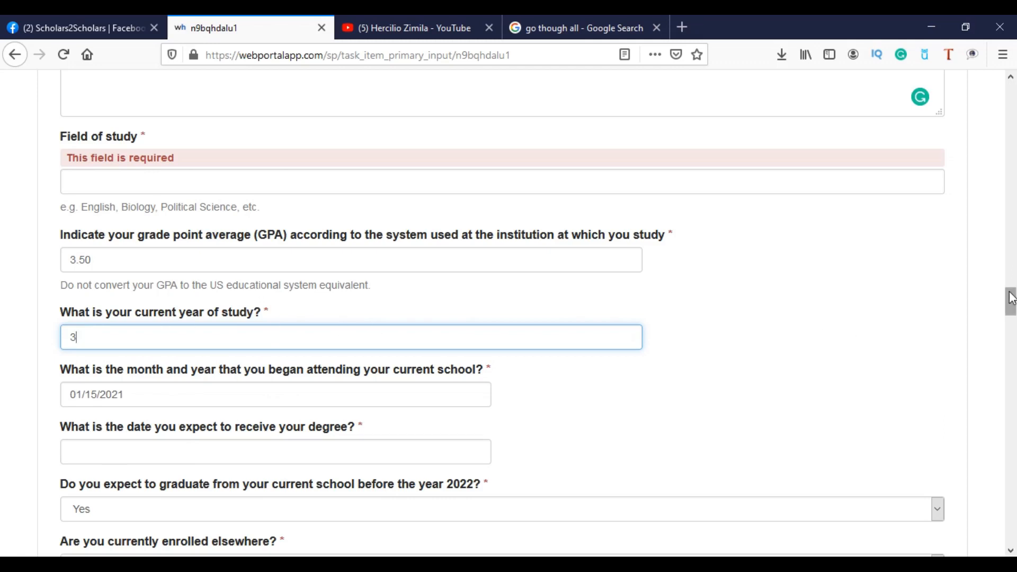
scroll("down", 3)
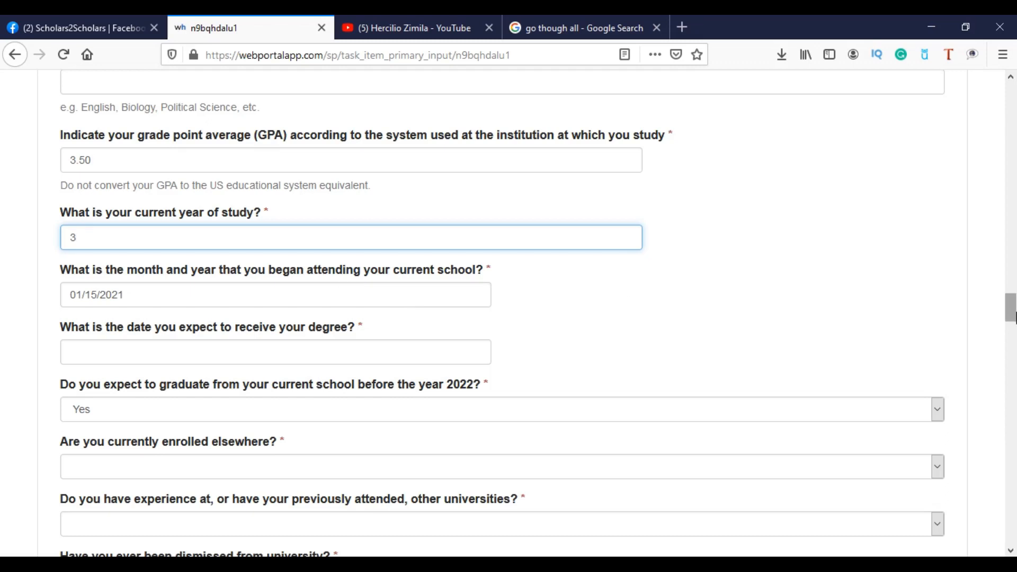
scroll("down", 3)
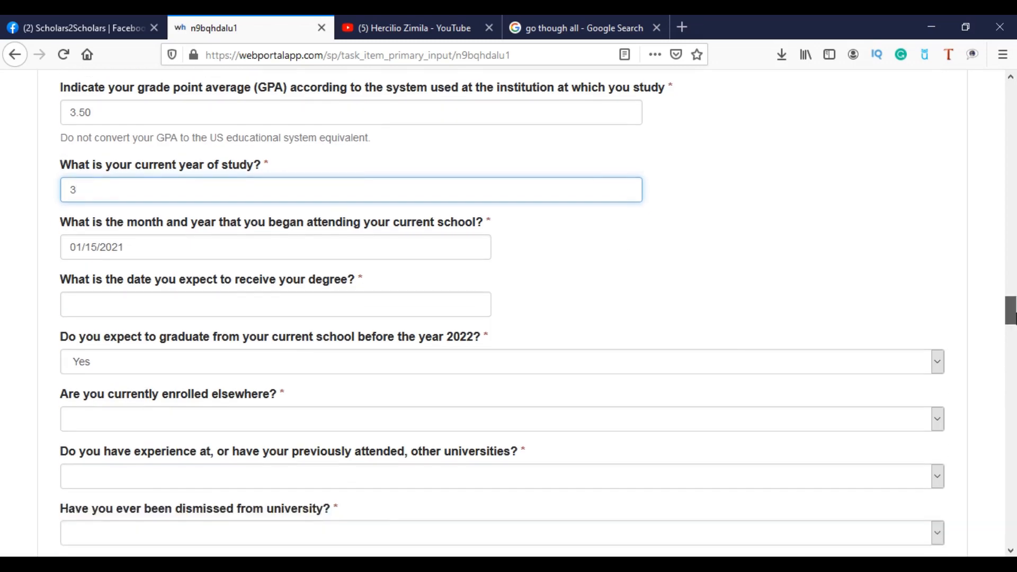
scroll("down", 3)
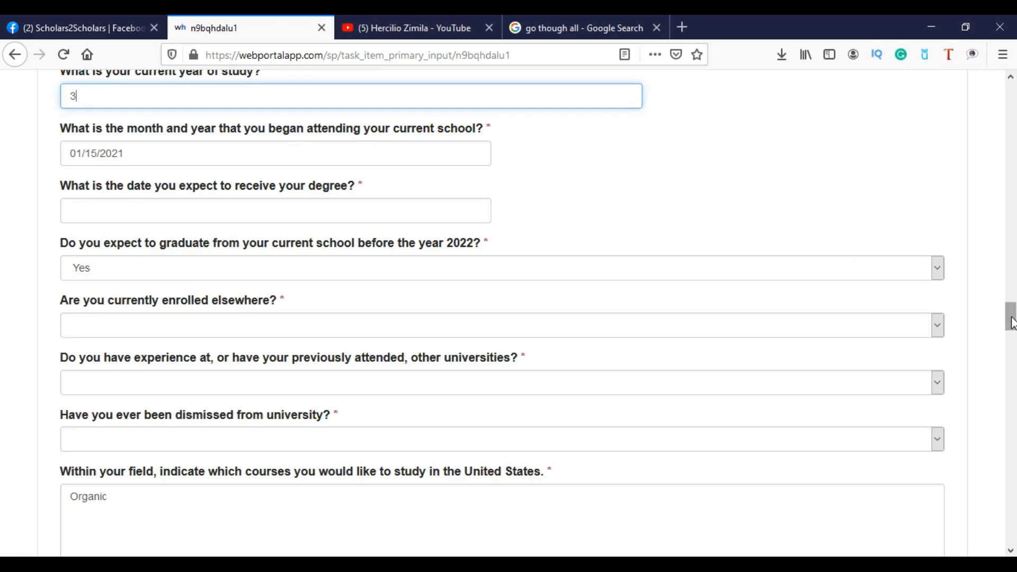
Complete the courses-within-your-field answer as 'Organic Chemistry', moving on to additional subjects.
scroll("down", 3)
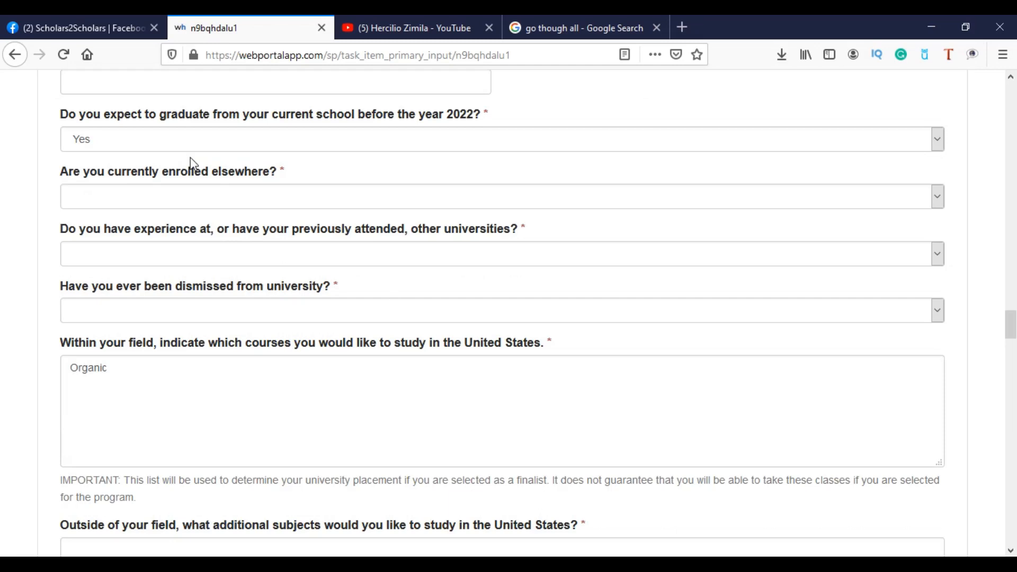
mouse_move(123, 265)
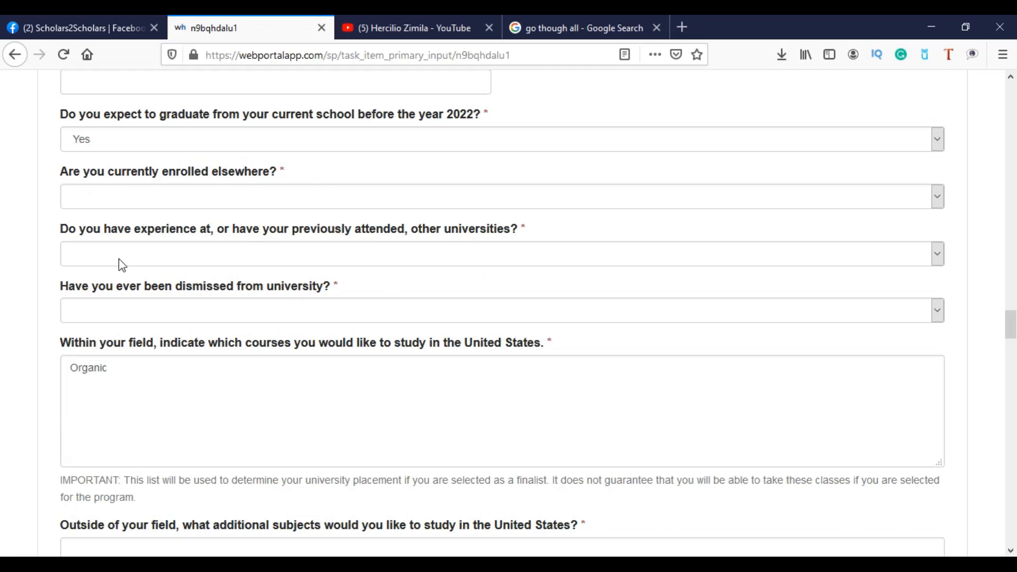
mouse_move(108, 254)
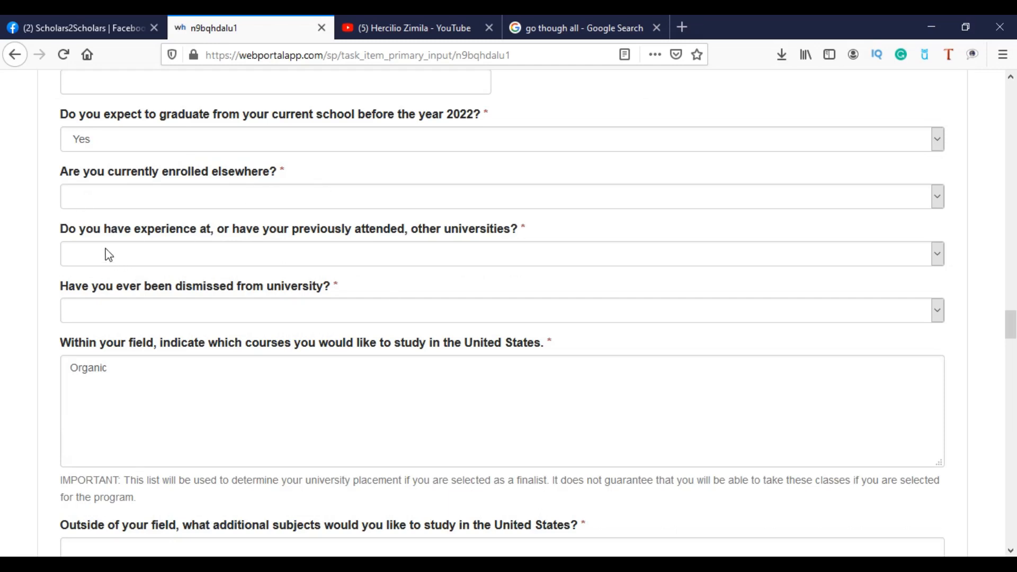
mouse_move(150, 249)
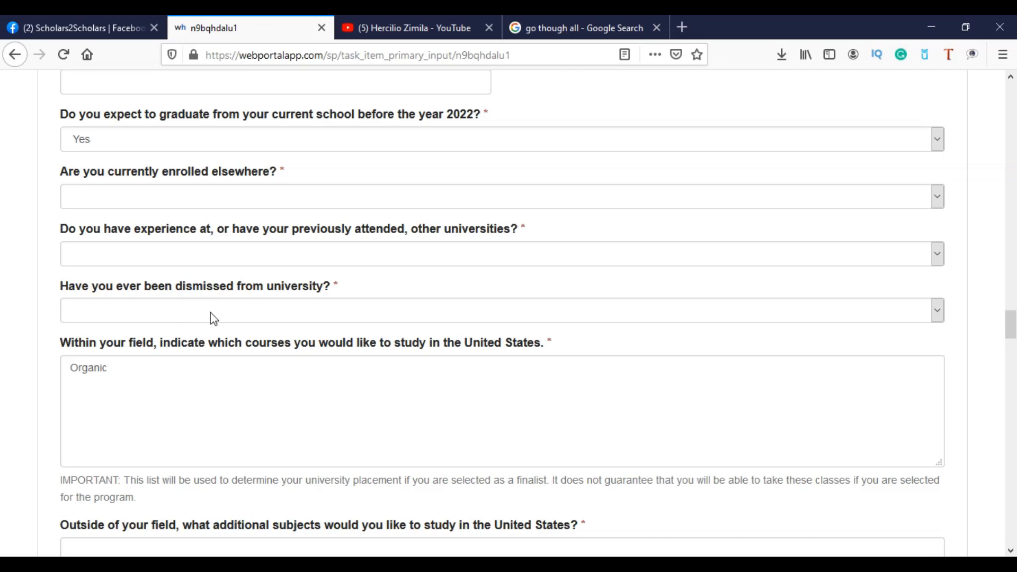
mouse_move(272, 292)
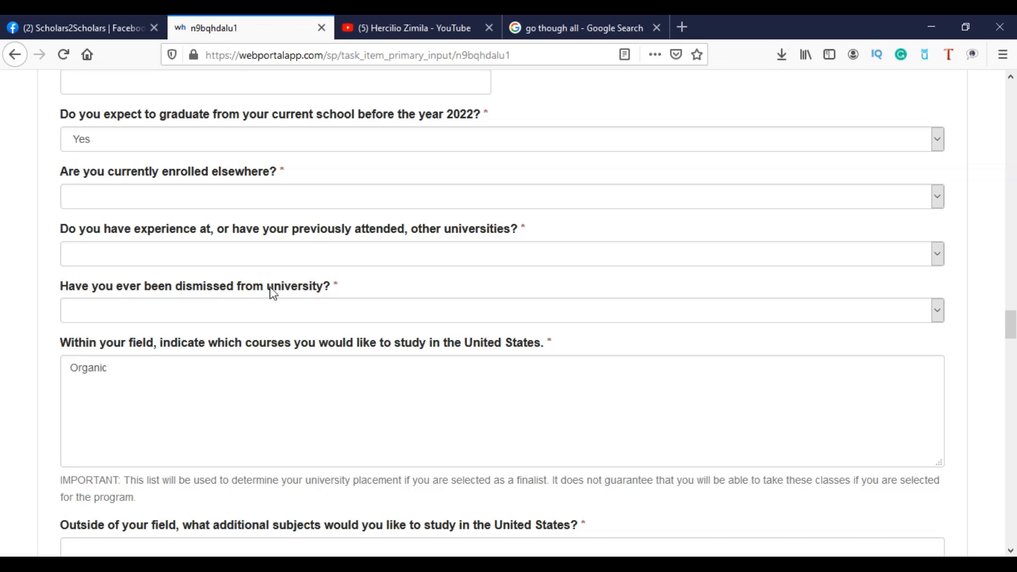
mouse_move(266, 293)
type(" Ch")
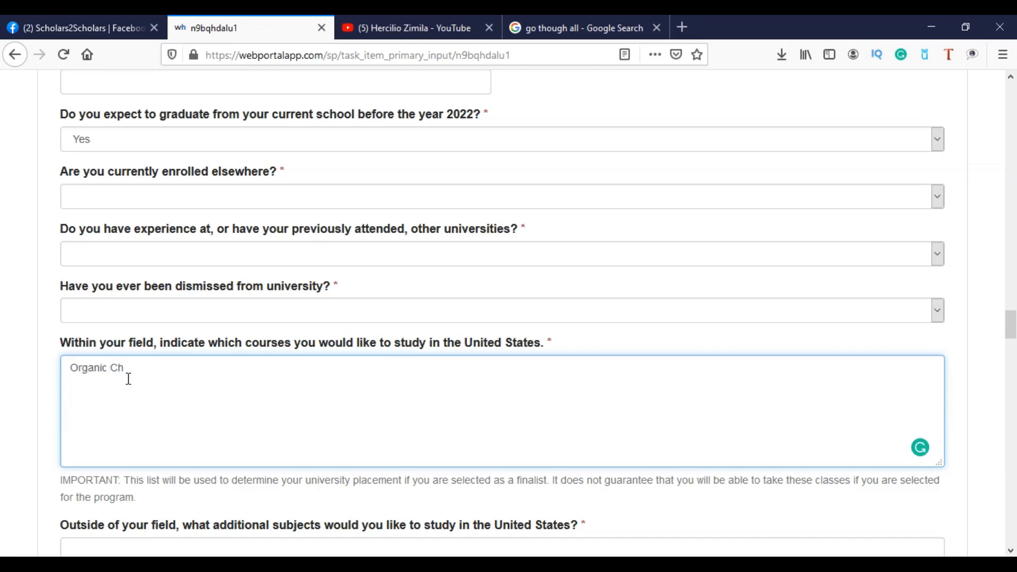
type("emistry")
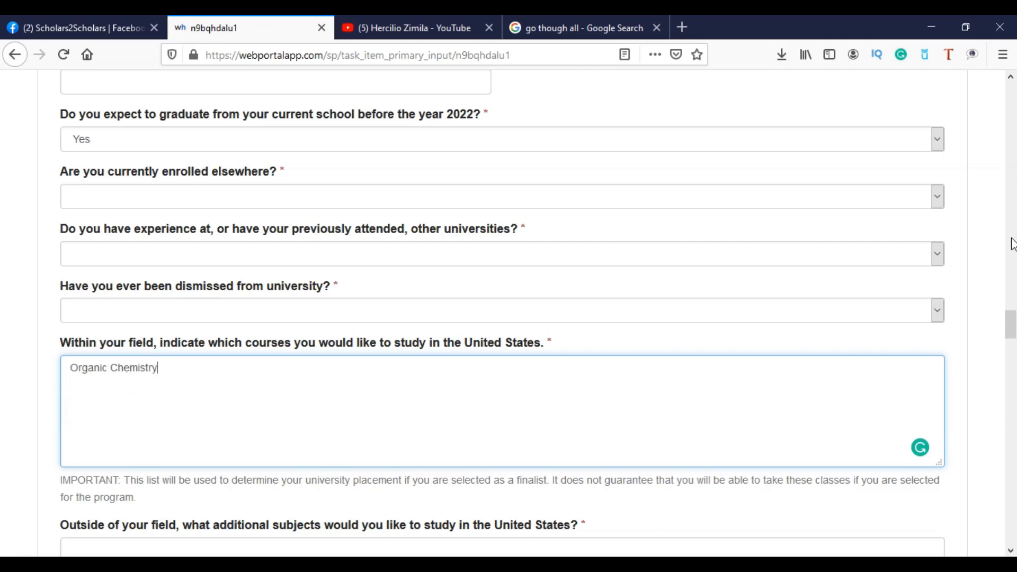
scroll("down", 3)
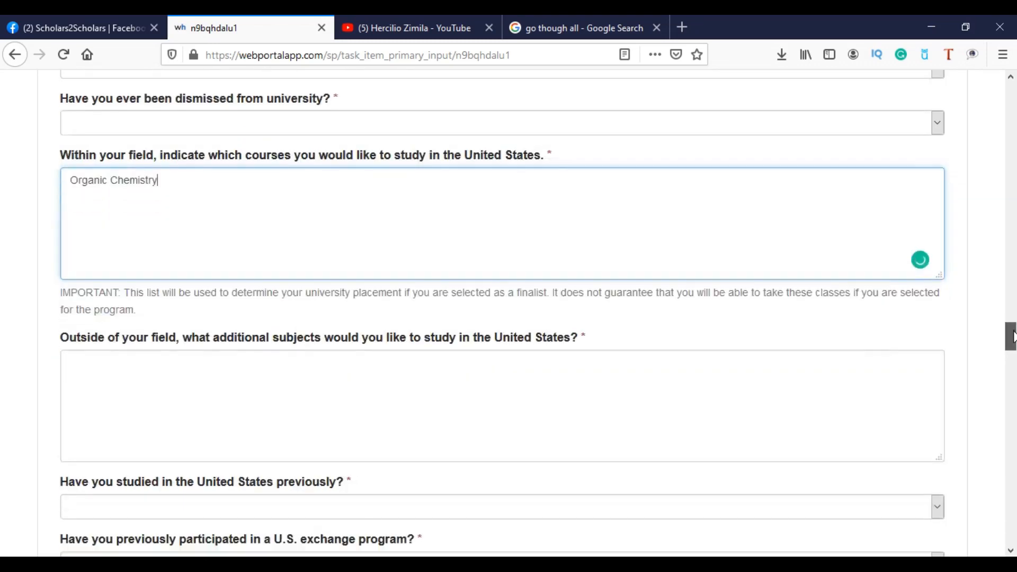
scroll("down", 3)
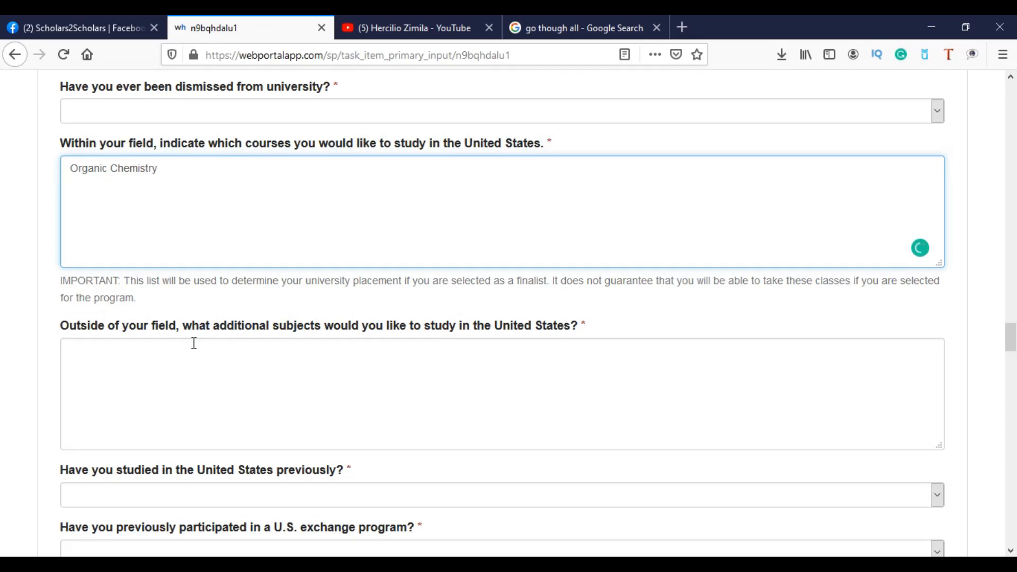
left_click(315, 361)
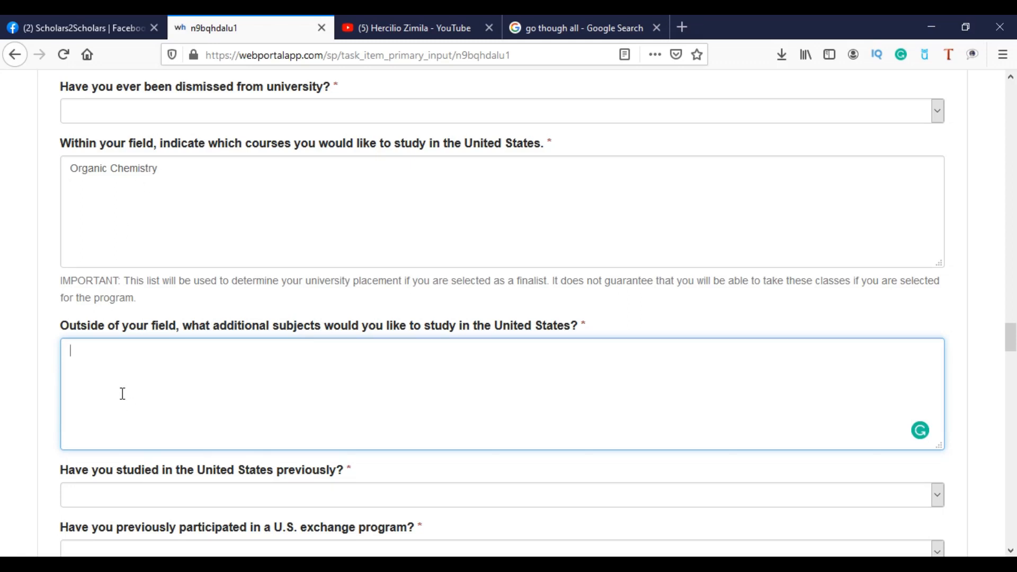
mouse_move(142, 394)
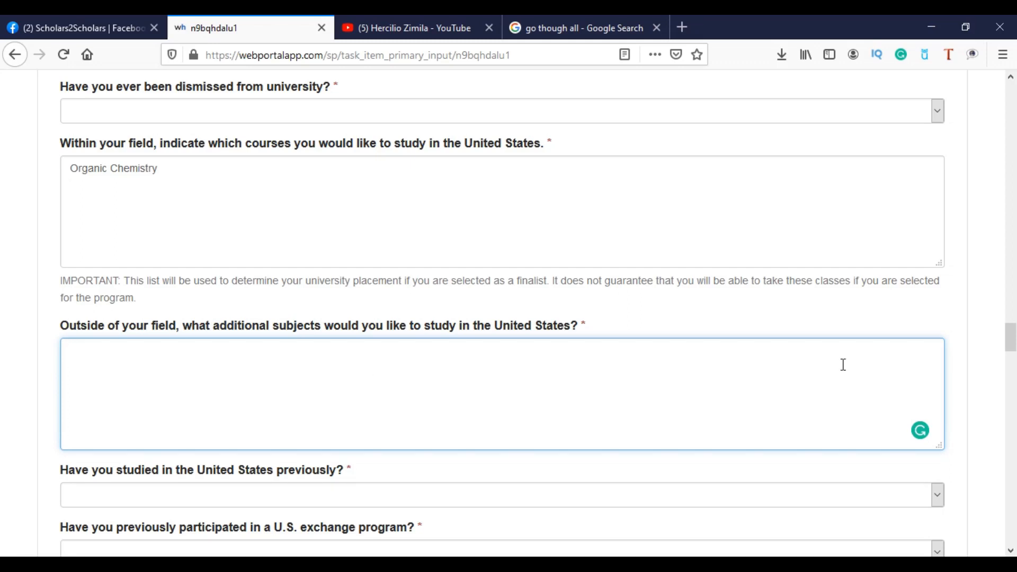
scroll("down", 3)
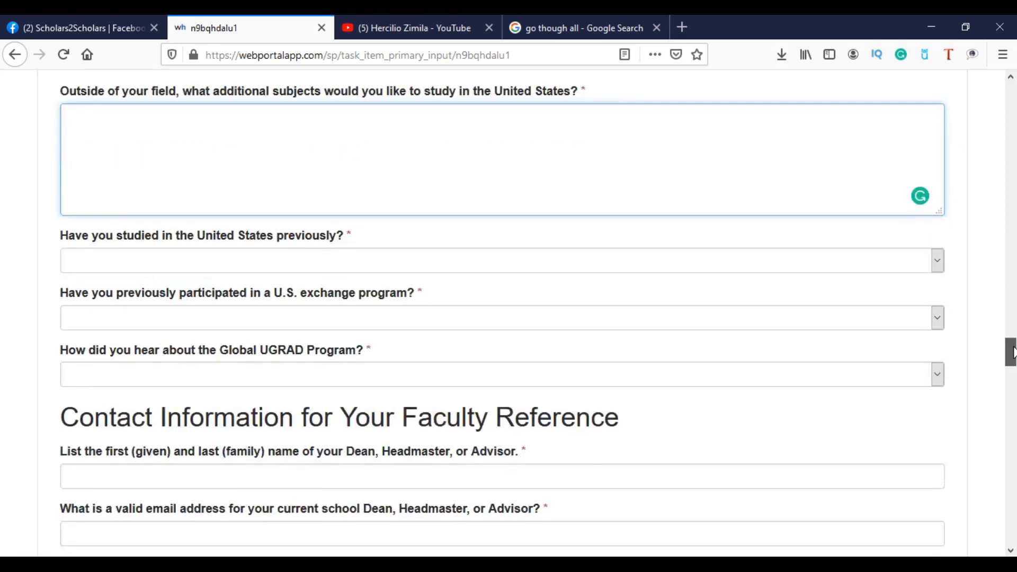
mouse_move(162, 248)
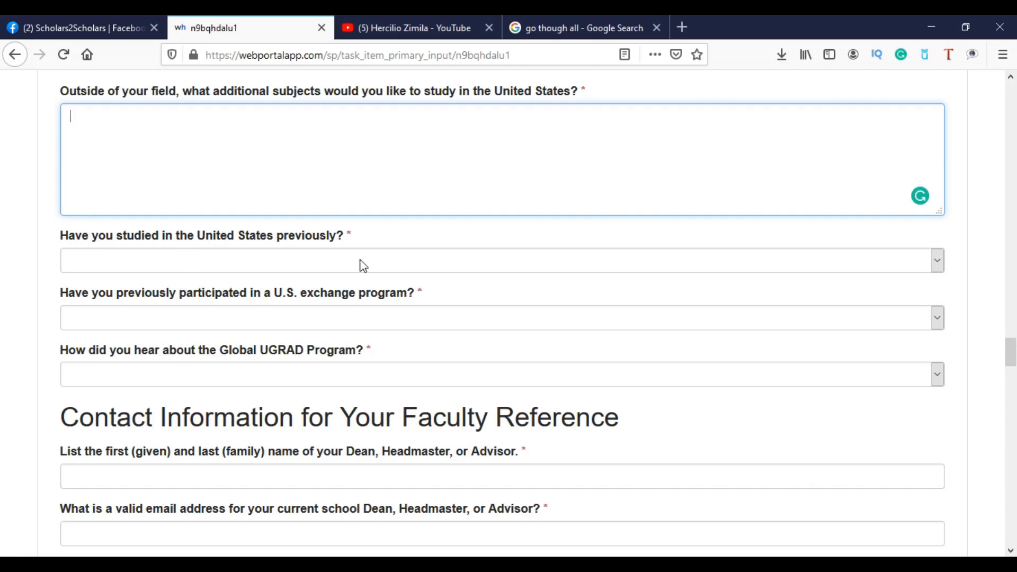
mouse_move(361, 317)
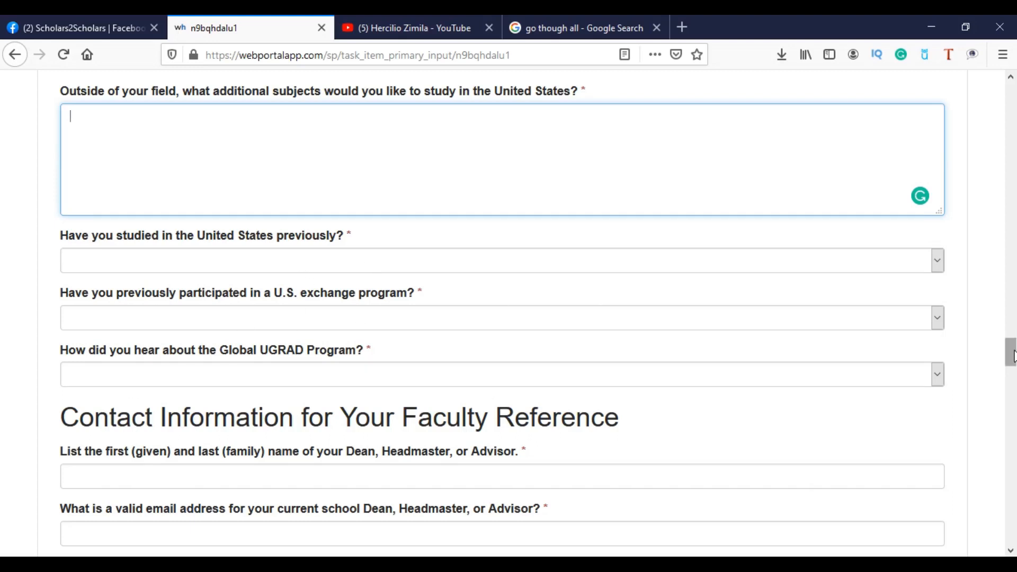
scroll("down", 3)
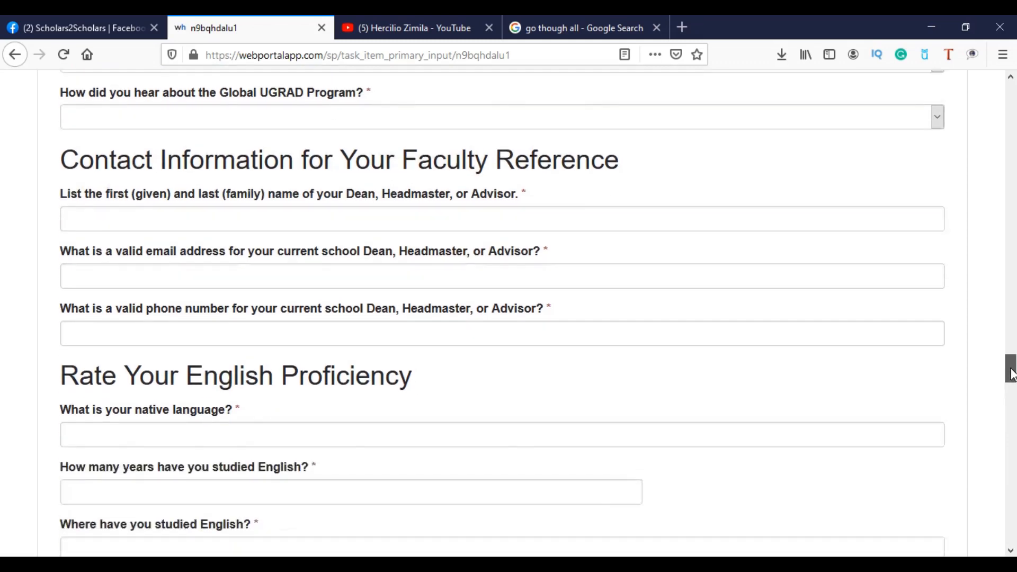
scroll("down", 3)
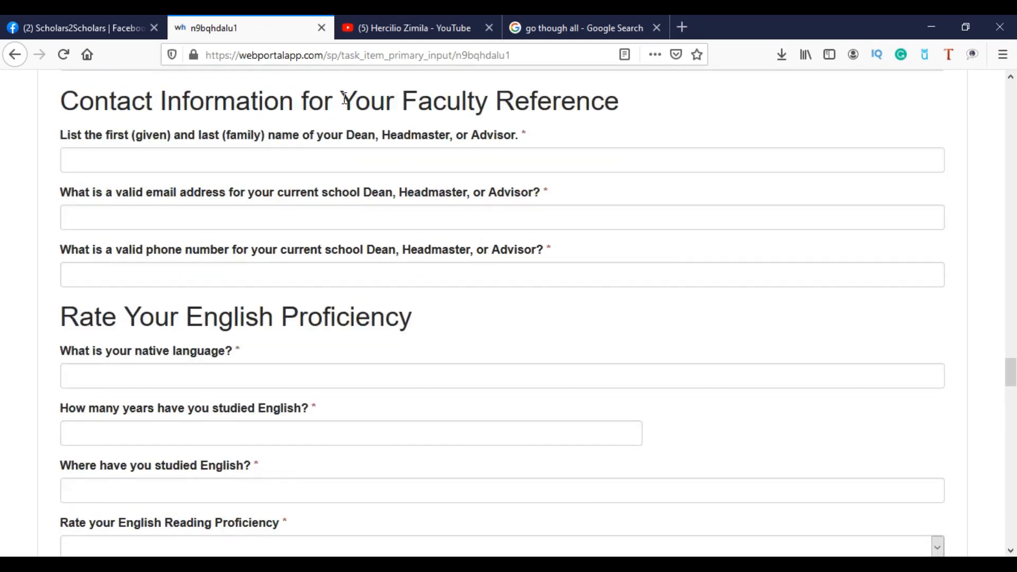
left_click_drag(431, 101, 616, 101)
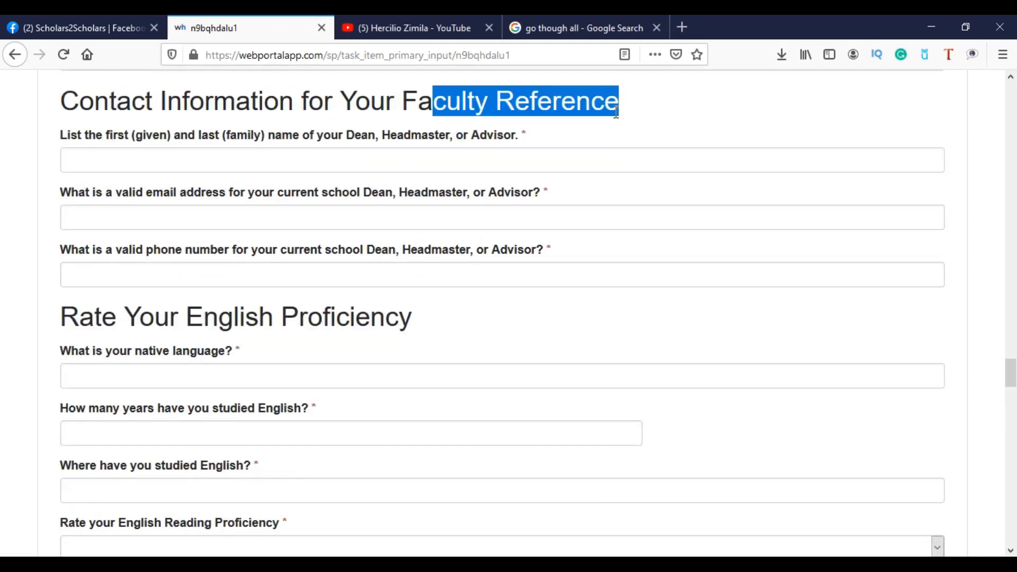
left_click(500, 160)
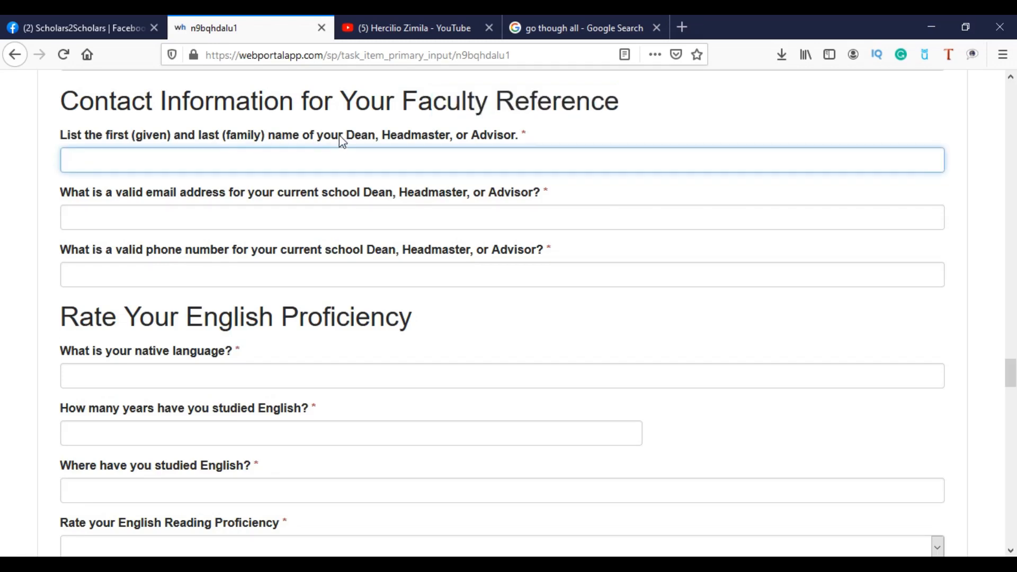
mouse_move(459, 144)
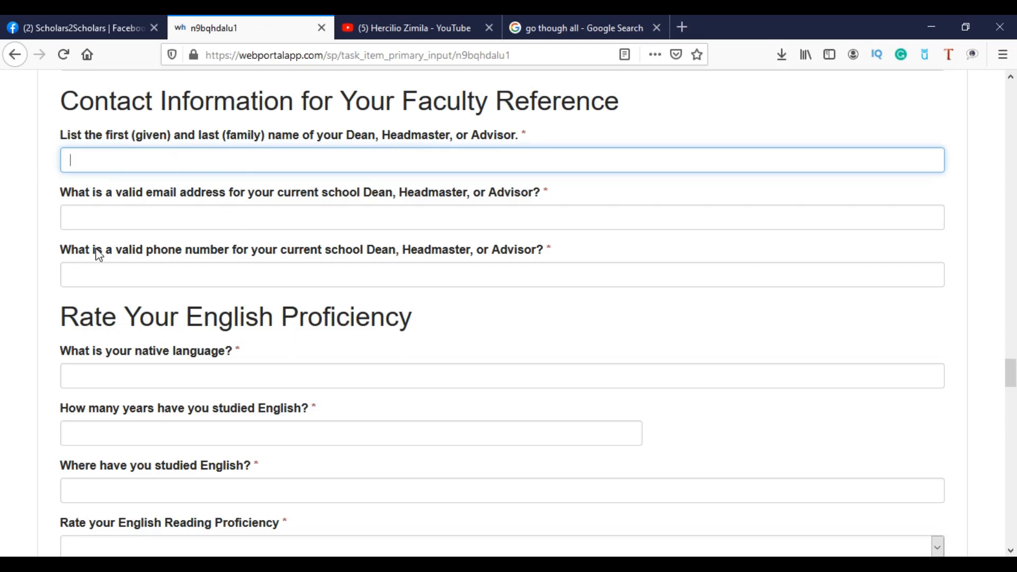
mouse_move(269, 269)
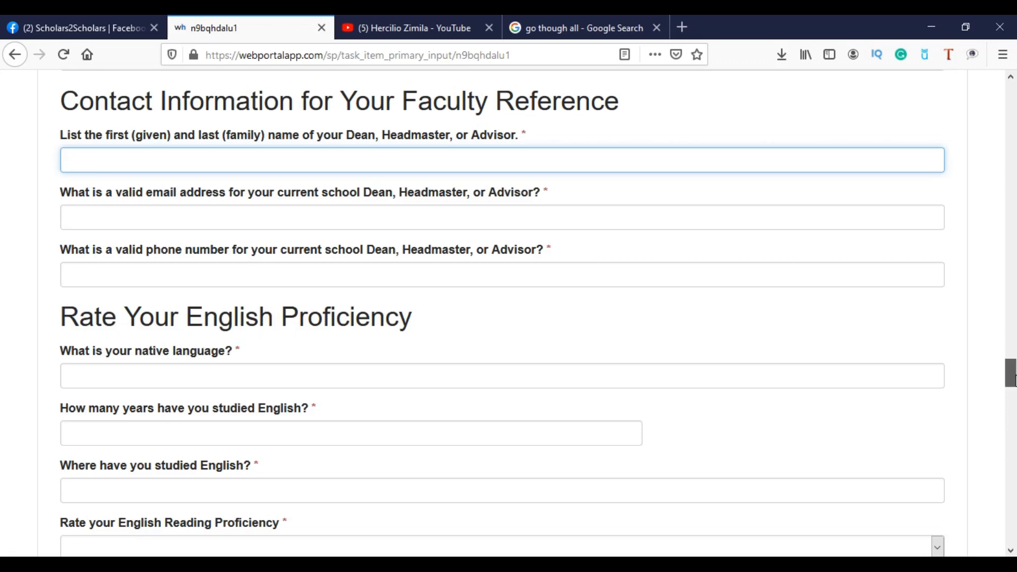
scroll("down", 3)
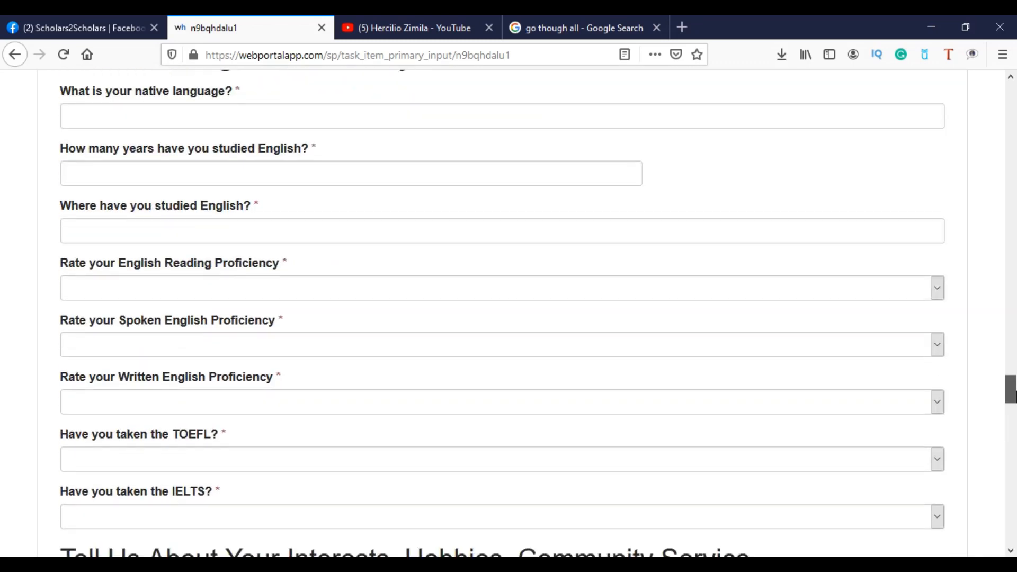
Set 'Have you taken the TOEFL?' to No, correcting an initial Yes.
scroll("down", 3)
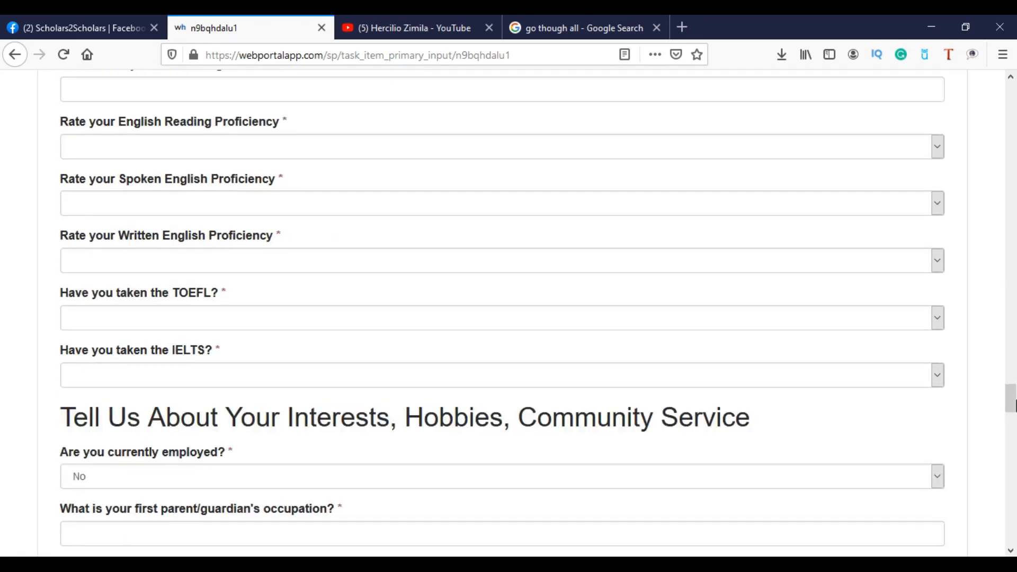
mouse_move(142, 334)
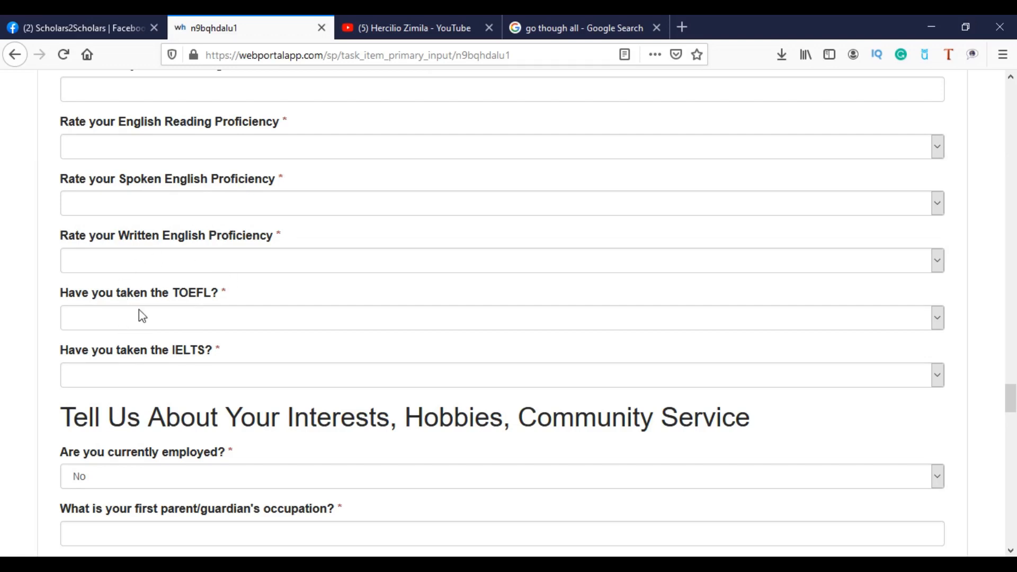
mouse_move(197, 318)
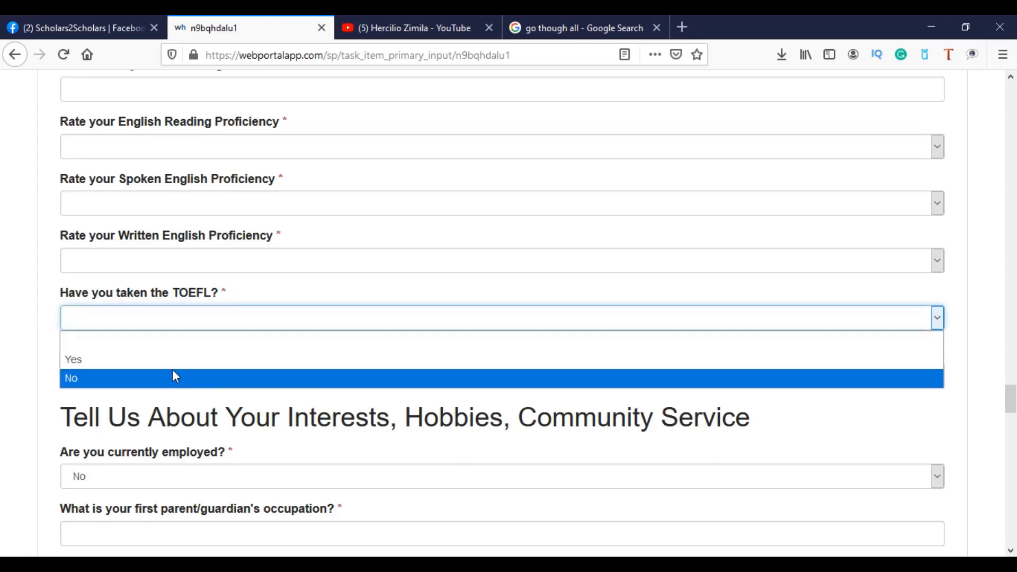
left_click(73, 359)
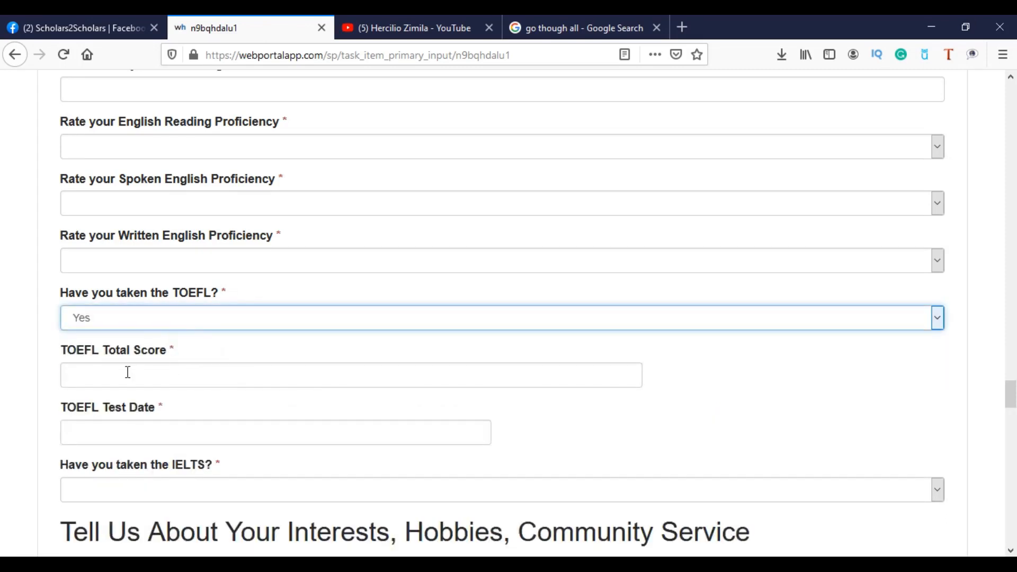
left_click(497, 317)
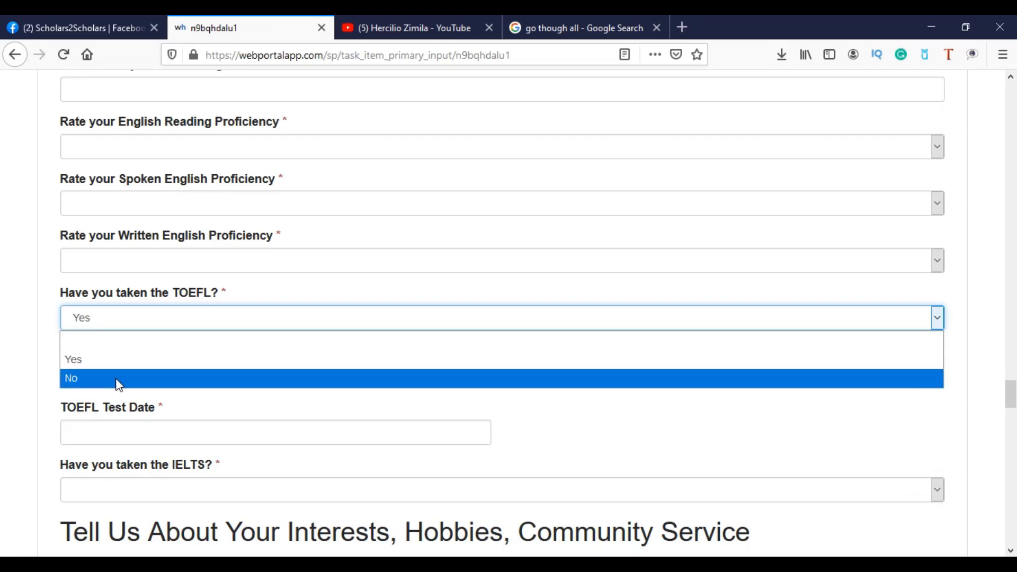
left_click(71, 378)
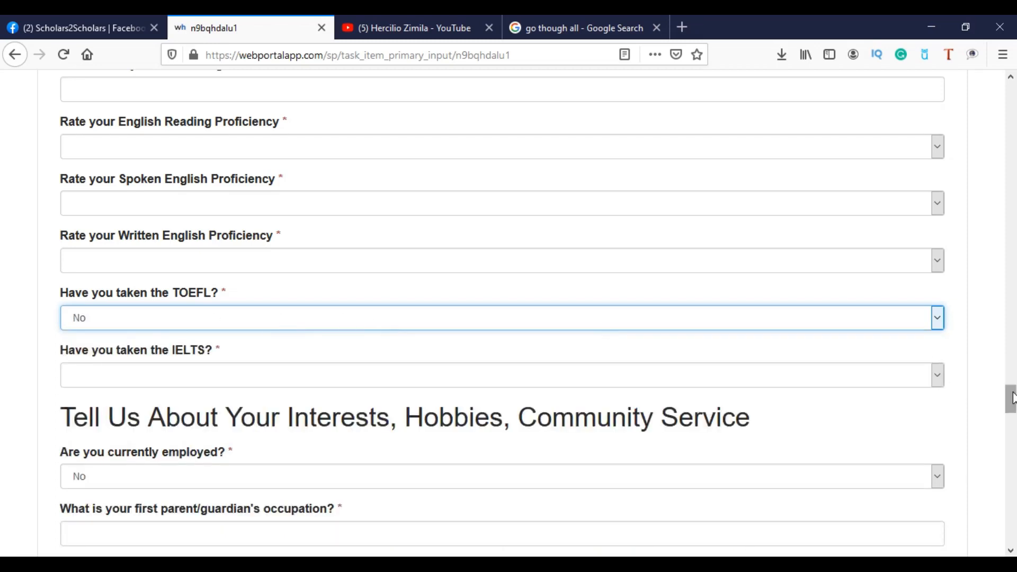
scroll("down", 3)
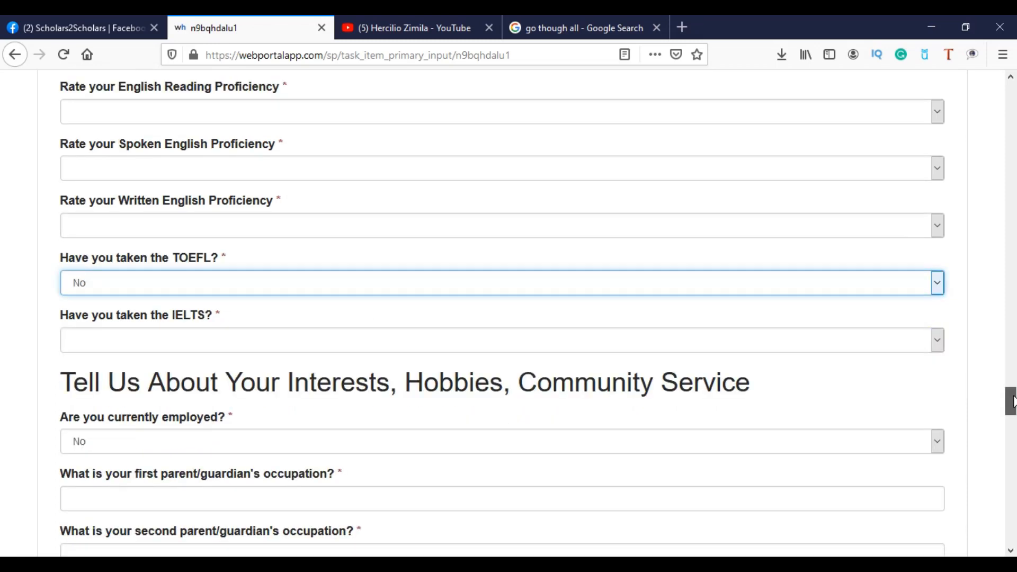
scroll("down", 3)
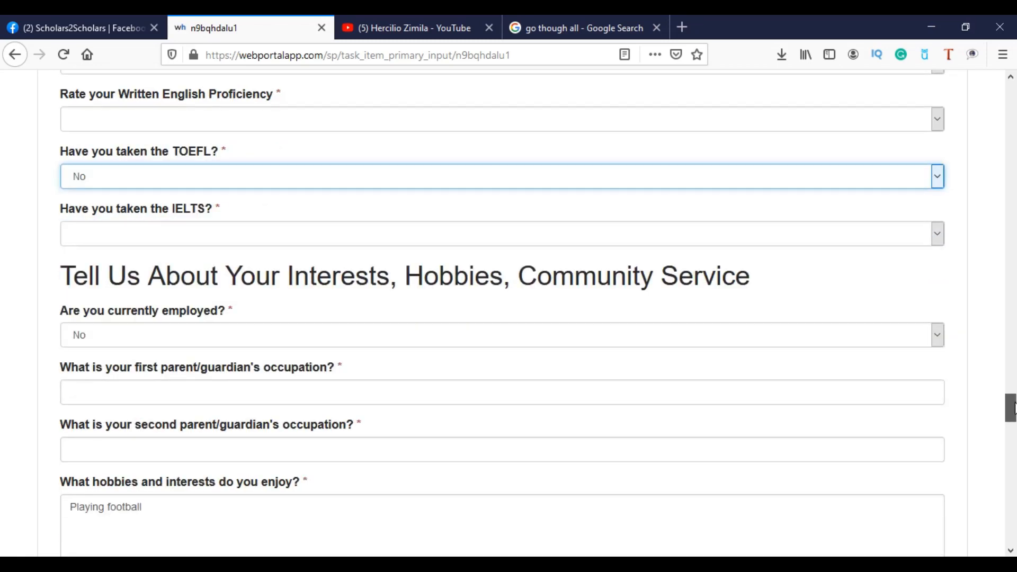
mouse_move(222, 160)
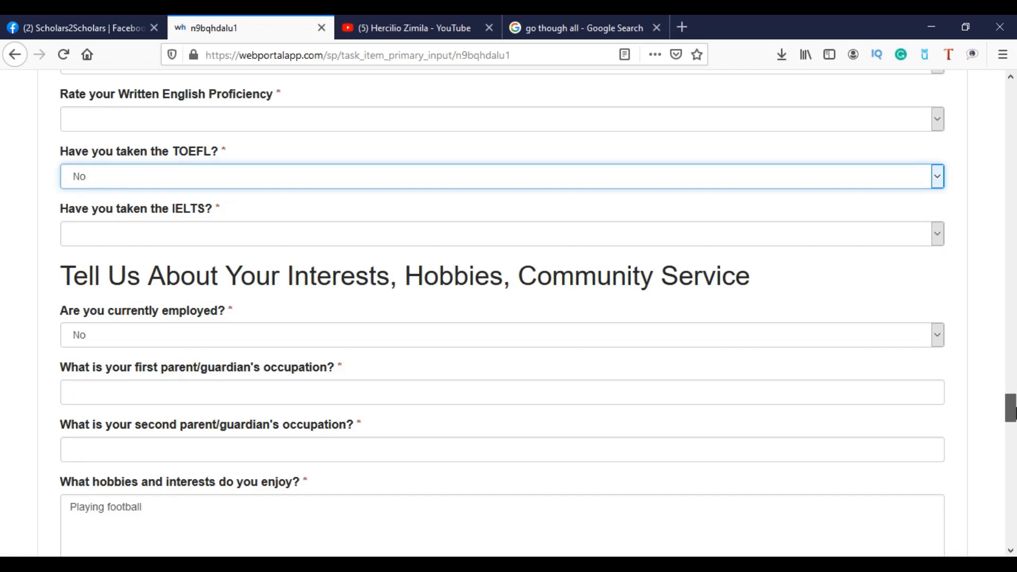
scroll("down", 3)
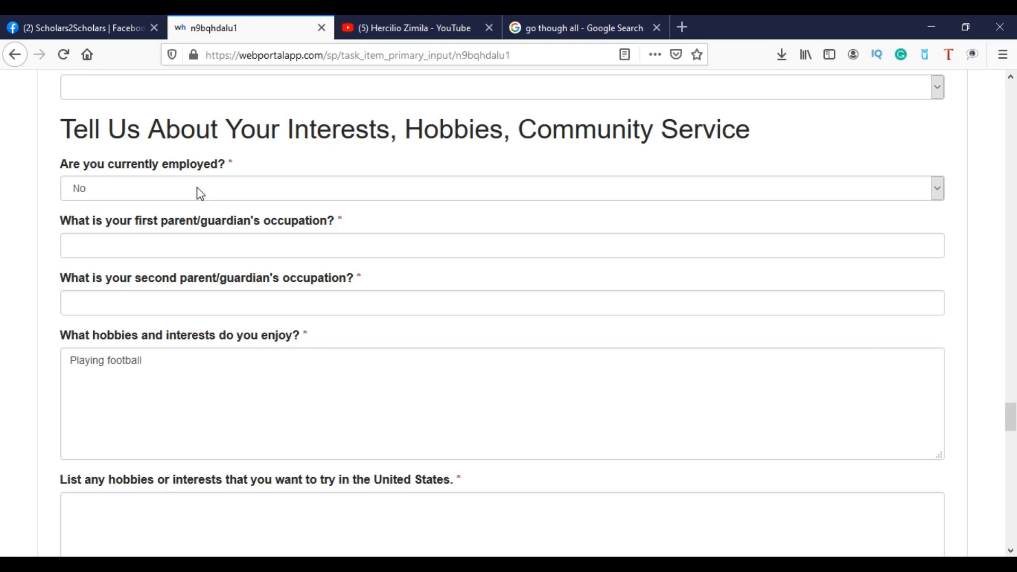
mouse_move(139, 238)
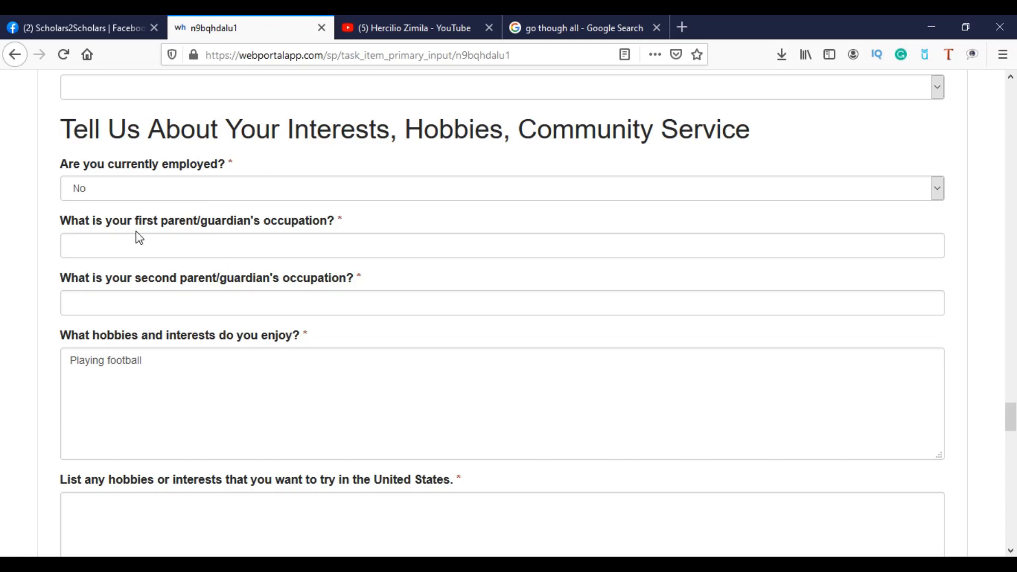
mouse_move(165, 292)
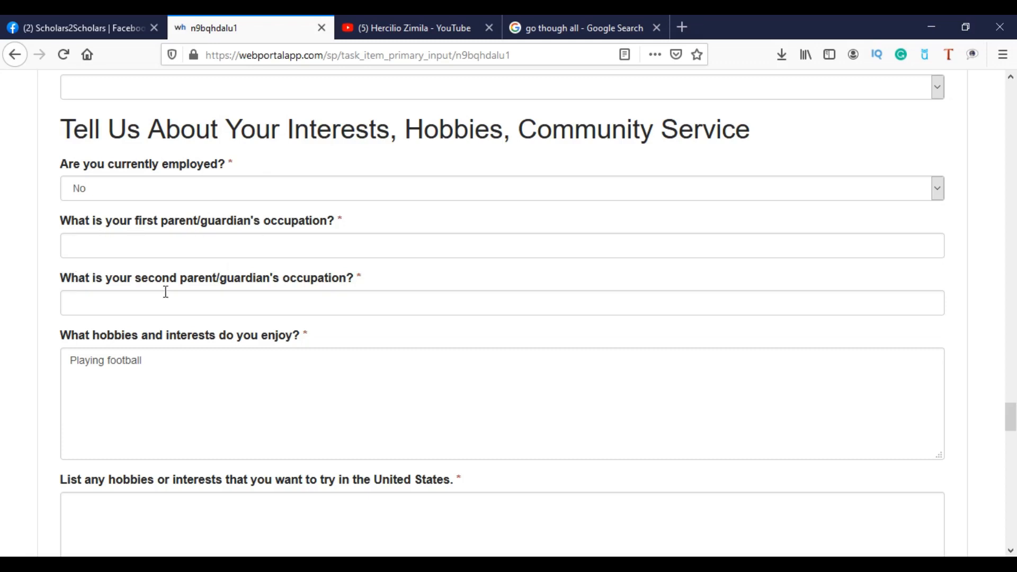
mouse_move(187, 294)
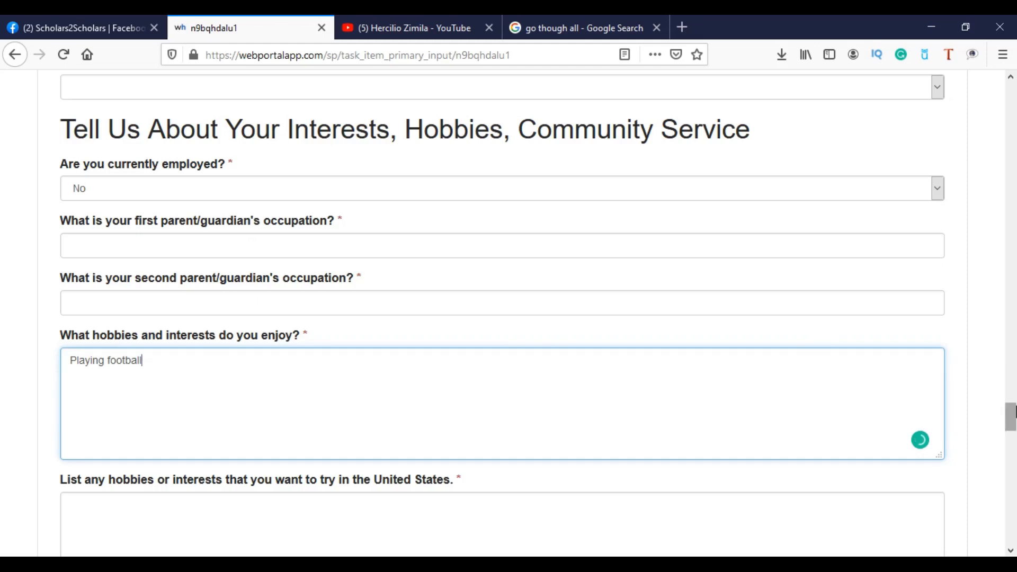
Scroll past the 'Playing football' hobbies answer into the US hobbies box.
scroll("down", 3)
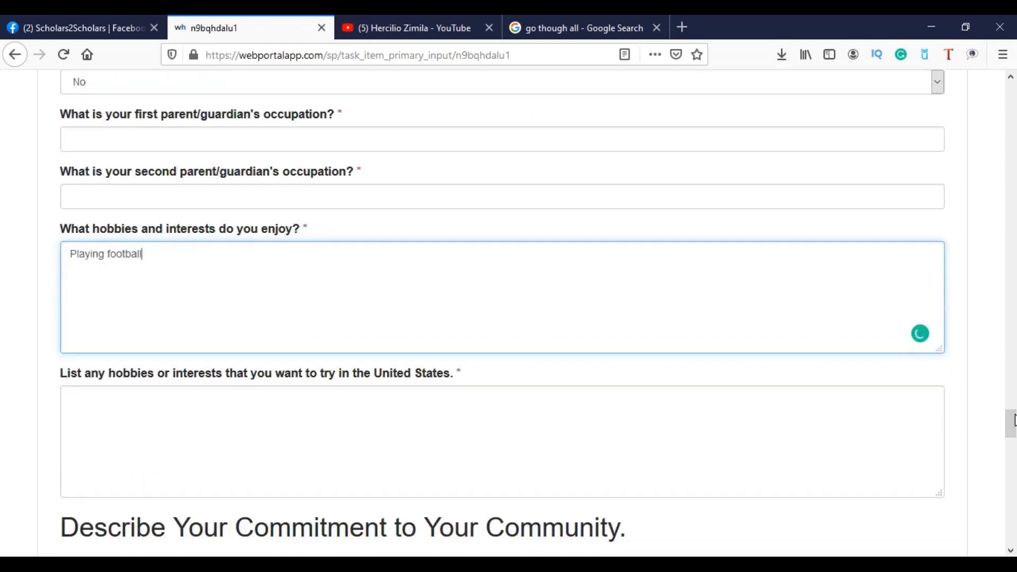
left_click(220, 441)
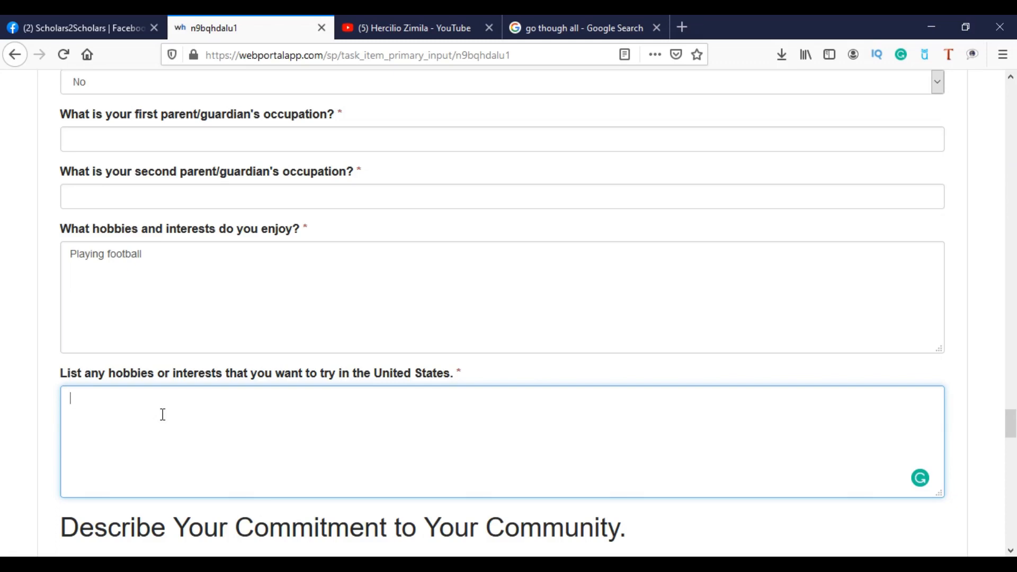
mouse_move(125, 409)
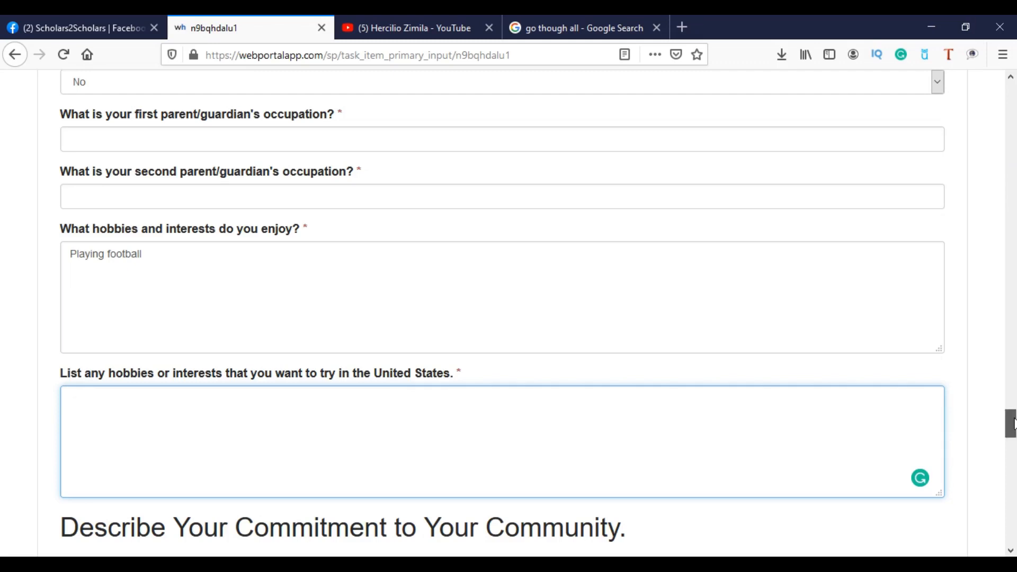
scroll("down", 3)
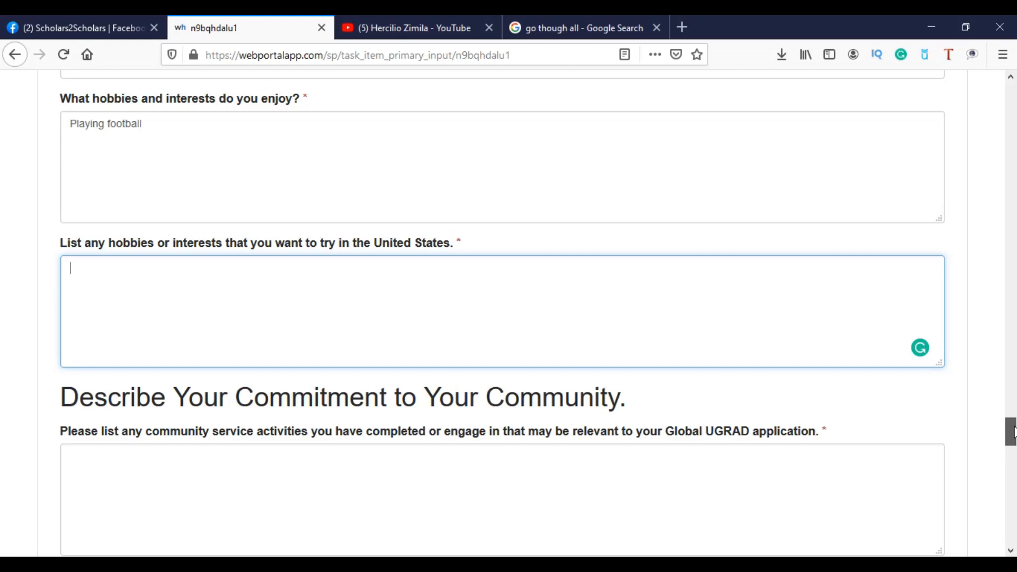
scroll("down", 3)
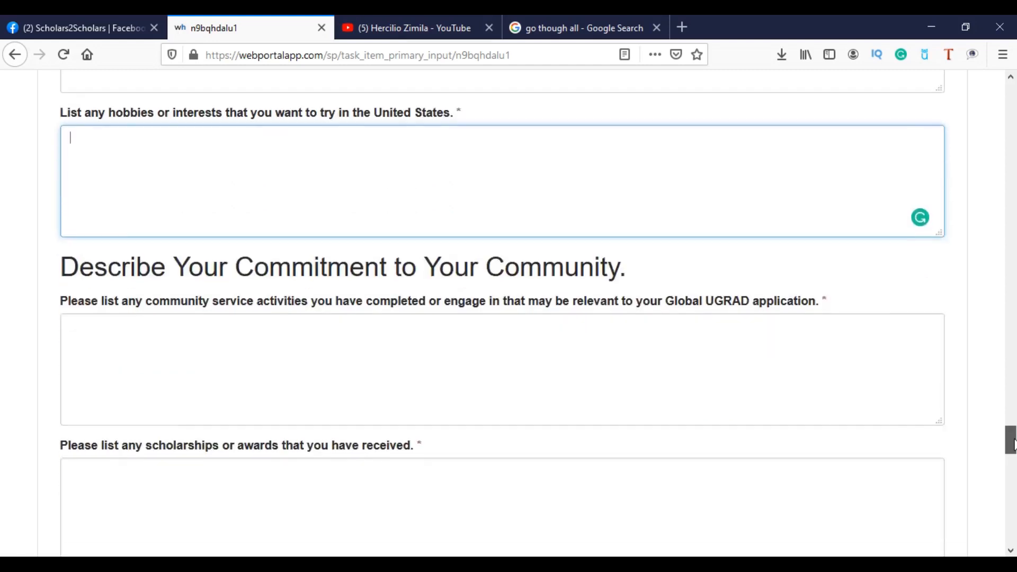
Scroll past the community service and scholarships questions to the Essay 1 prompt.
scroll("down", 3)
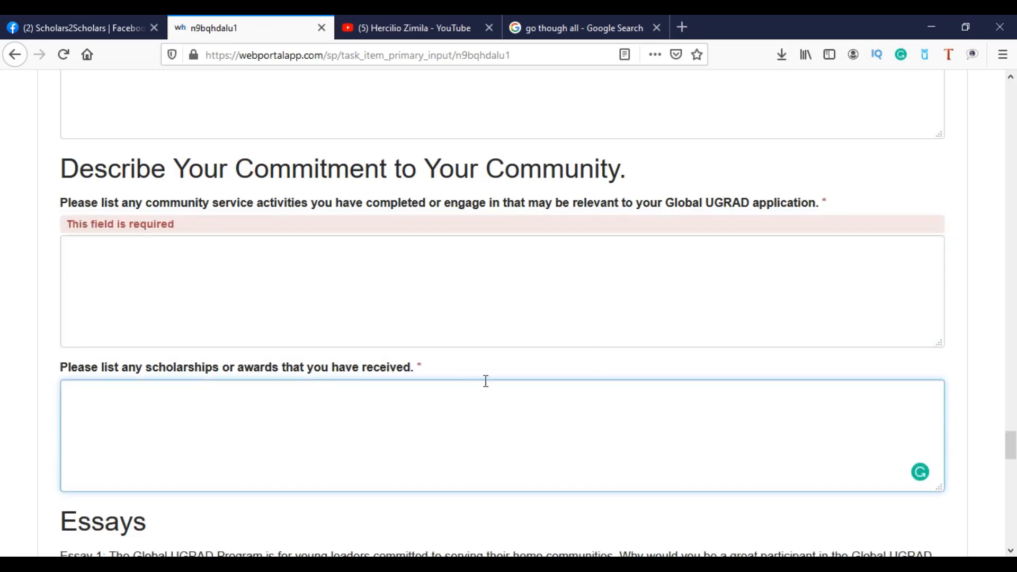
scroll("down", 3)
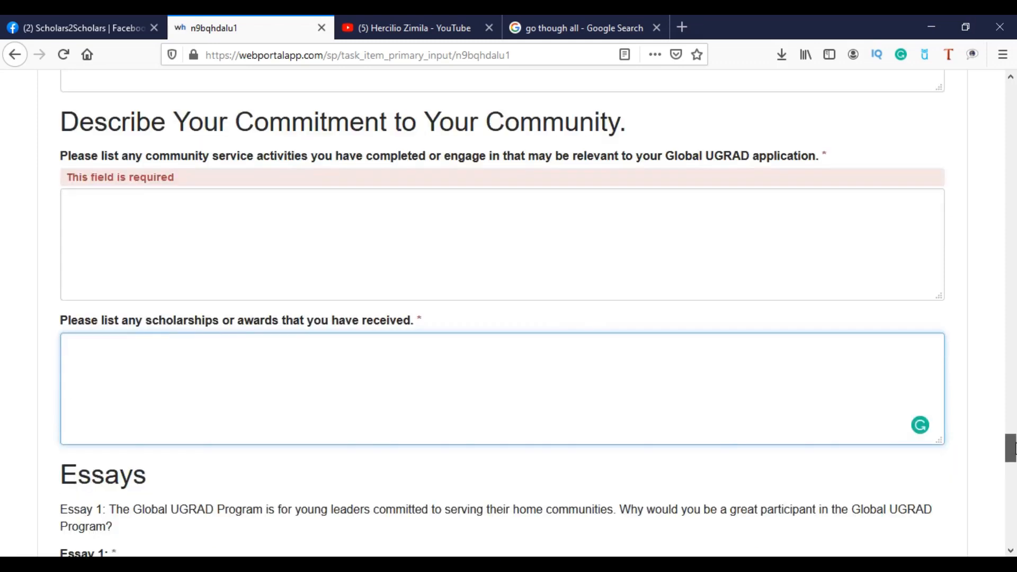
scroll("down", 3)
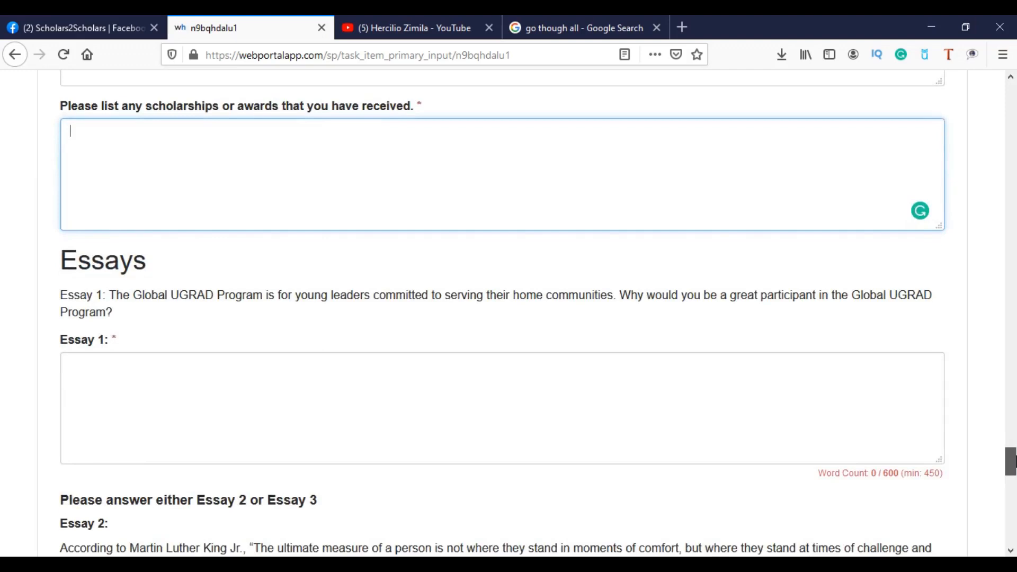
Scroll from the Essay 1 prompt down to the Essay 2 heading and review it.
scroll("down", 3)
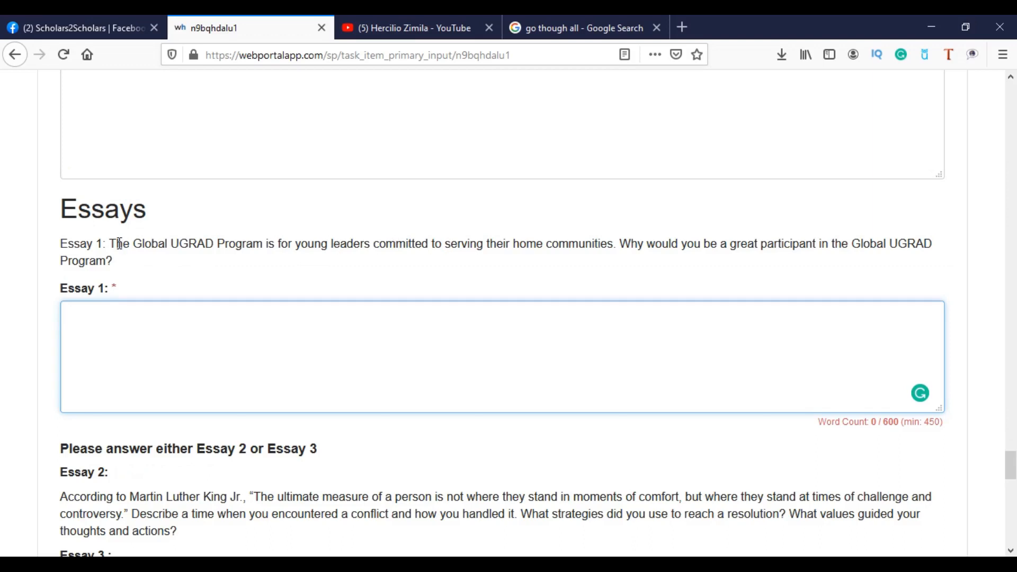
mouse_move(305, 251)
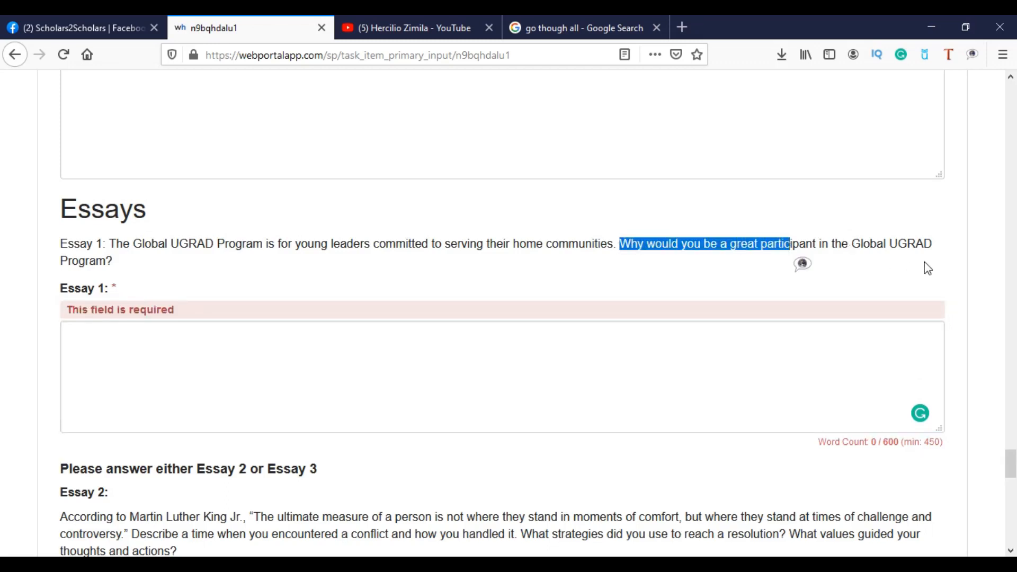
mouse_move(129, 282)
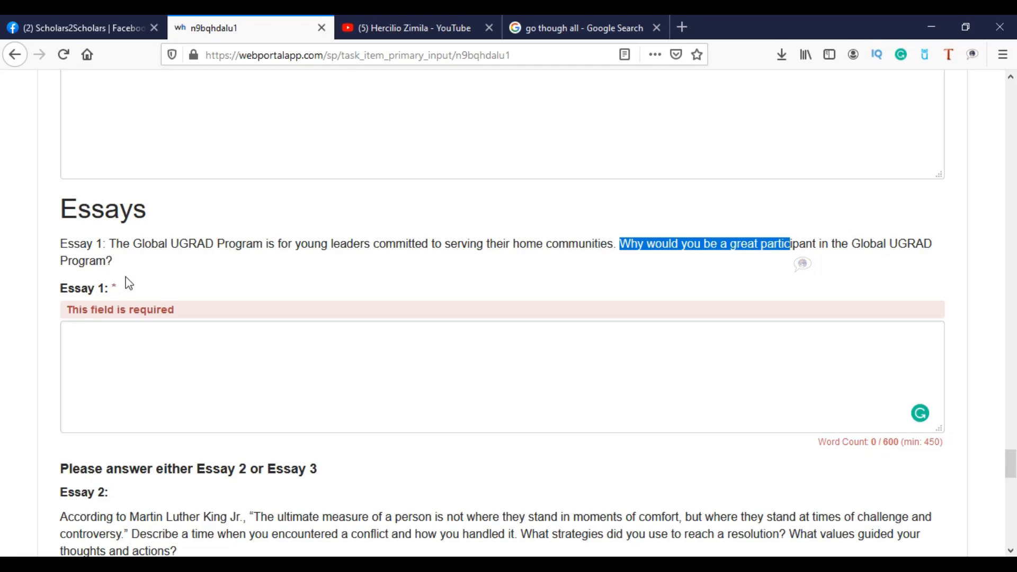
mouse_move(44, 354)
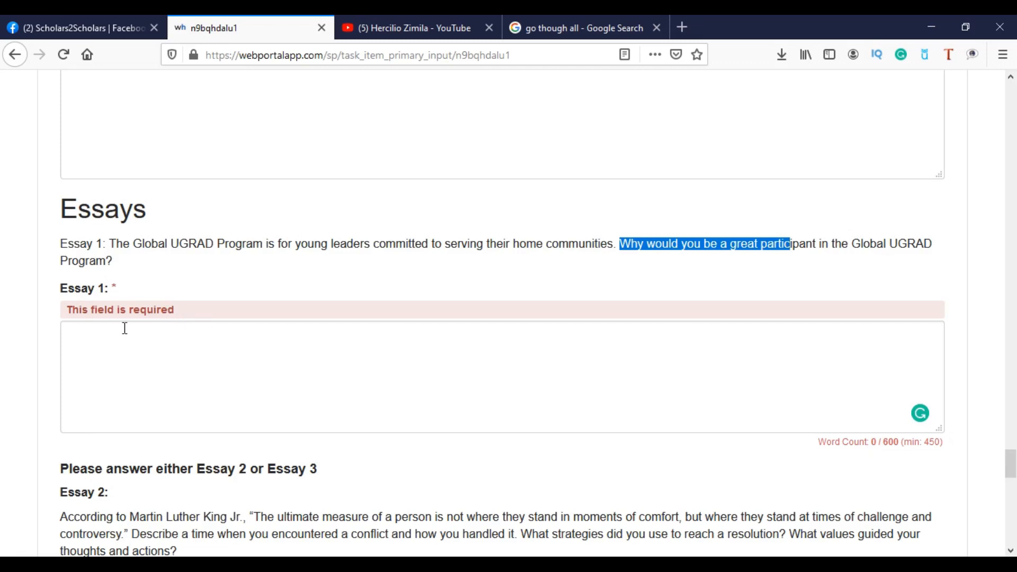
mouse_move(329, 327)
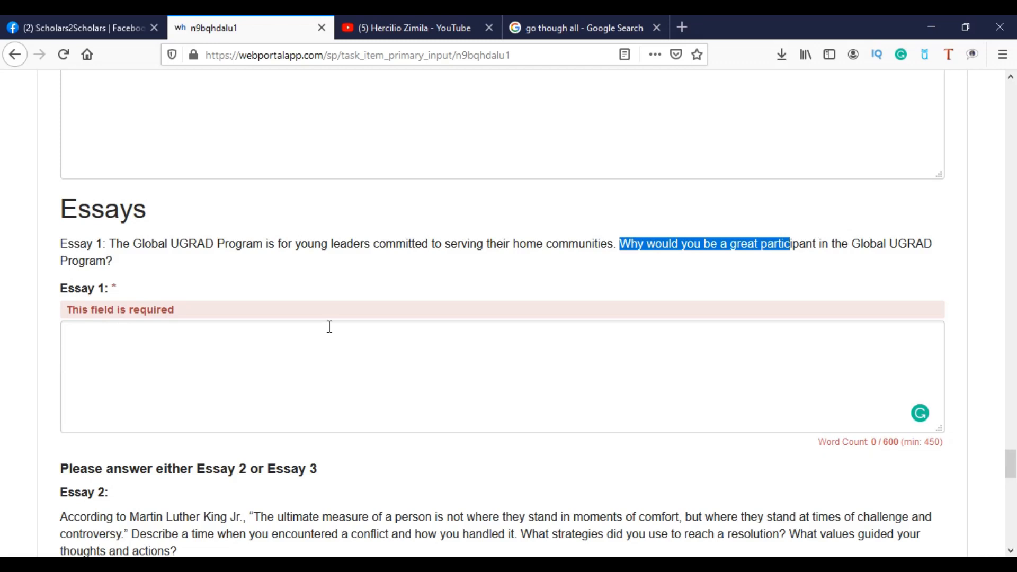
mouse_move(154, 303)
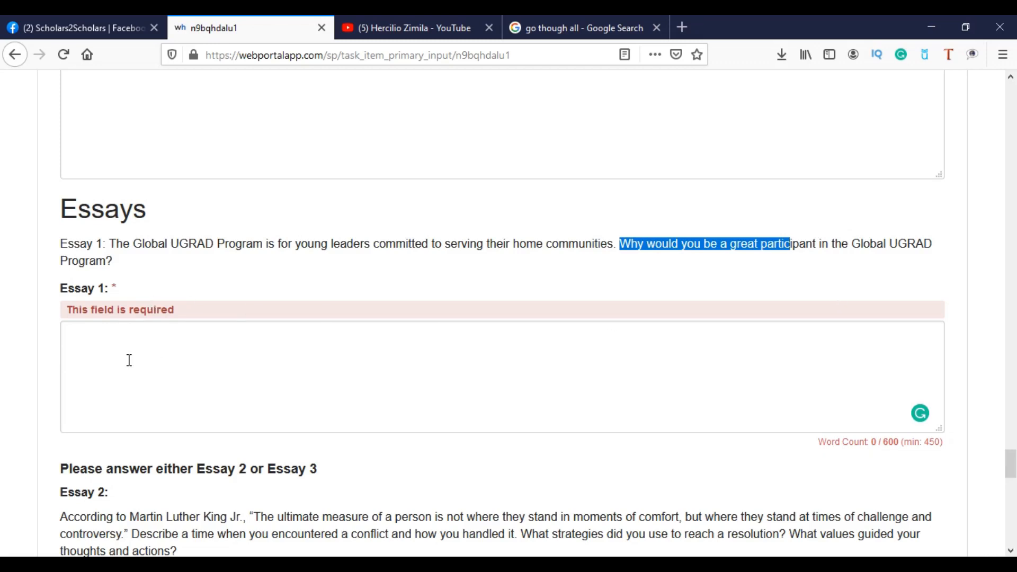
mouse_move(595, 339)
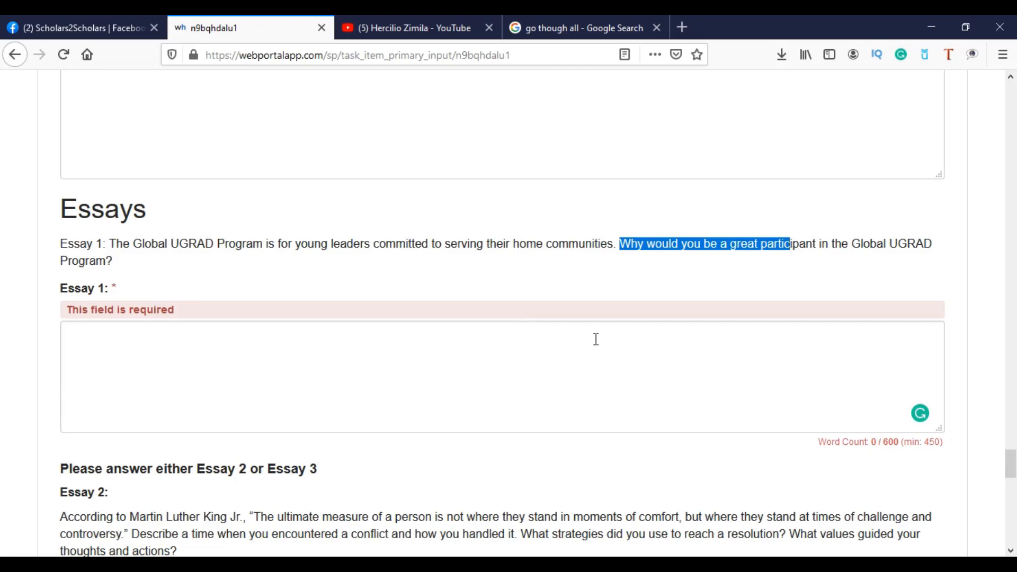
scroll("down", 3)
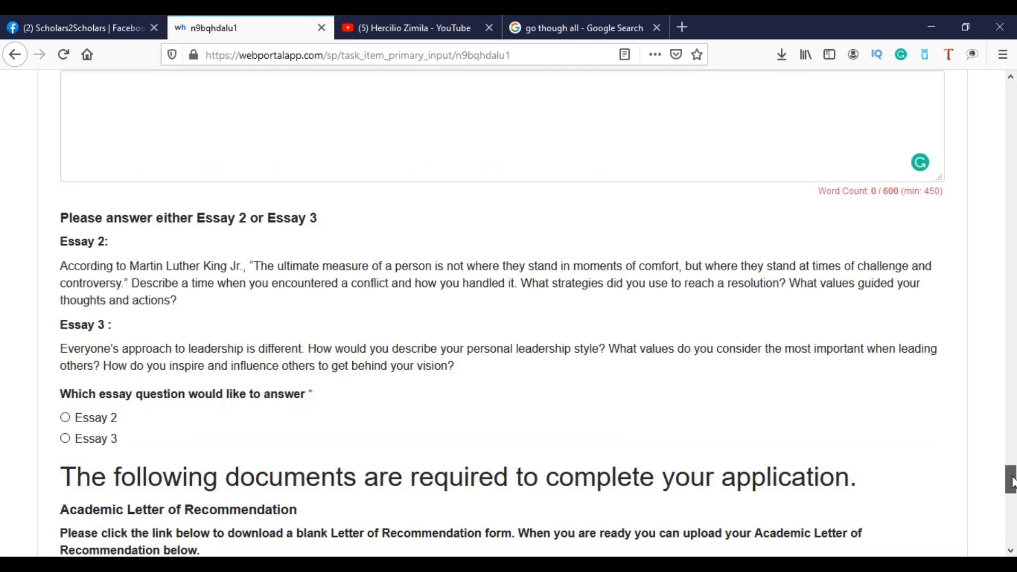
scroll("down", 3)
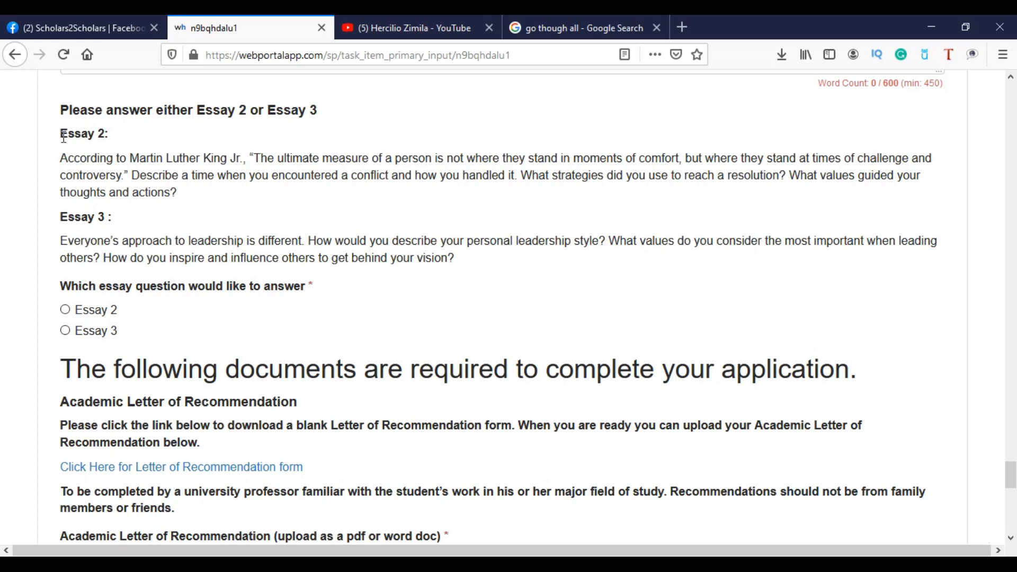
double_click(84, 134)
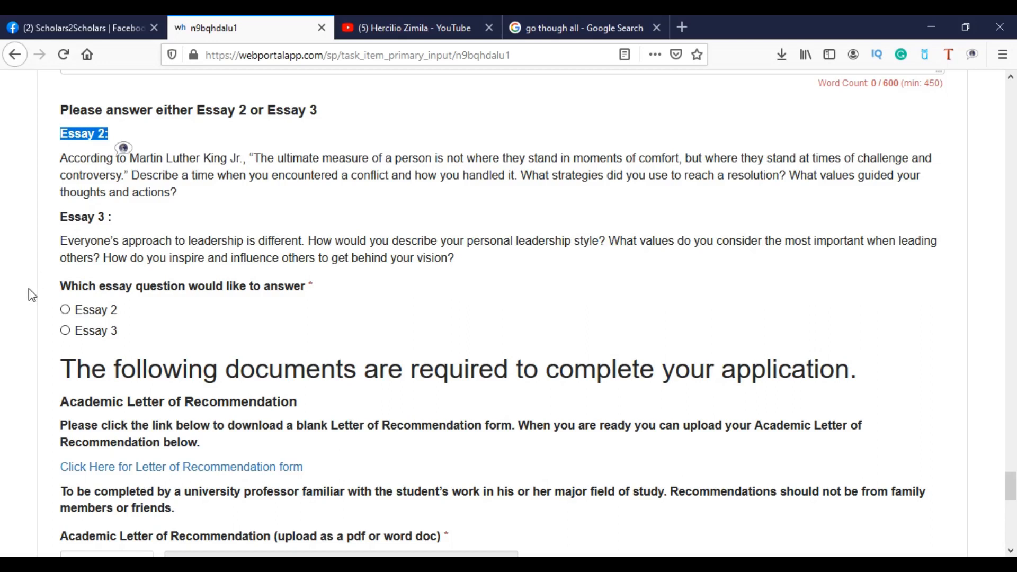
mouse_move(70, 238)
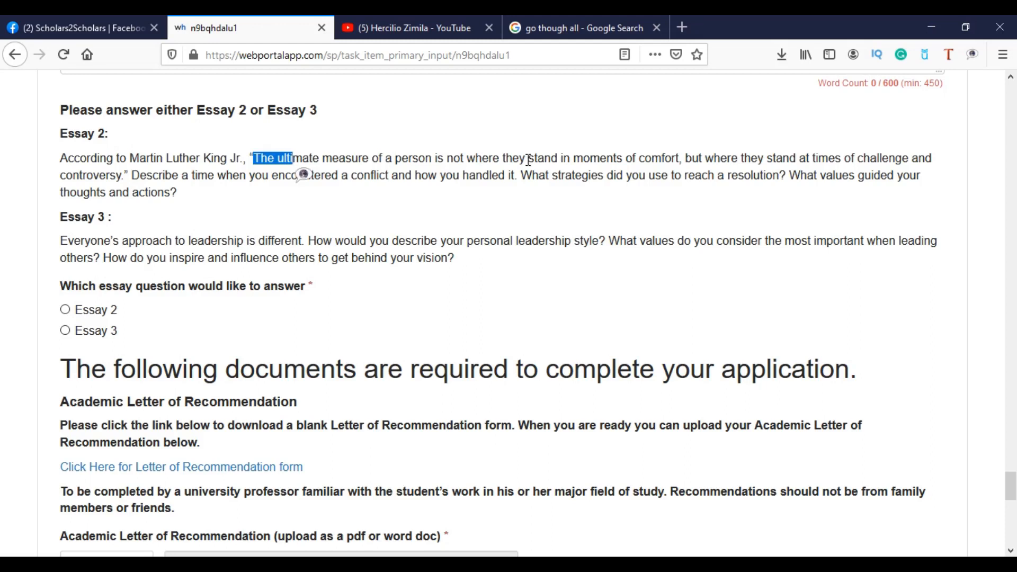
mouse_move(694, 165)
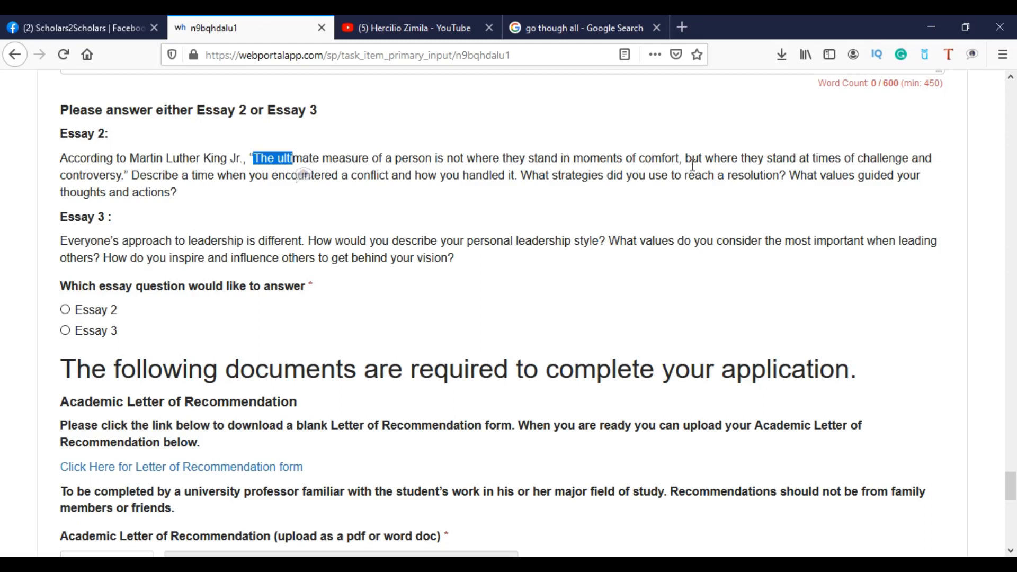
mouse_move(924, 156)
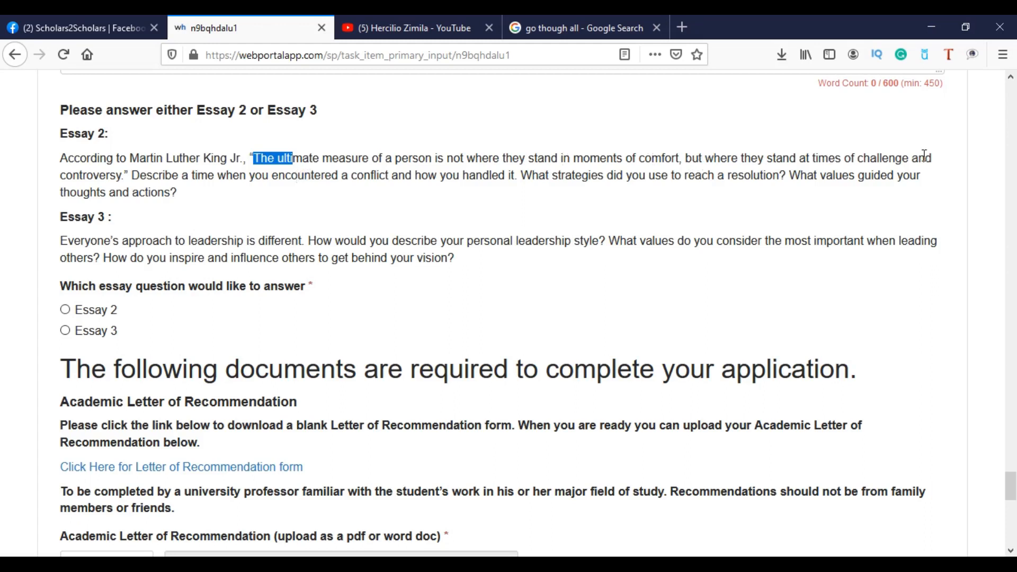
mouse_move(667, 174)
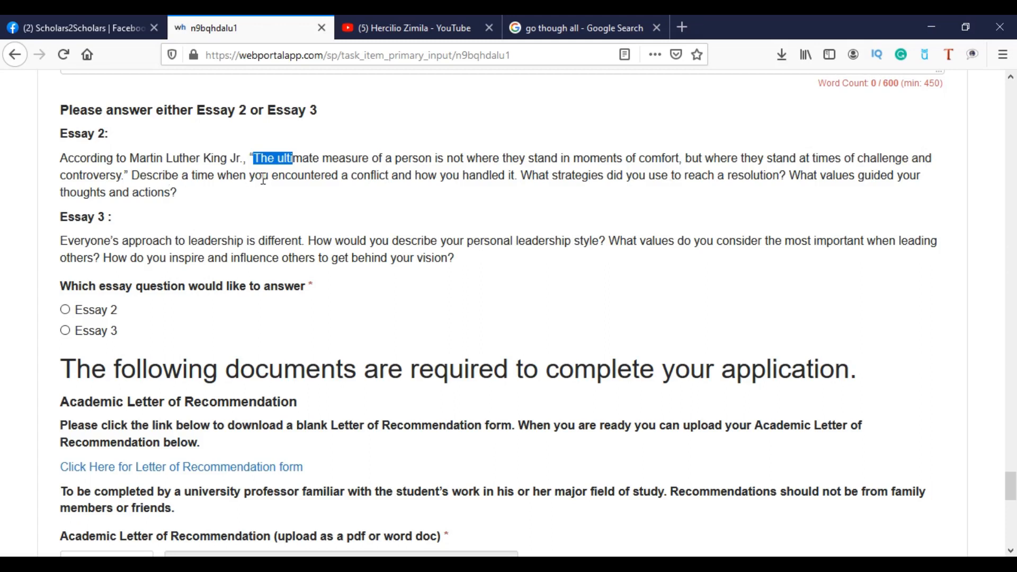
mouse_move(538, 198)
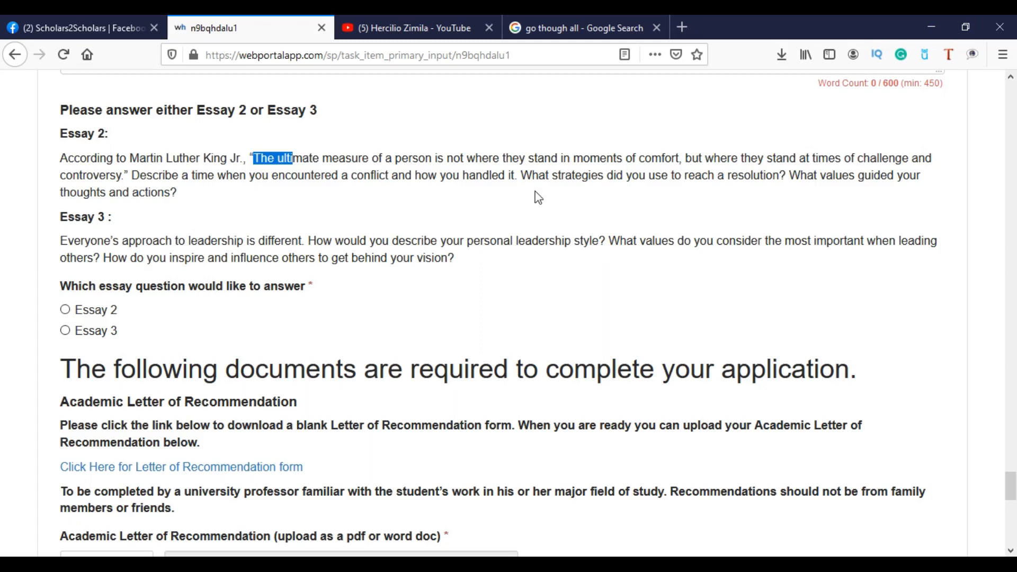
mouse_move(471, 196)
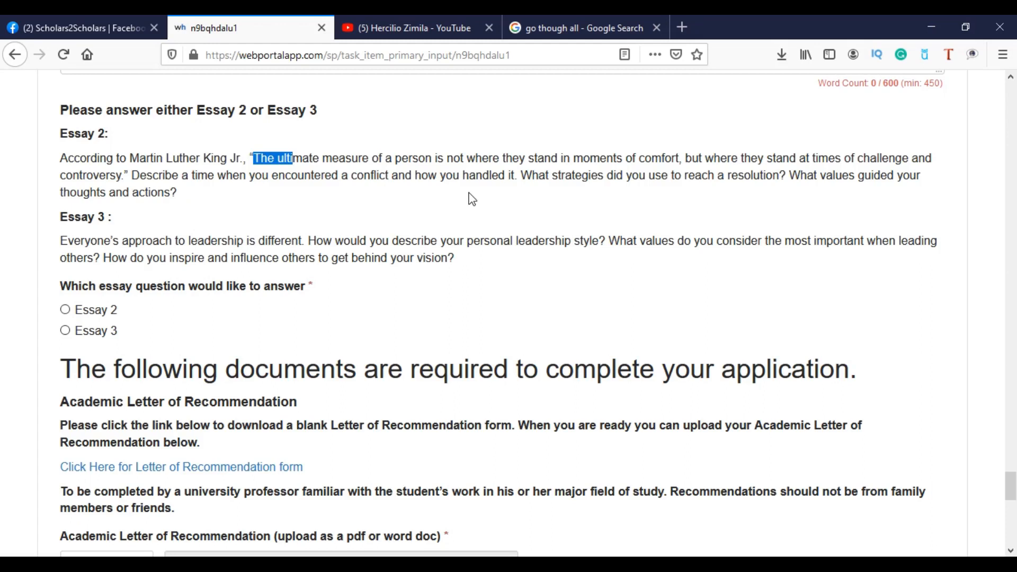
mouse_move(571, 164)
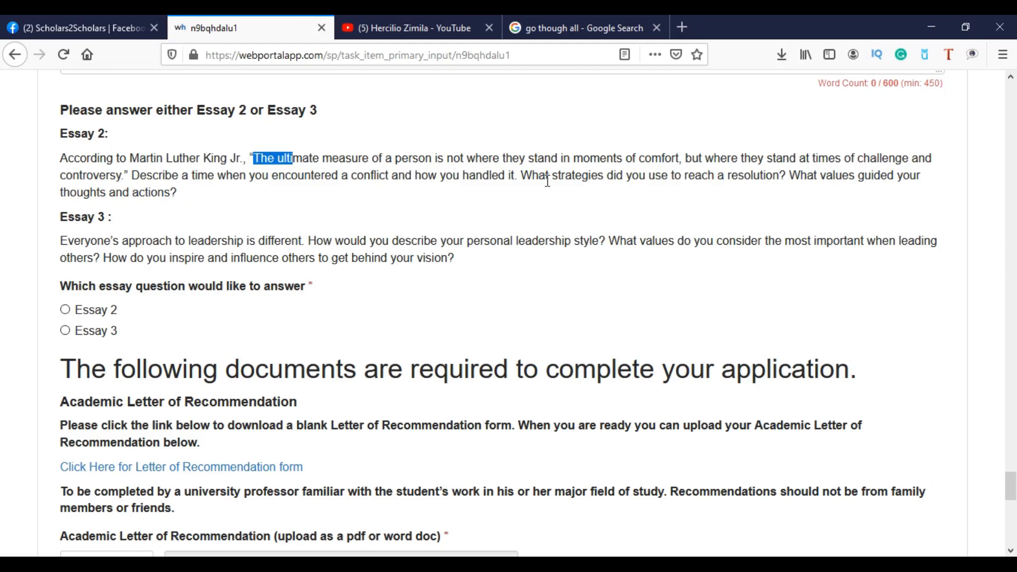
mouse_move(147, 171)
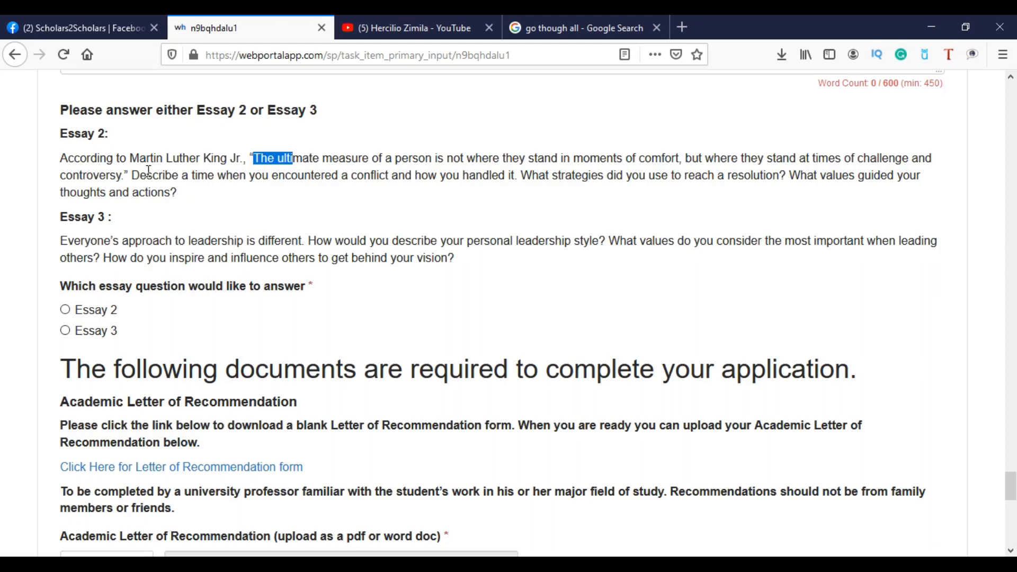
mouse_move(214, 246)
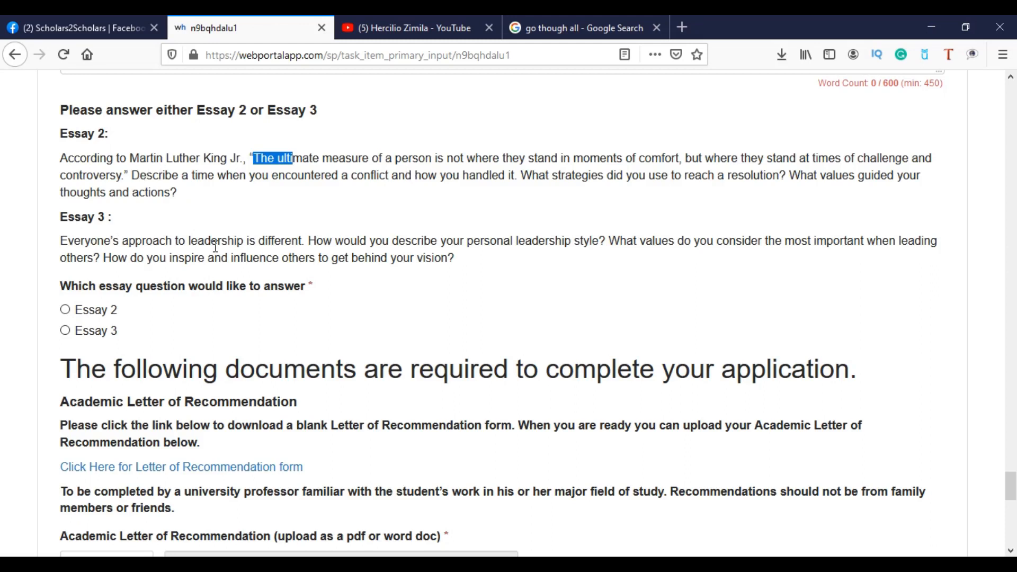
mouse_move(310, 243)
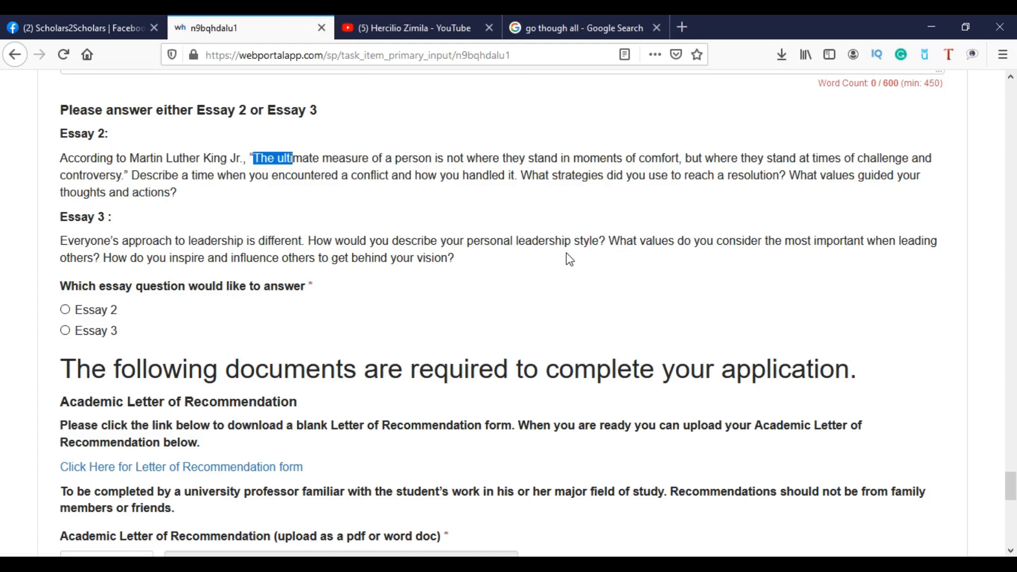
mouse_move(369, 196)
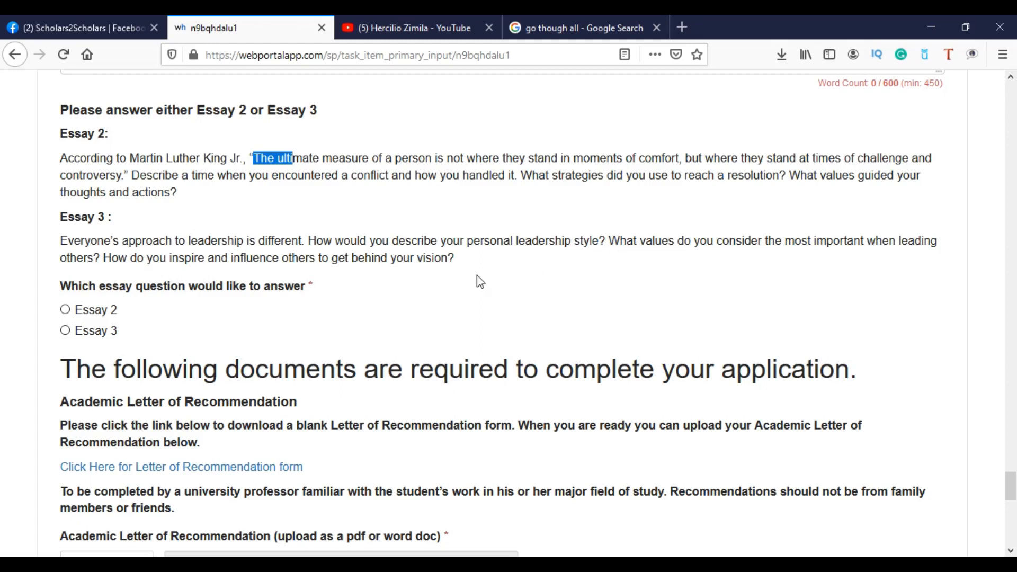
mouse_move(65, 310)
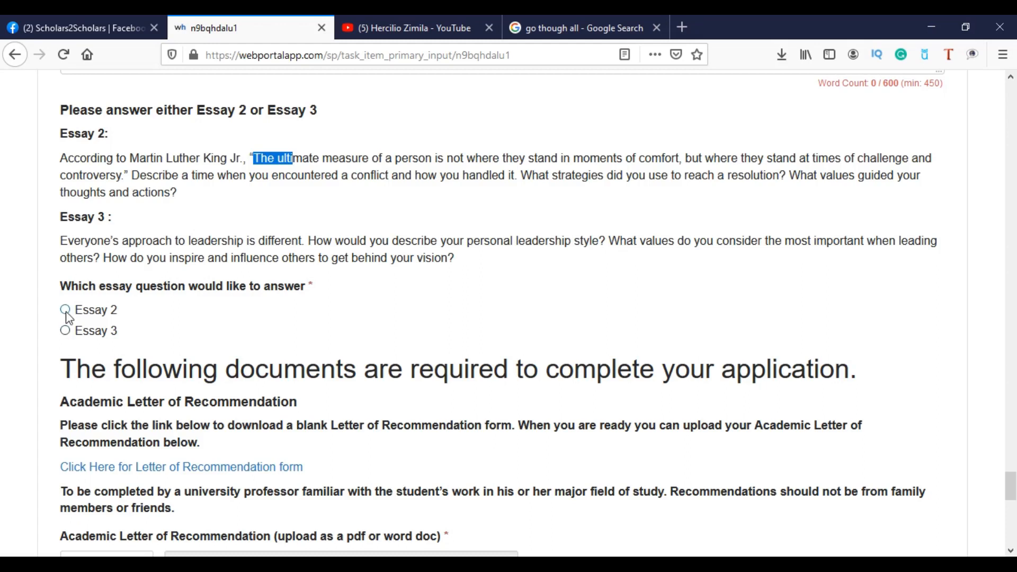
left_click(65, 310)
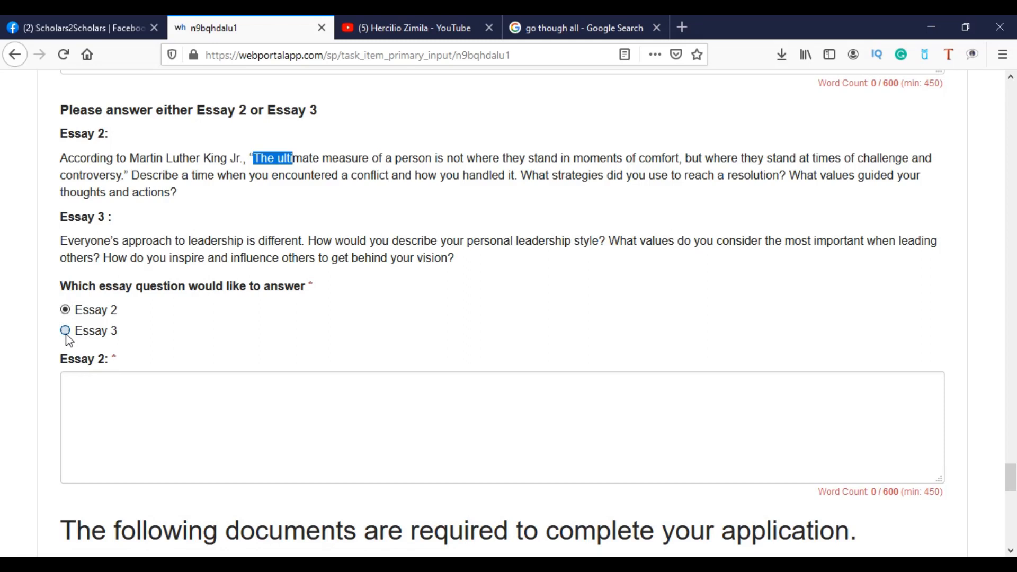
left_click(65, 330)
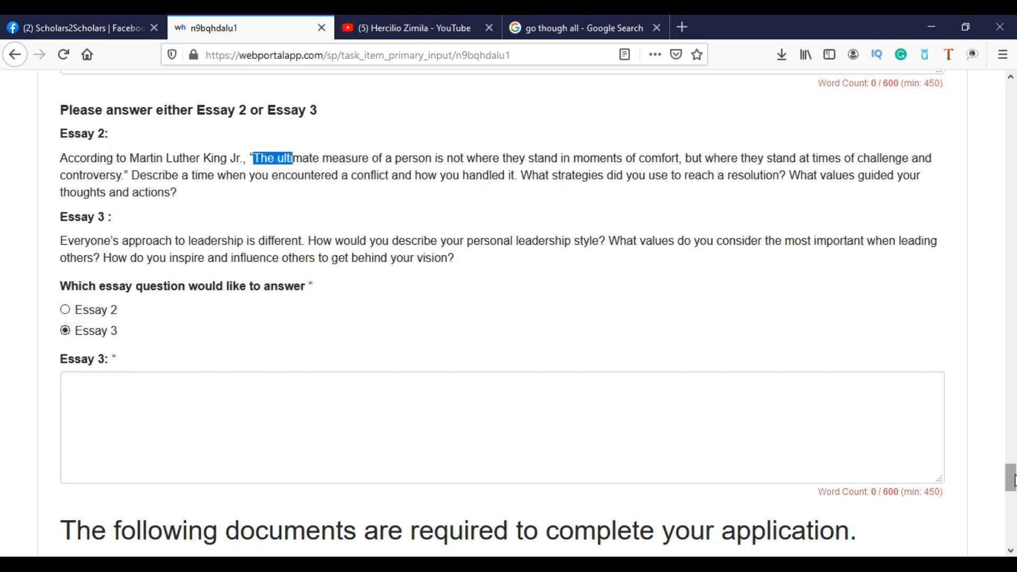
scroll("down", 3)
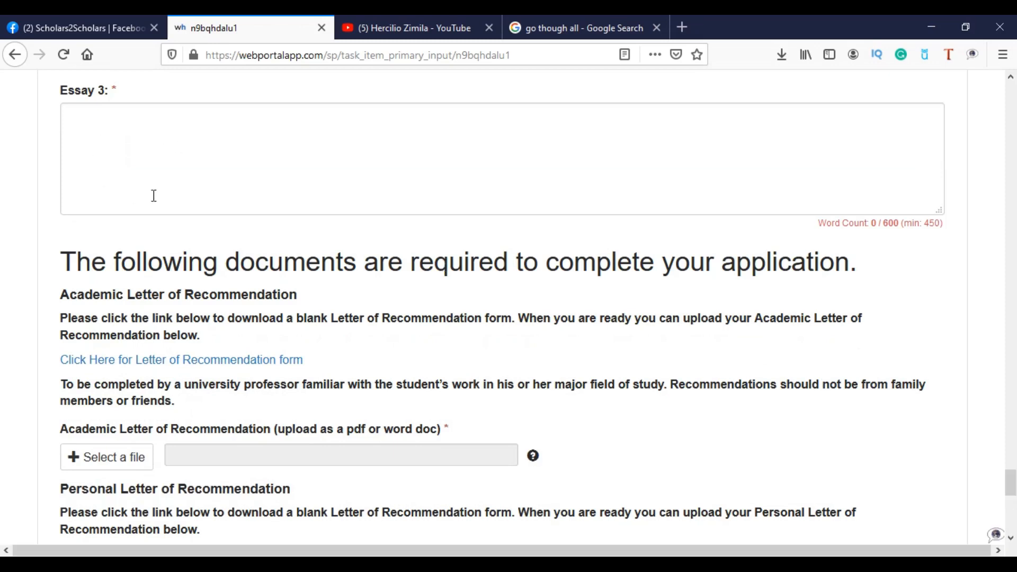
mouse_move(143, 113)
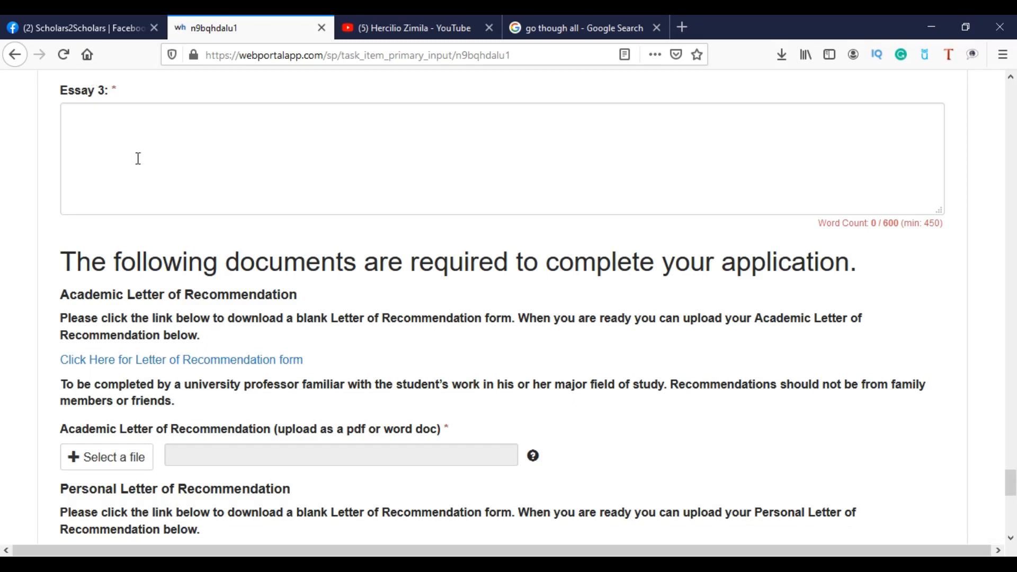
mouse_move(164, 291)
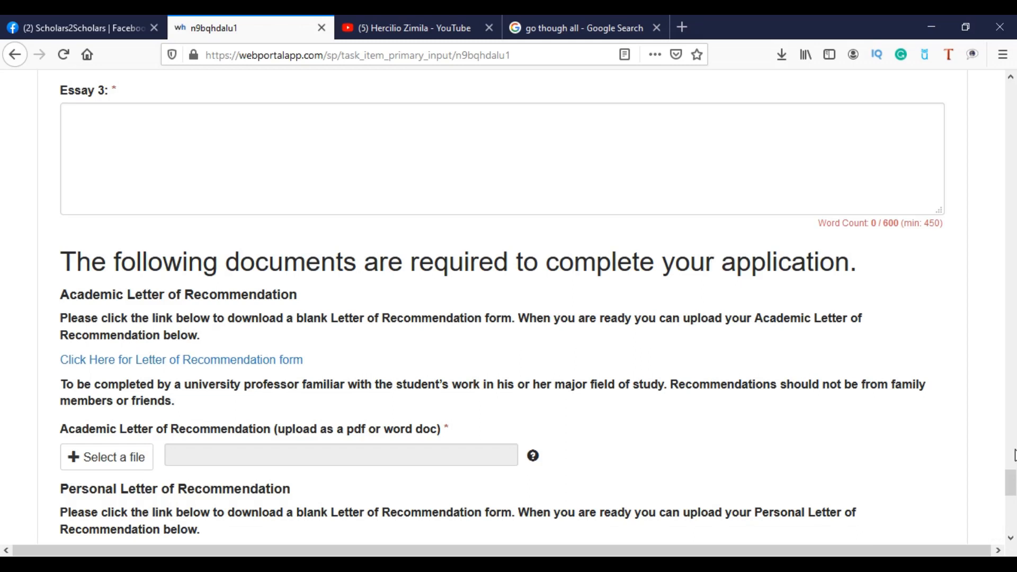
scroll("down", 3)
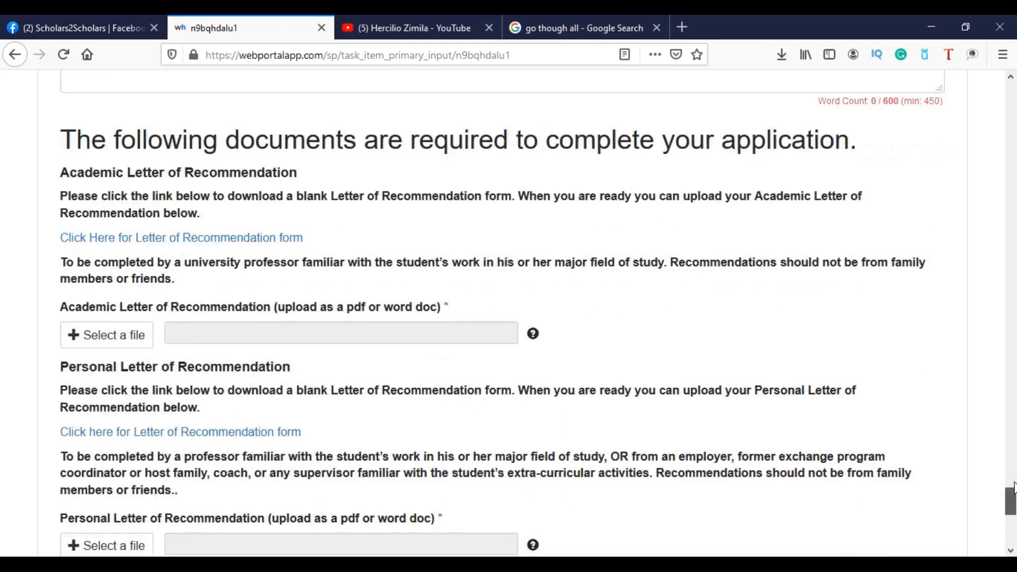
scroll("down", 3)
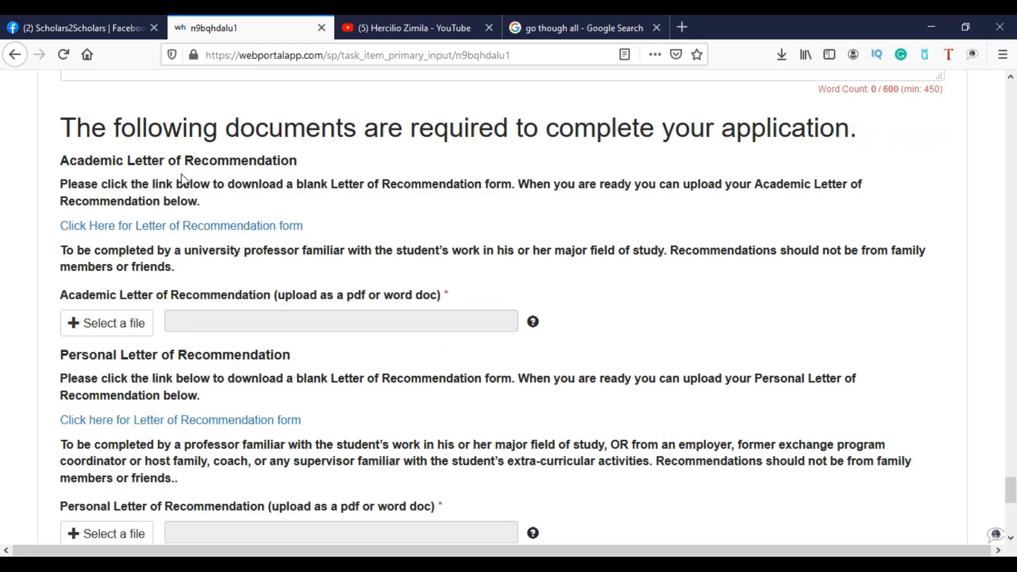
double_click(240, 160)
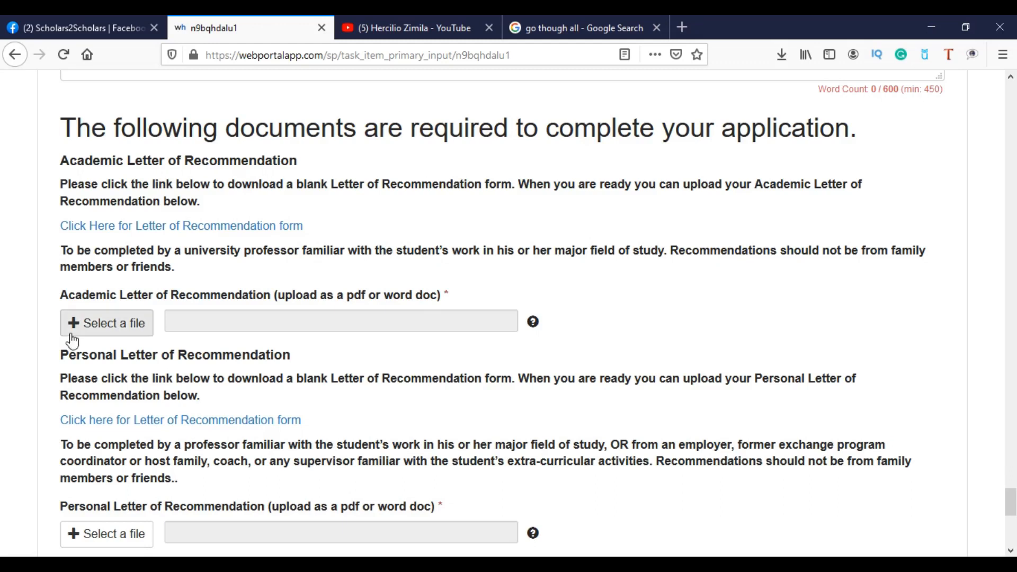
double_click(171, 354)
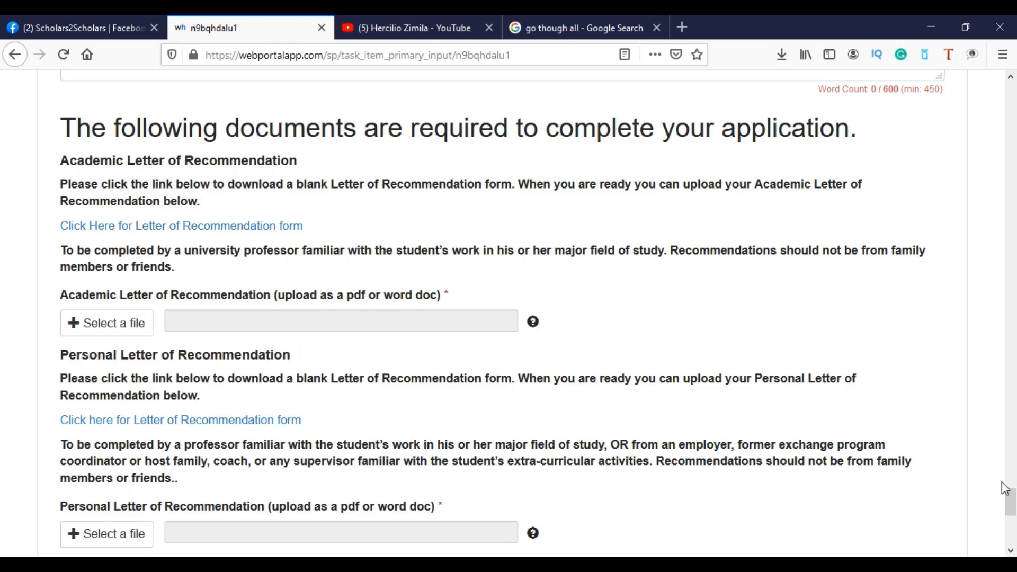
scroll("down", 3)
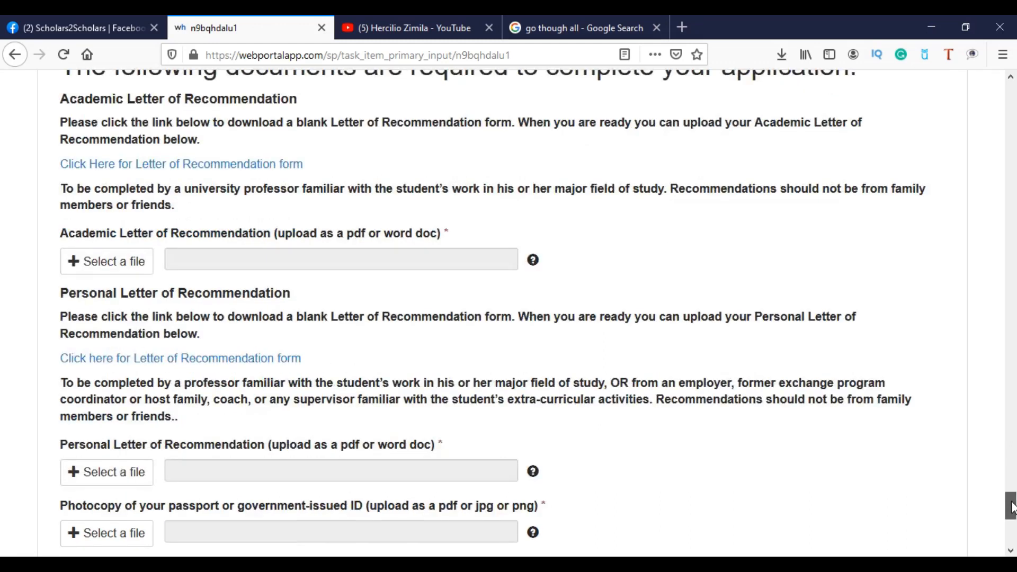
scroll("down", 3)
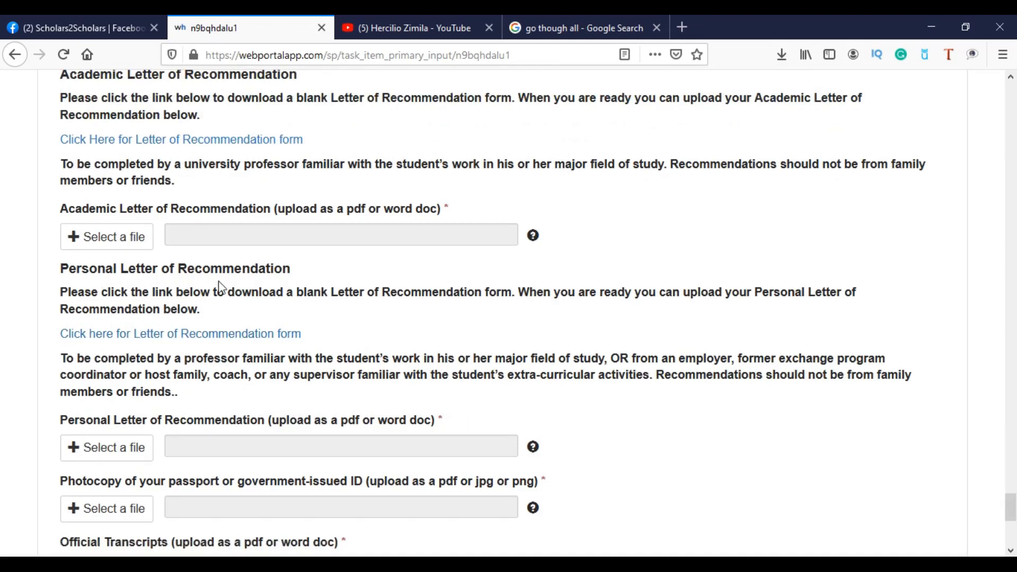
mouse_move(139, 292)
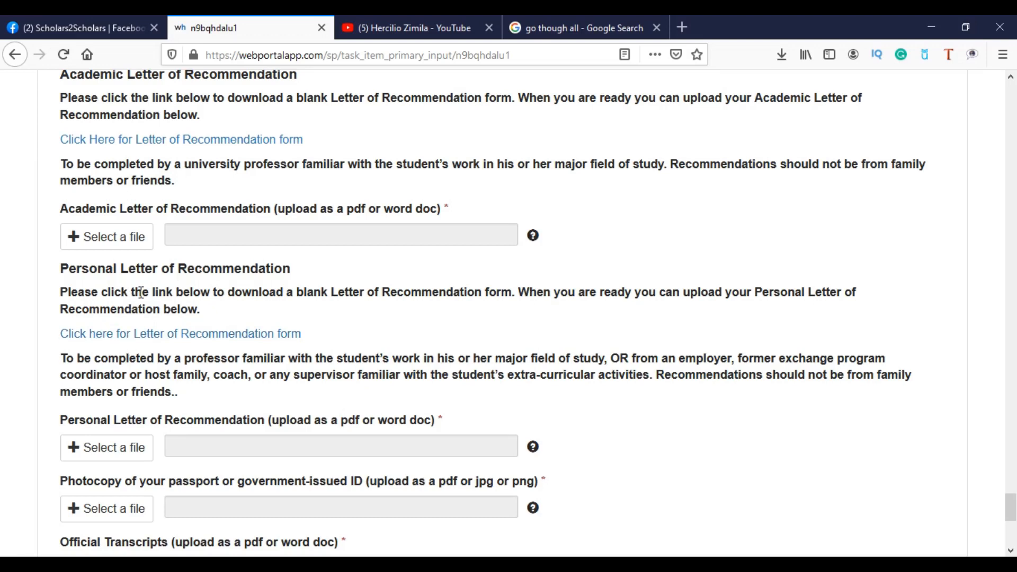
mouse_move(225, 306)
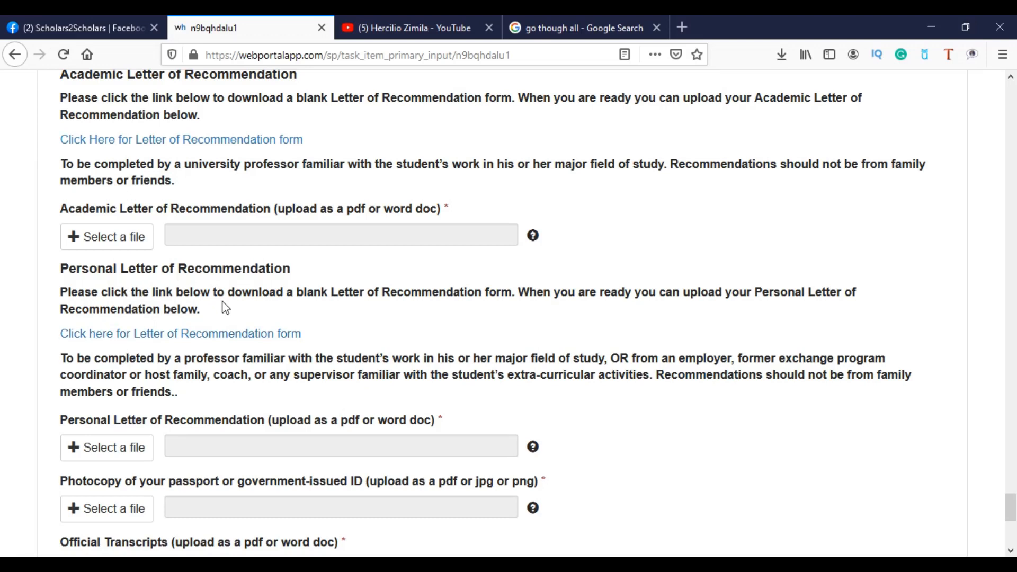
mouse_move(271, 293)
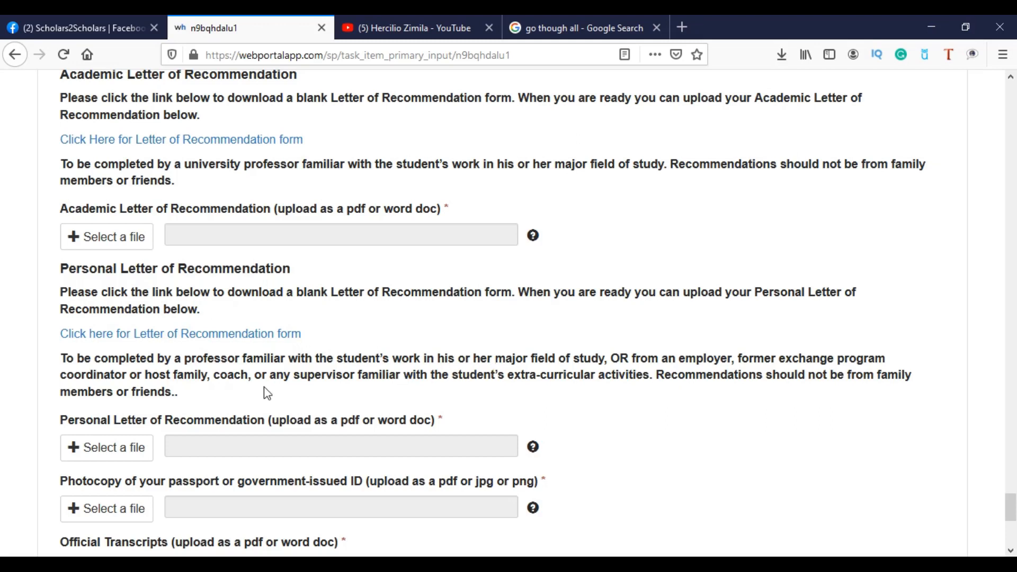
left_click_drag(146, 358, 268, 358)
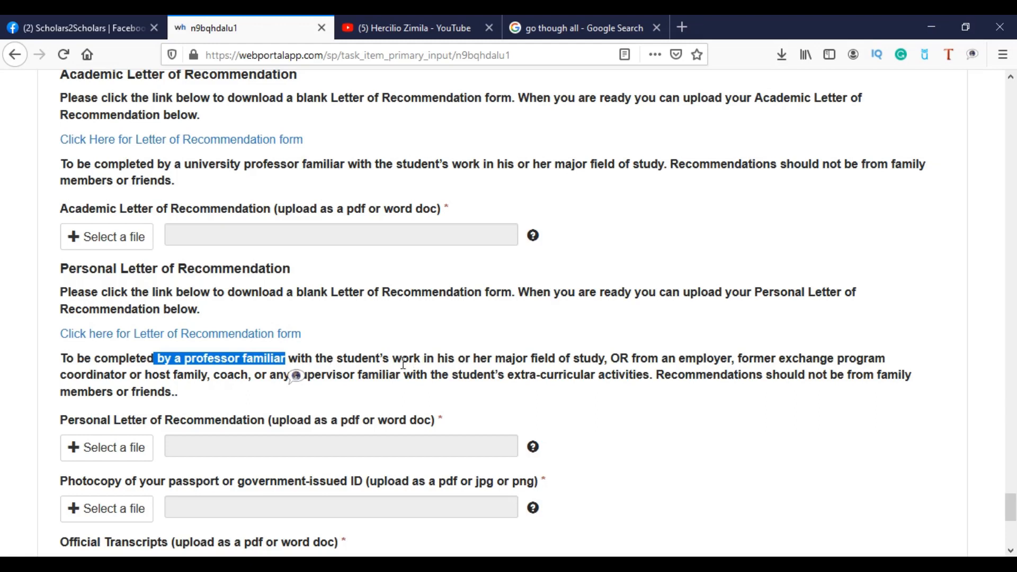
mouse_move(720, 413)
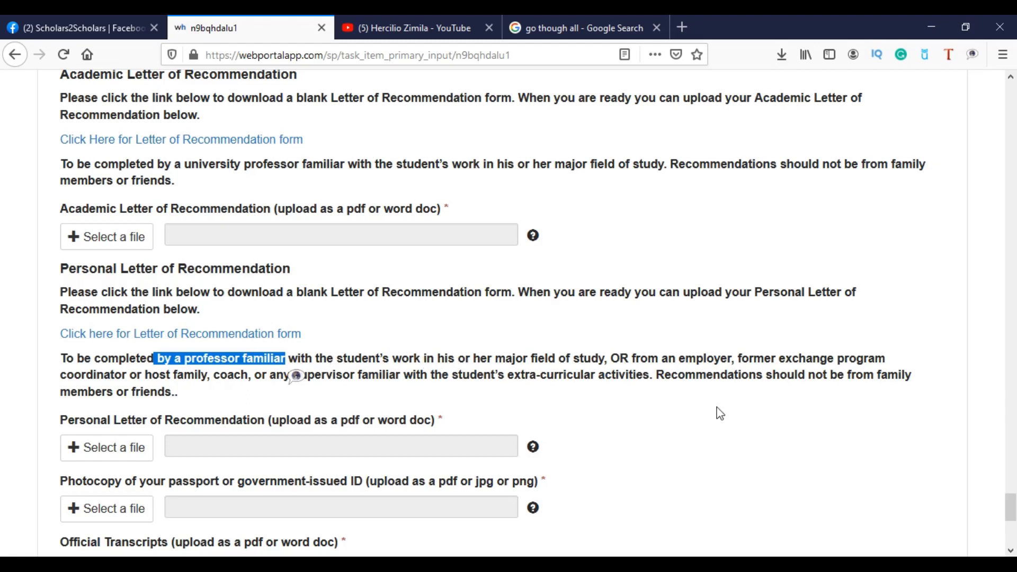
scroll("down", 3)
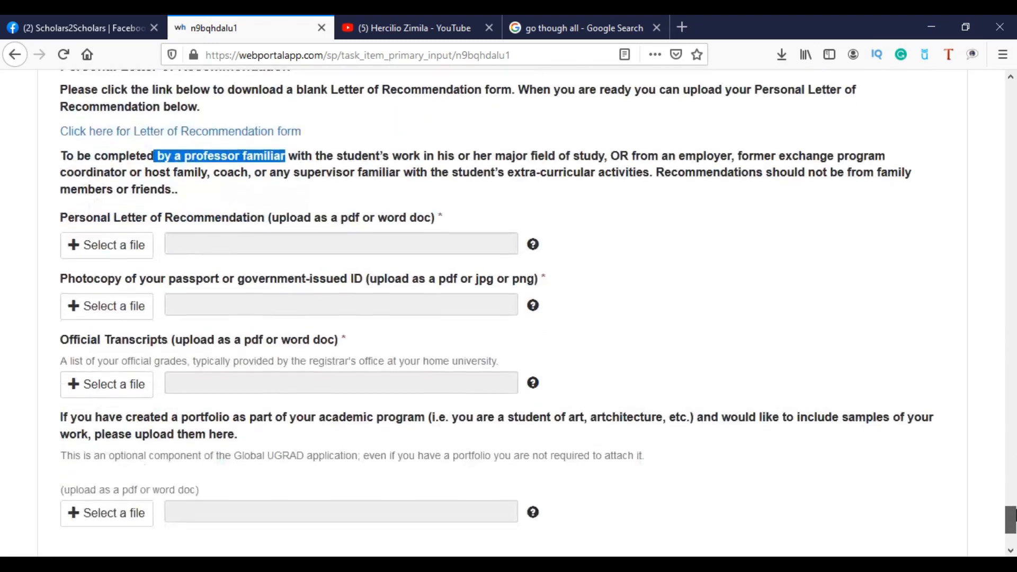
scroll("down", 3)
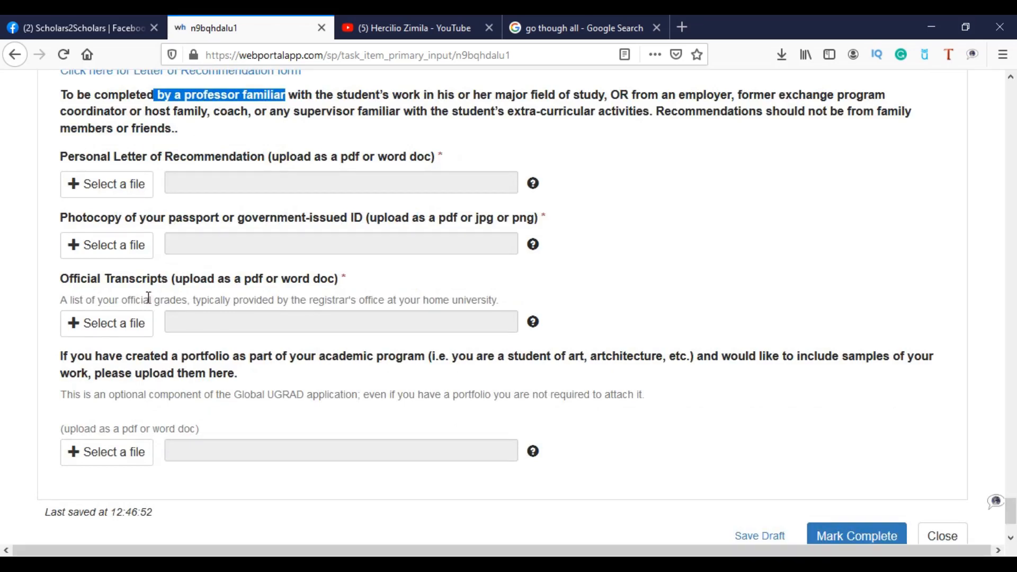
mouse_move(179, 283)
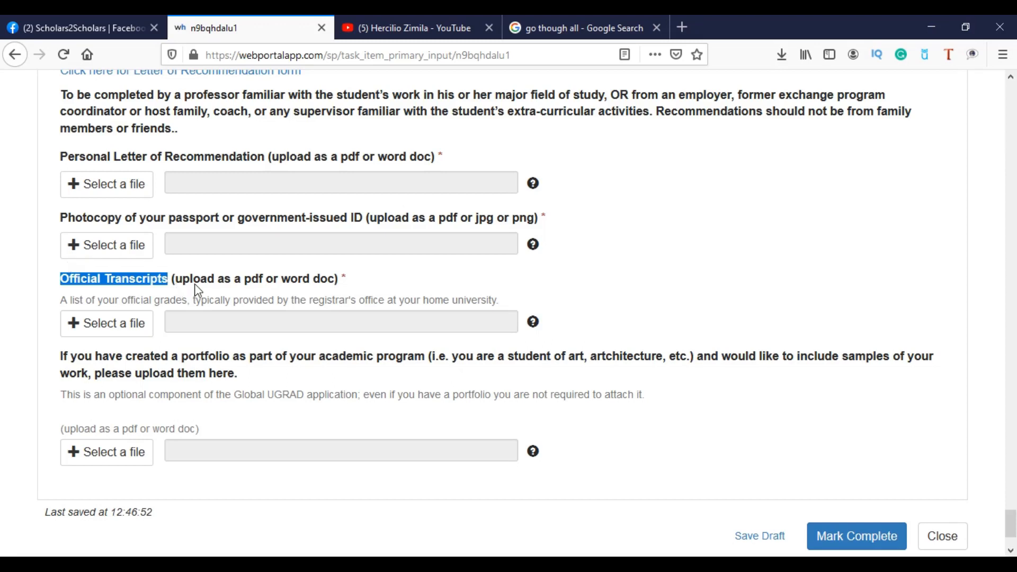
mouse_move(147, 297)
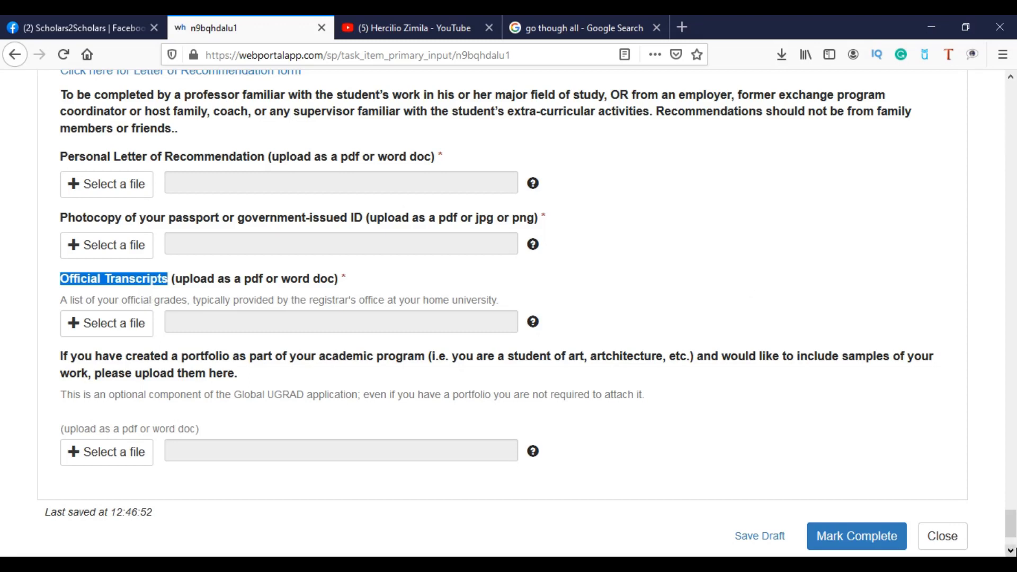
mouse_move(321, 369)
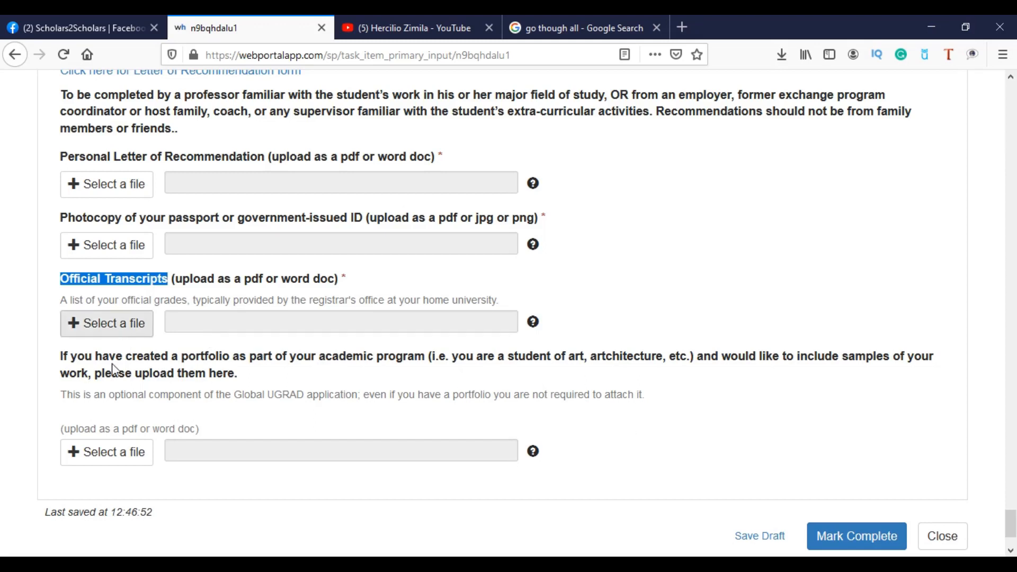
mouse_move(120, 426)
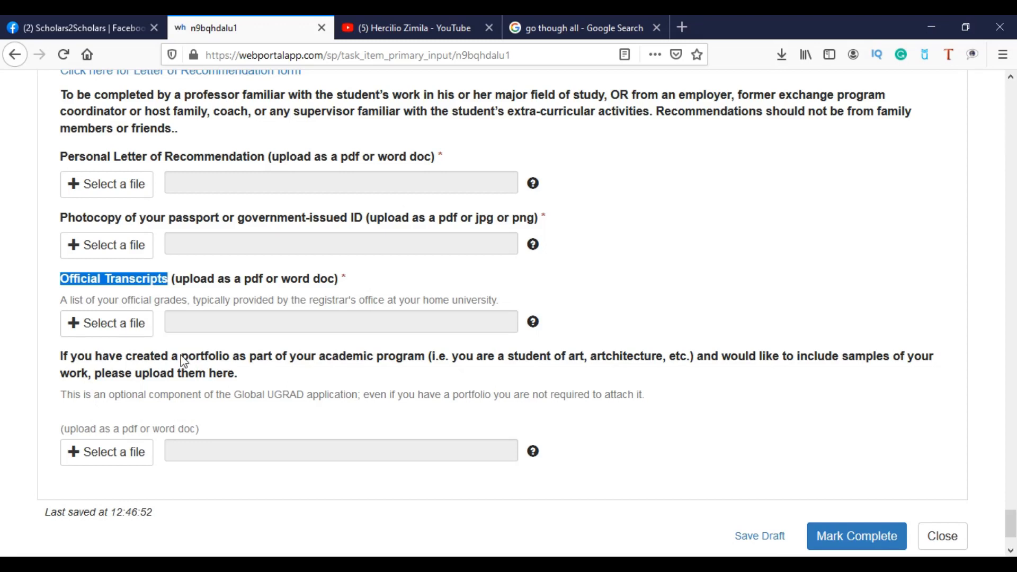
mouse_move(236, 428)
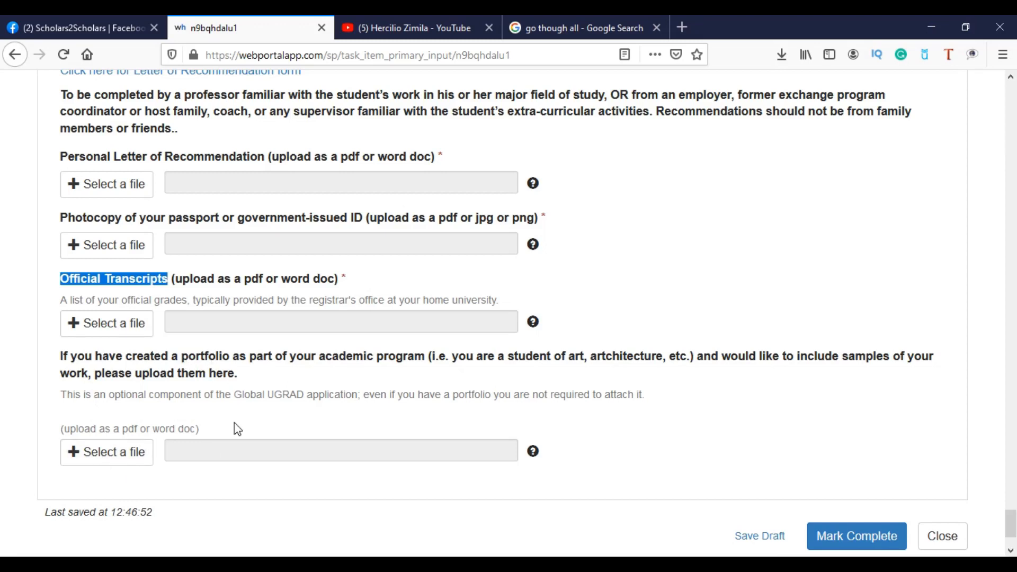
mouse_move(668, 457)
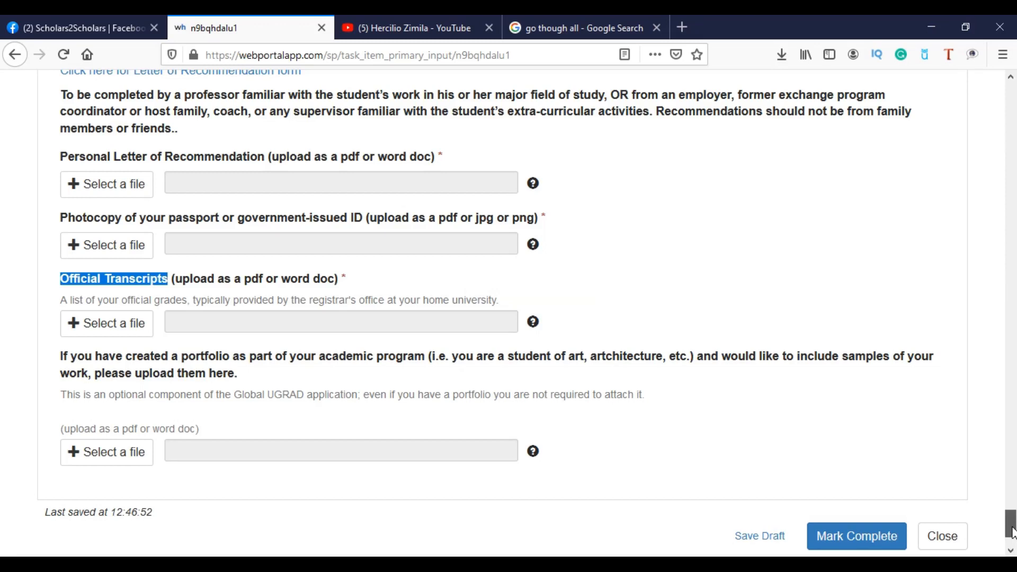
scroll("up", 3)
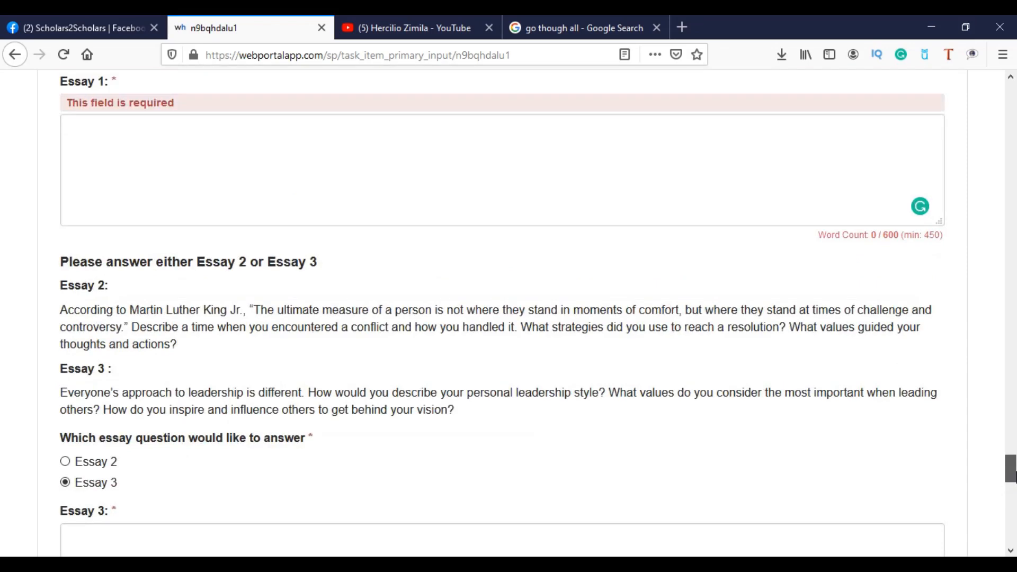
scroll("up", 3)
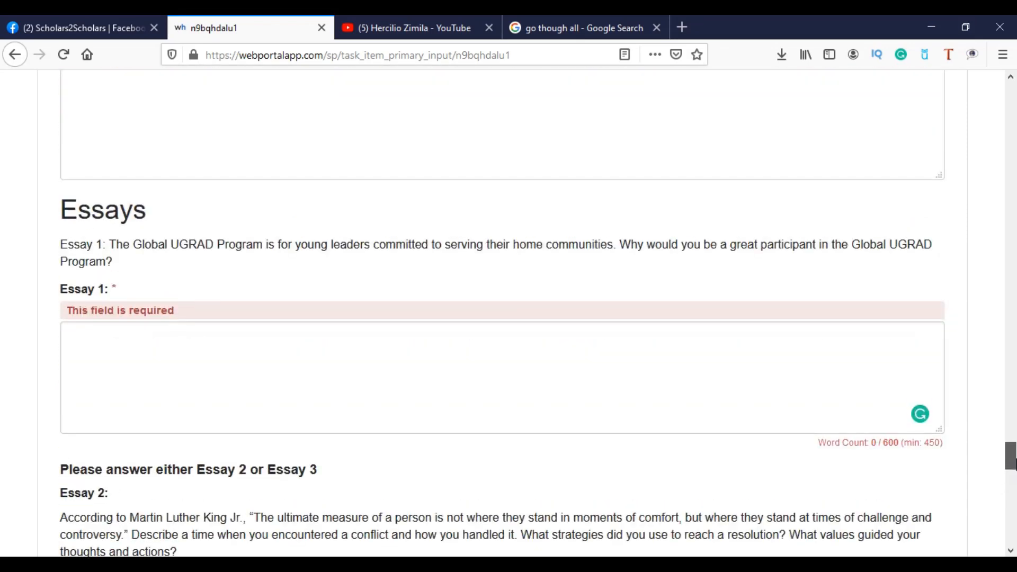
scroll("down", 3)
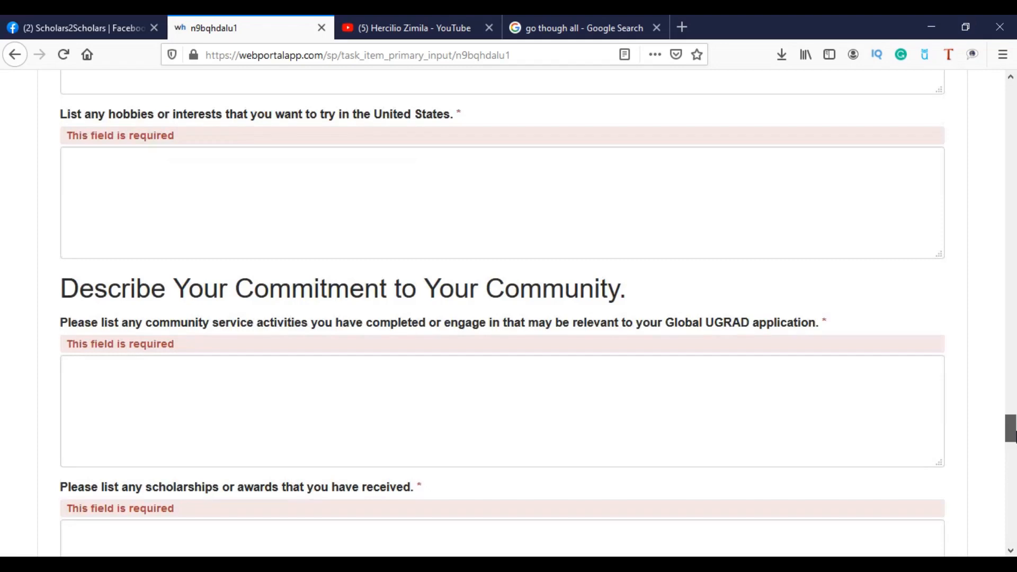